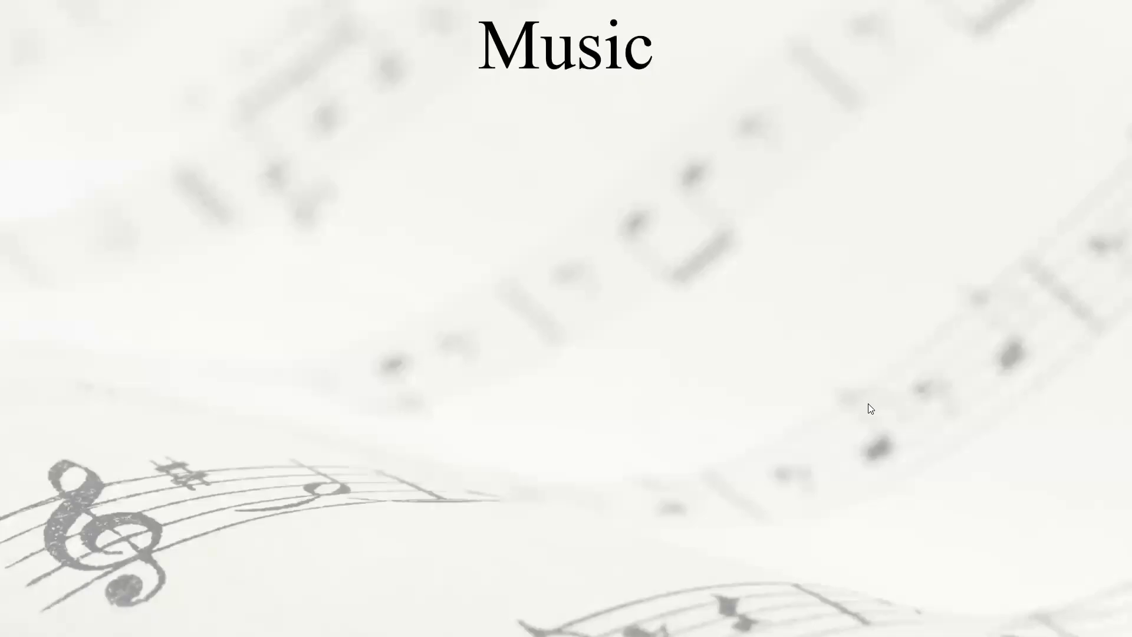
{"action": "mouse_move", "coordinate": [747, 370]}
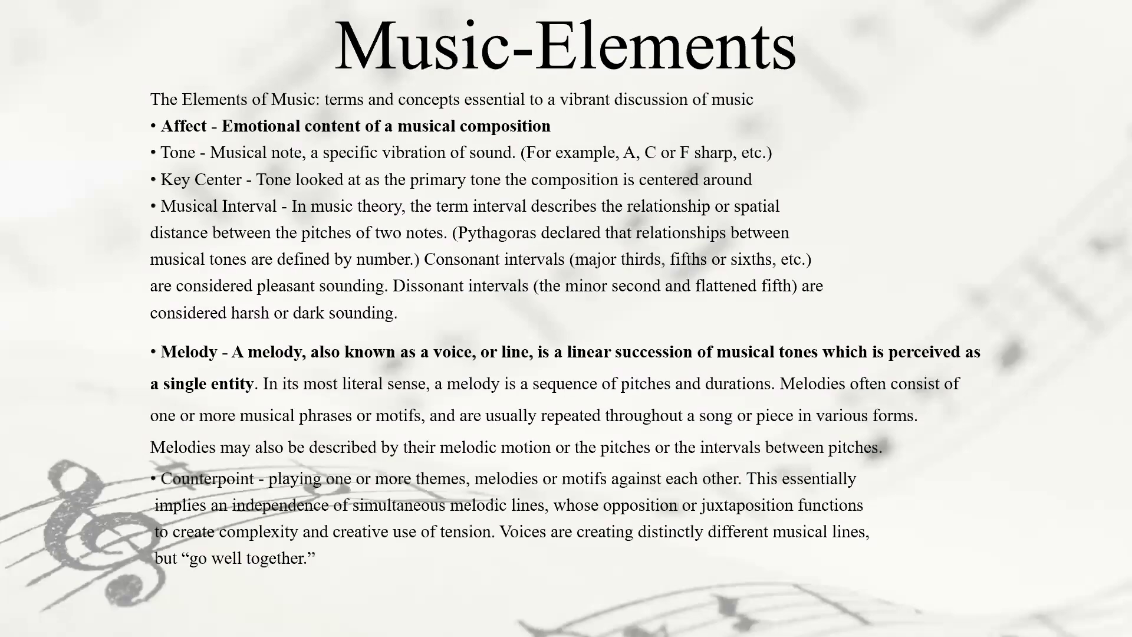
{"action": "mouse_move", "coordinate": [246, 337]}
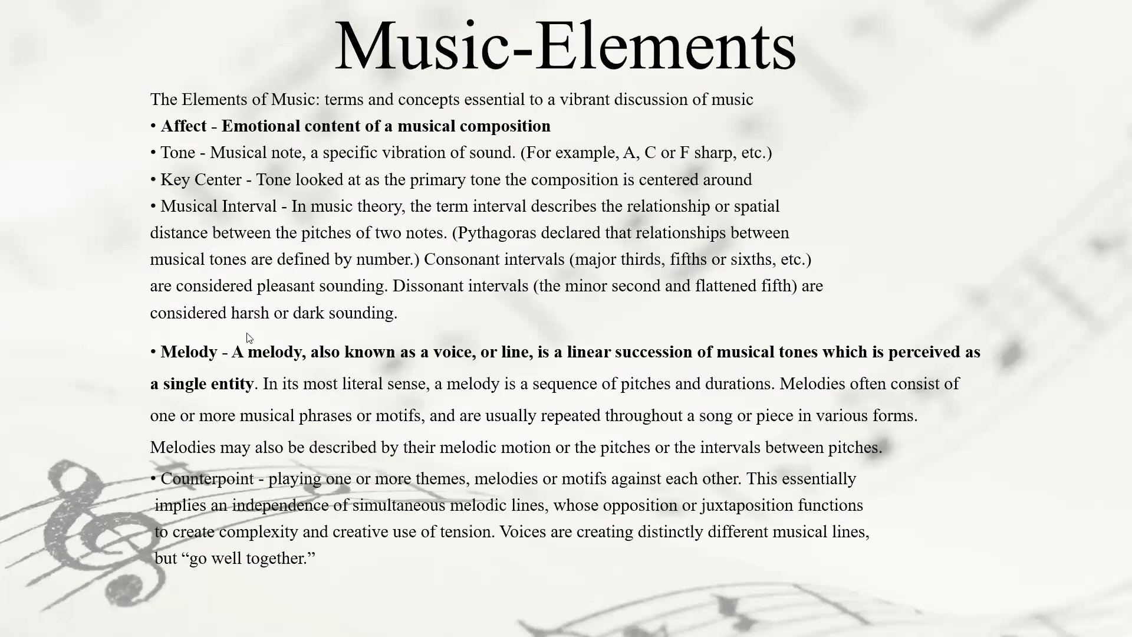
{"action": "mouse_move", "coordinate": [135, 260]}
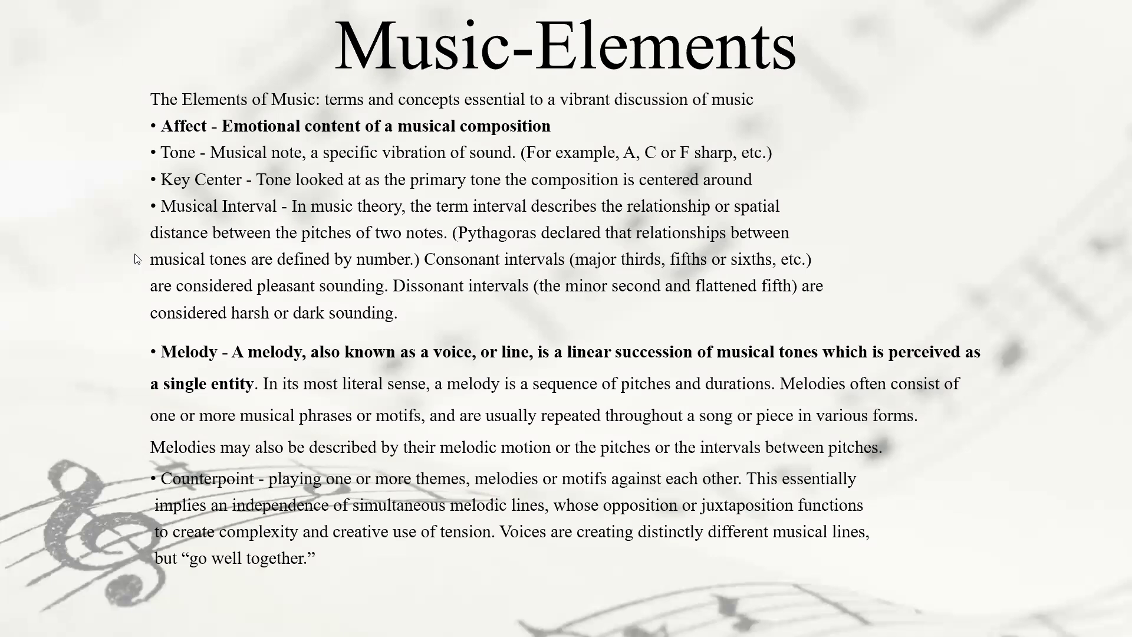
{"action": "mouse_move", "coordinate": [105, 325]}
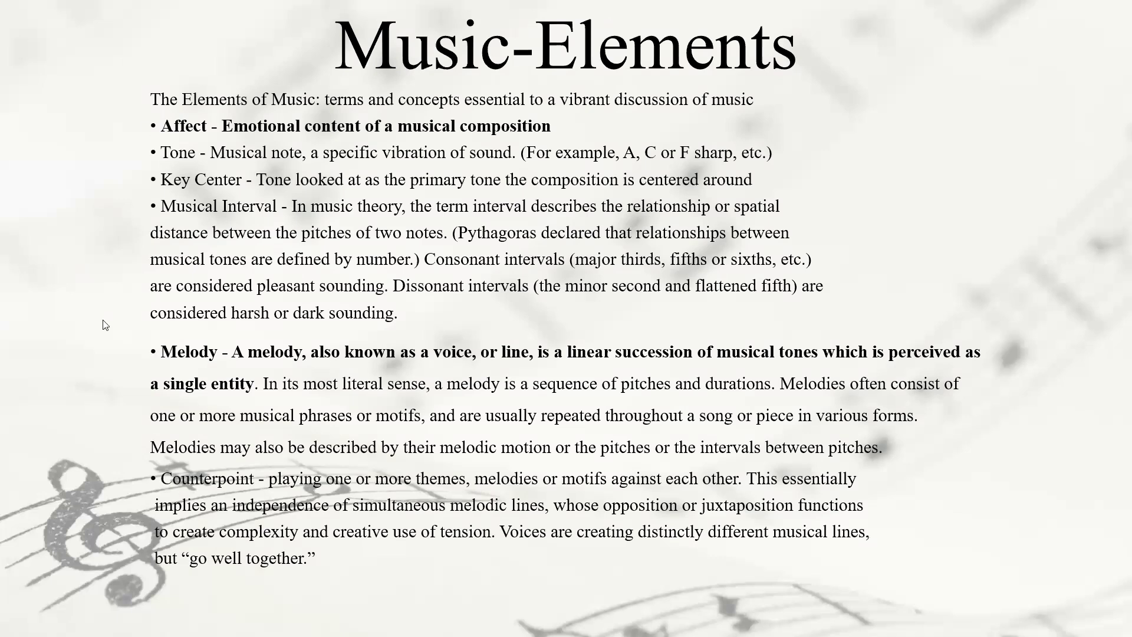
{"action": "mouse_move", "coordinate": [91, 333]}
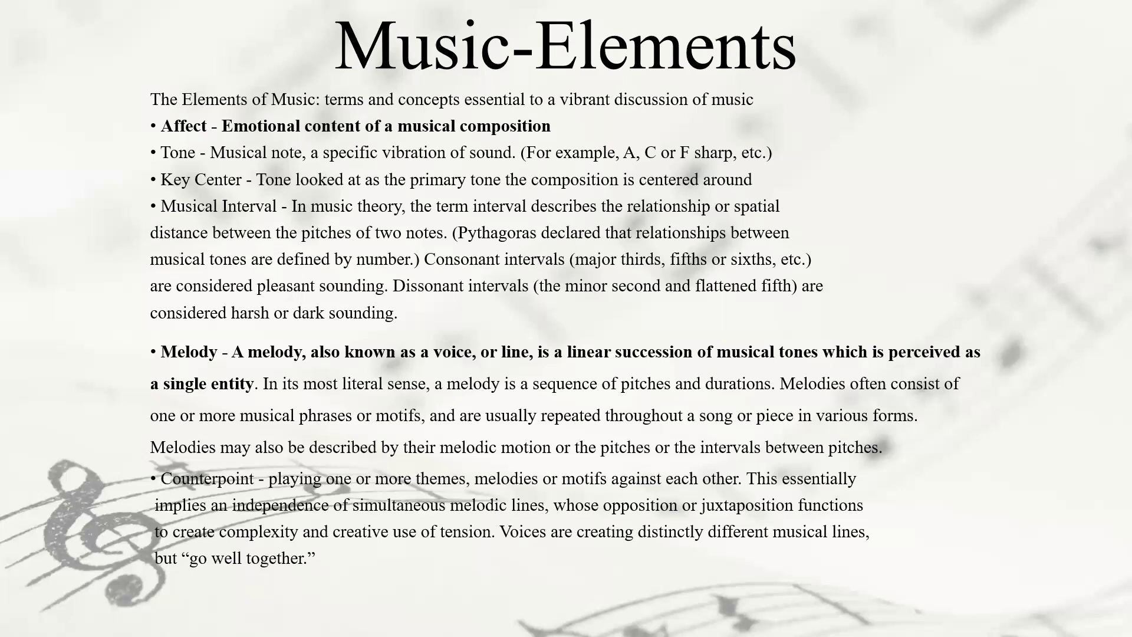
{"action": "mouse_move", "coordinate": [204, 387]}
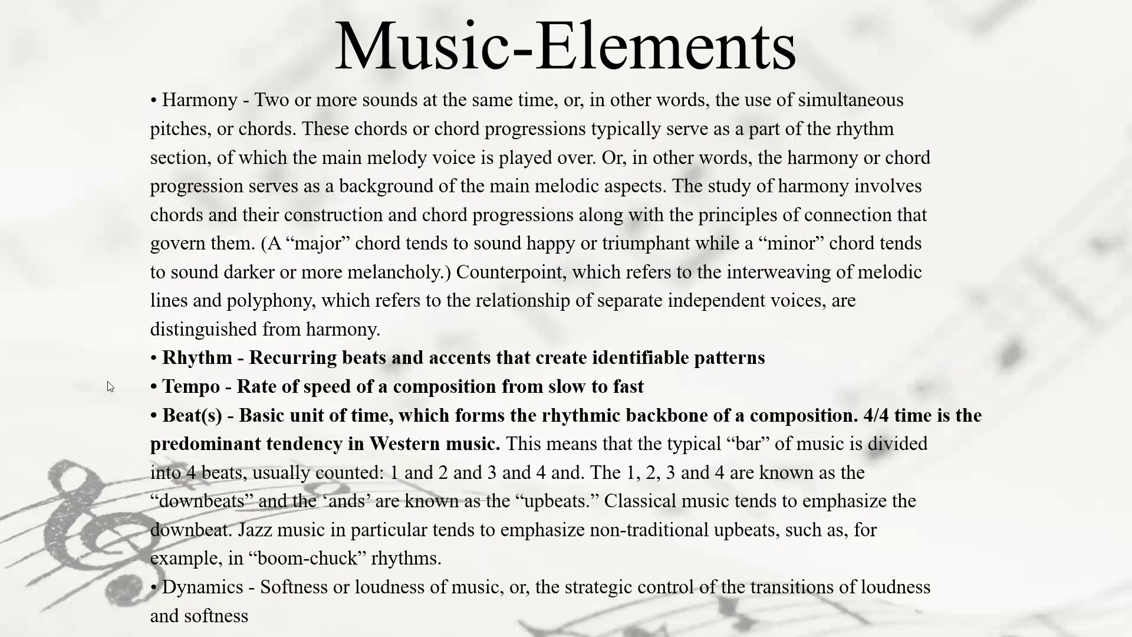
{"action": "mouse_move", "coordinate": [143, 382]}
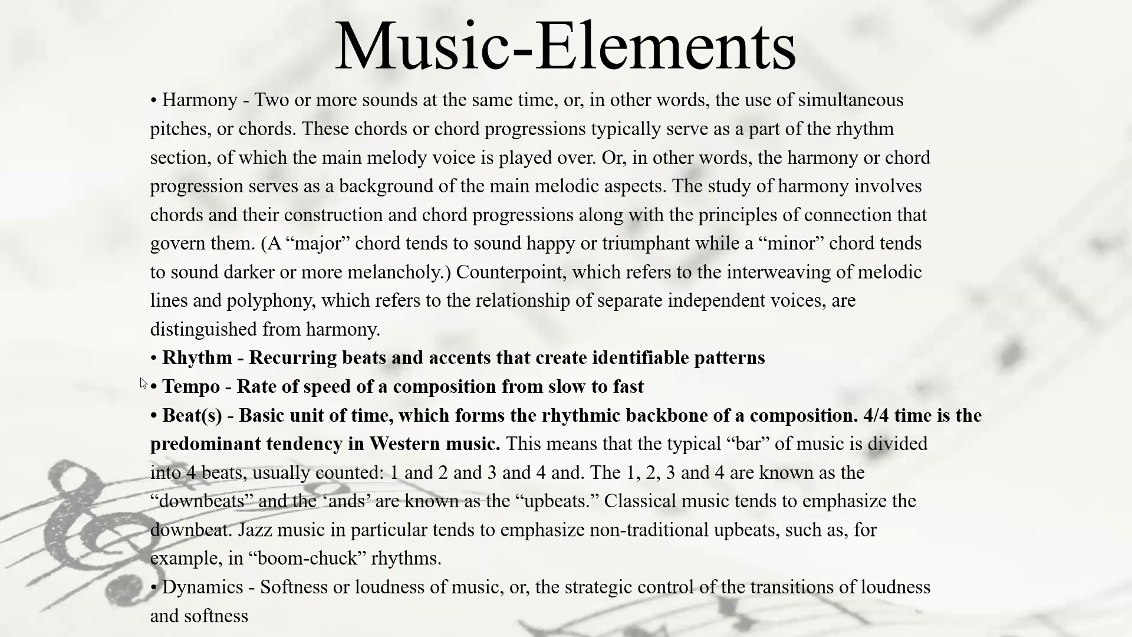
{"action": "mouse_move", "coordinate": [141, 135]}
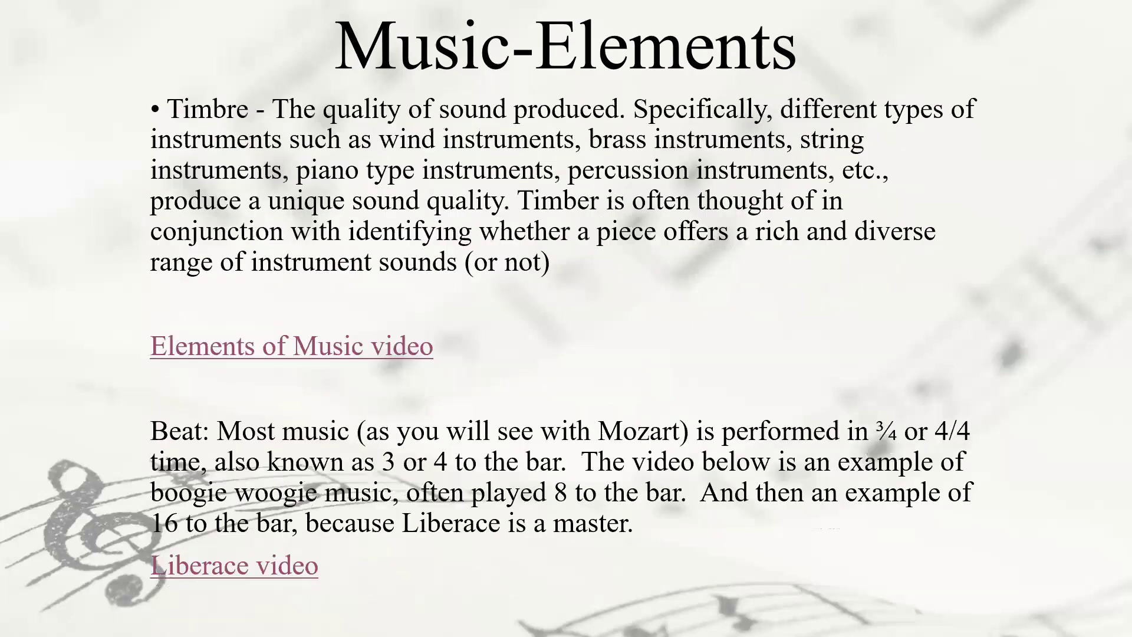
{"action": "mouse_move", "coordinate": [219, 577]}
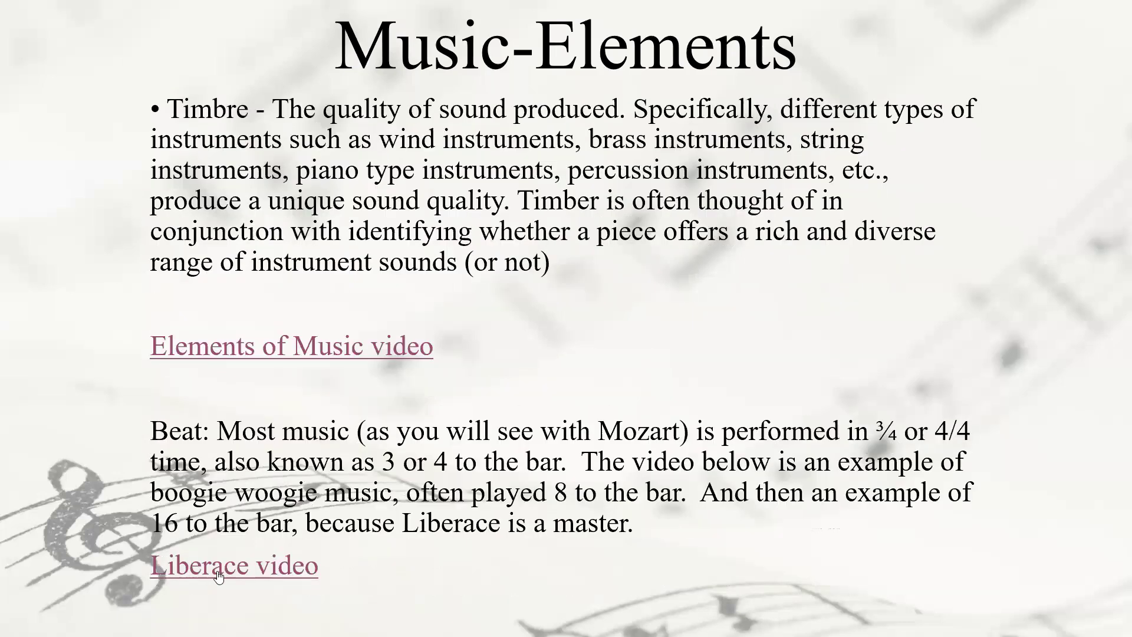
{"action": "mouse_move", "coordinate": [121, 496]}
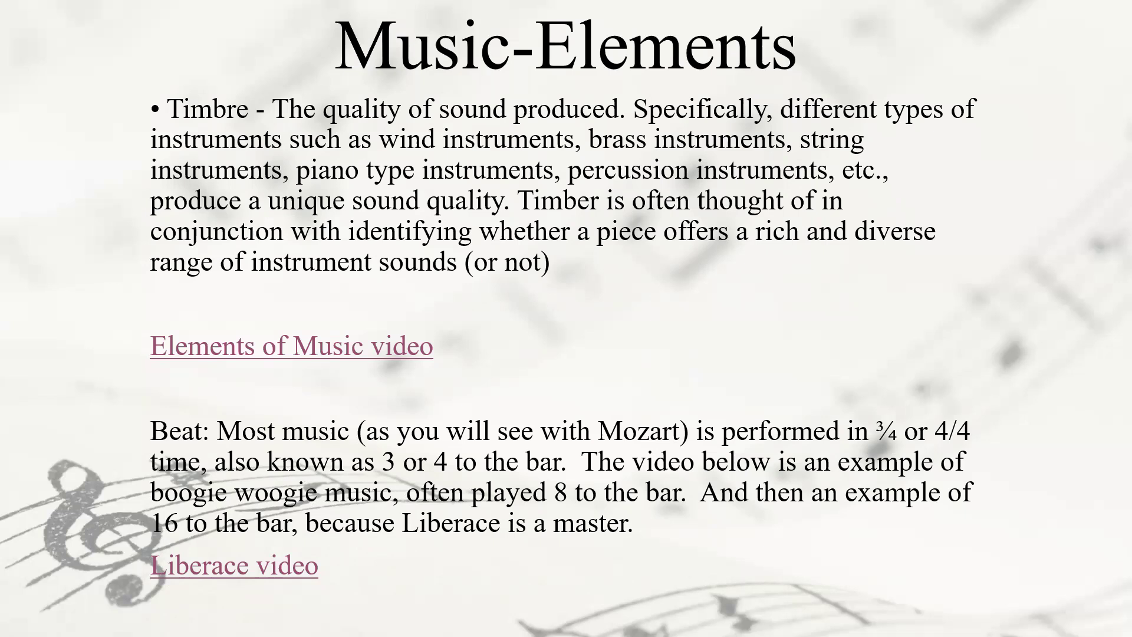
{"action": "mouse_move", "coordinate": [415, 366]}
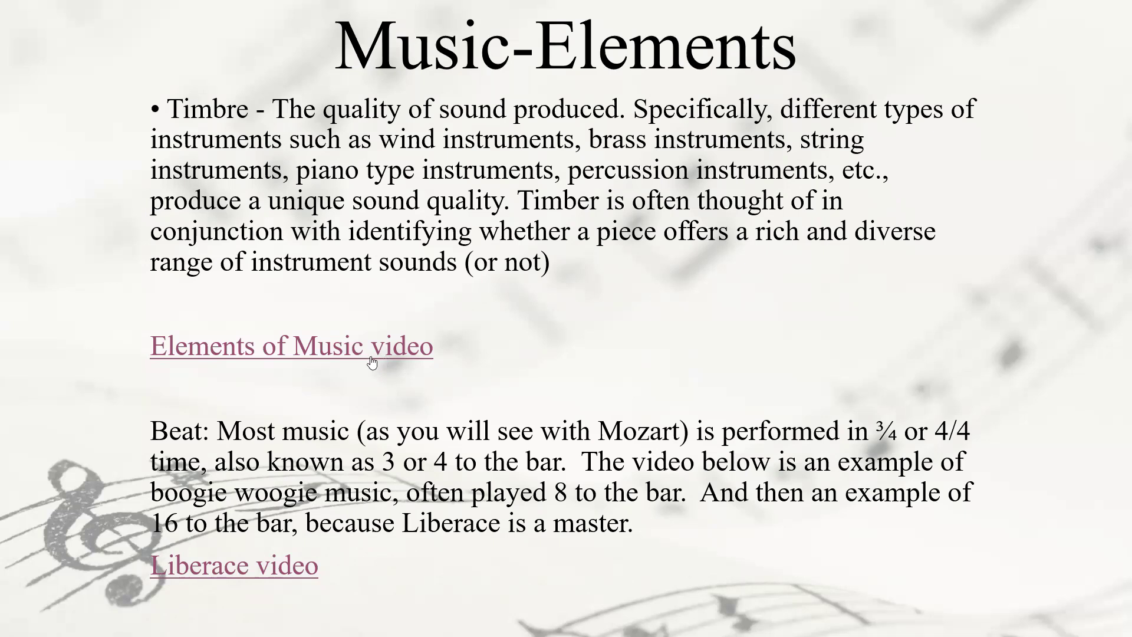
{"action": "mouse_move", "coordinate": [744, 269]}
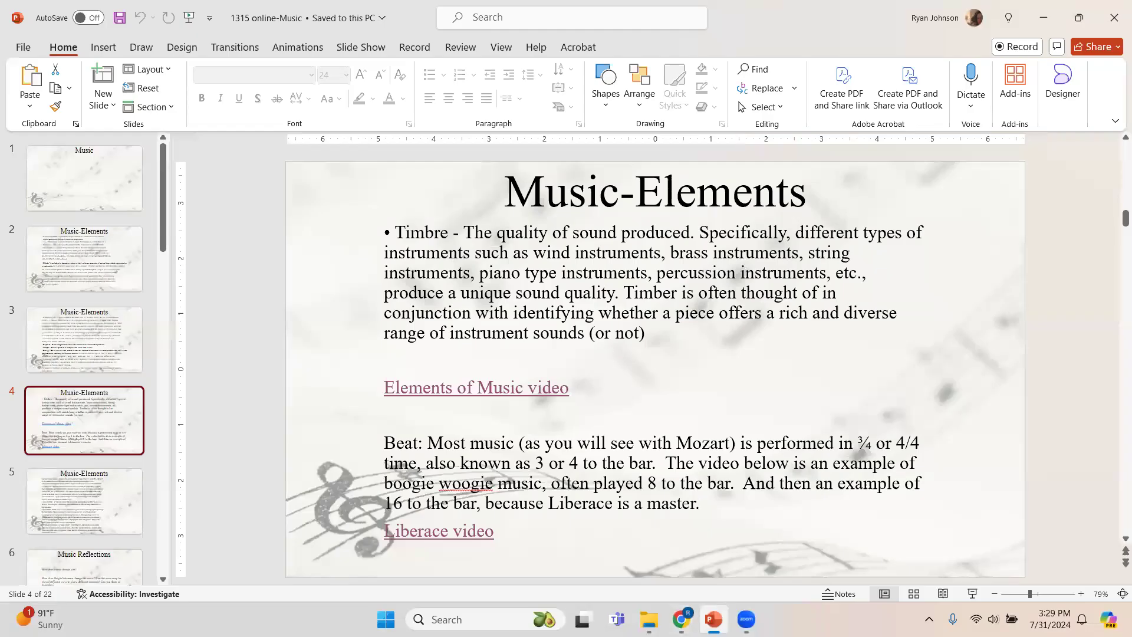
{"action": "mouse_move", "coordinate": [679, 619]}
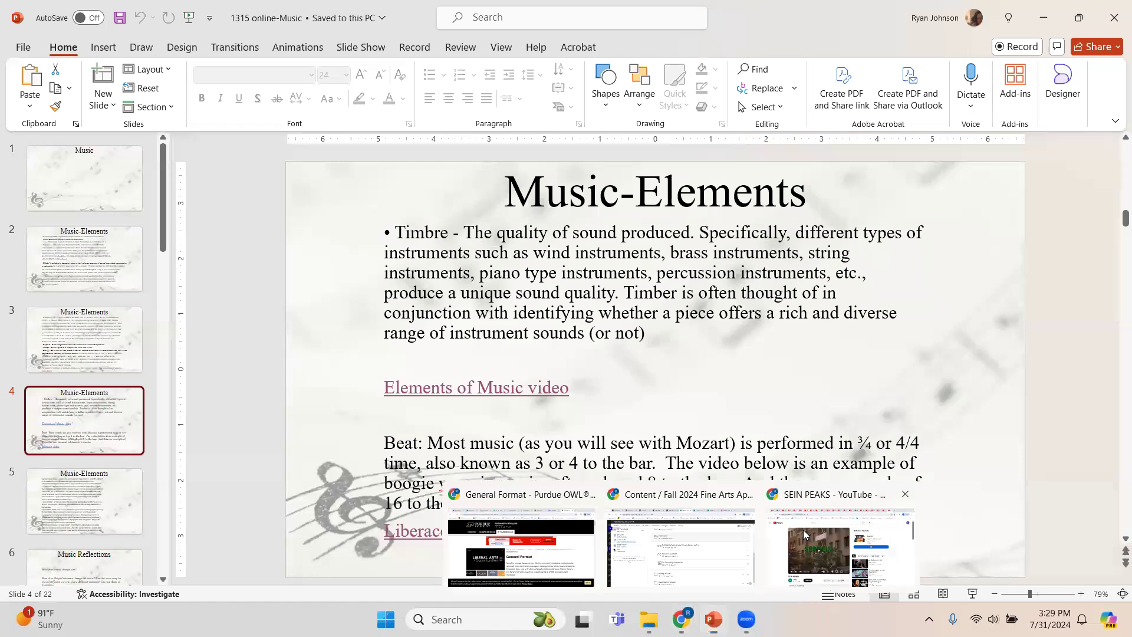
Step: Switch to Chrome, view the Elements of Music video, then the 1969 Liberace Boogie Woogie video
{"action": "left_click", "coordinate": [840, 548]}
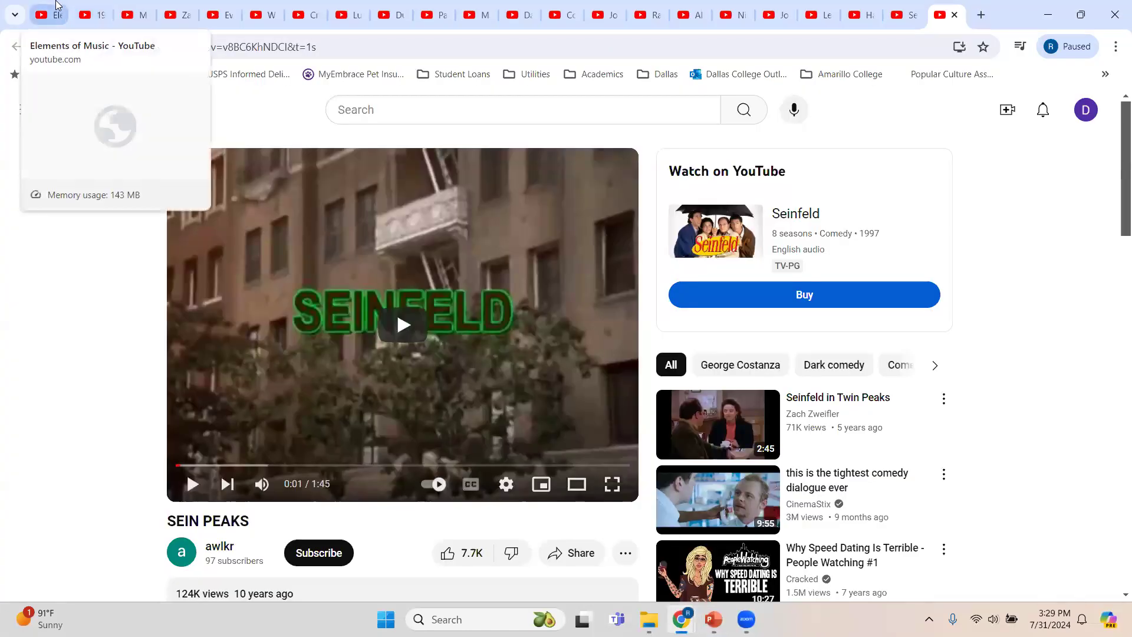
{"action": "left_click", "coordinate": [41, 14]}
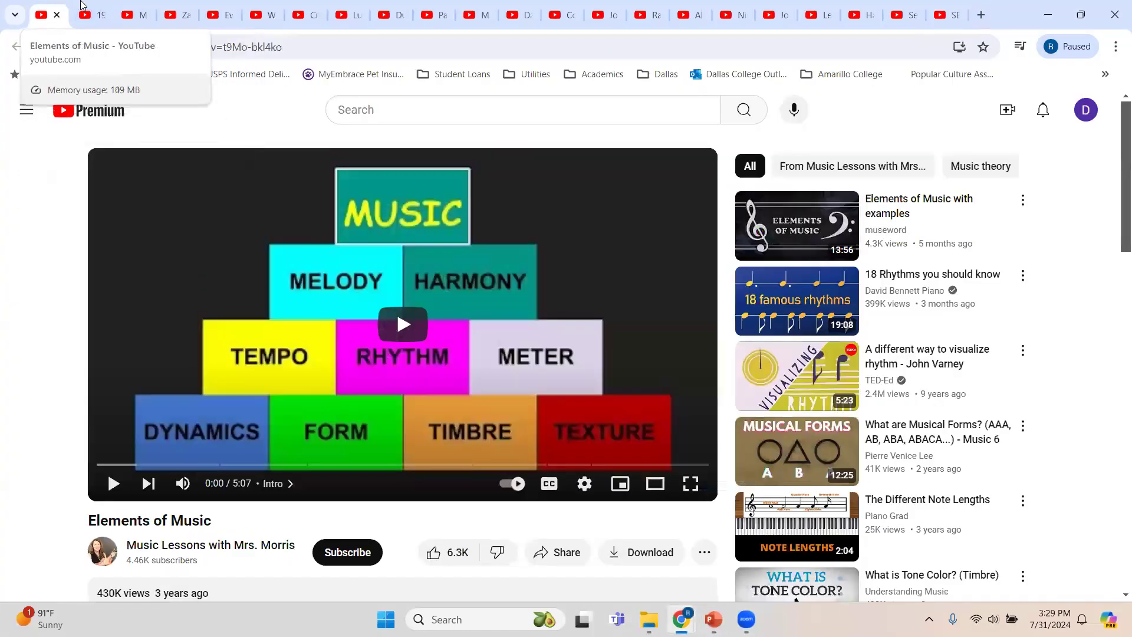
{"action": "mouse_move", "coordinate": [92, 13]}
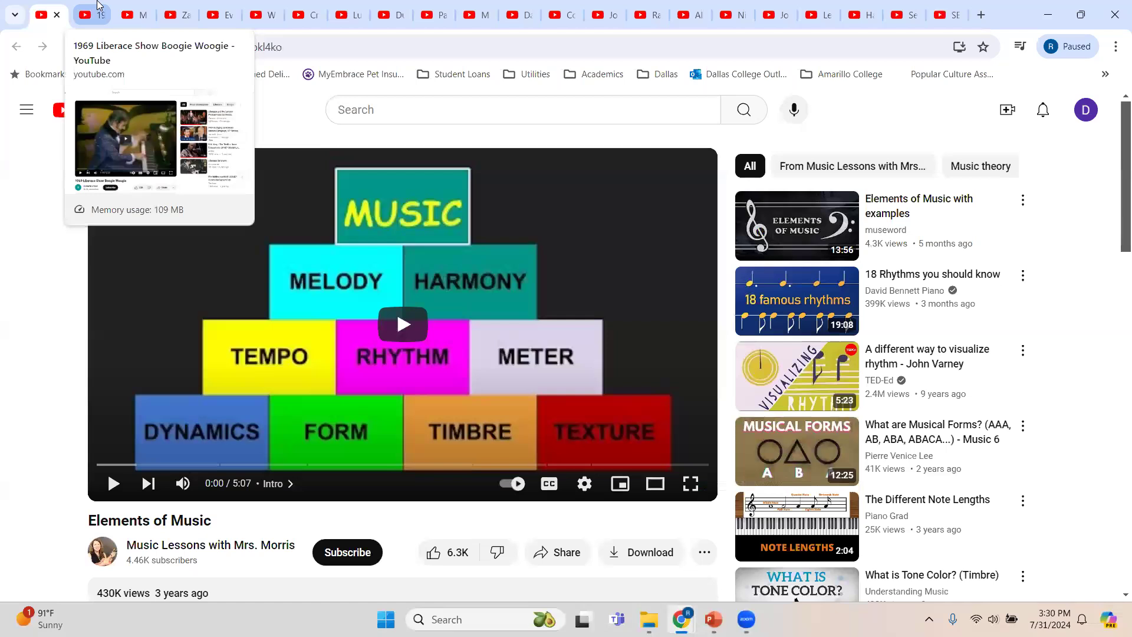
{"action": "left_click", "coordinate": [86, 15]}
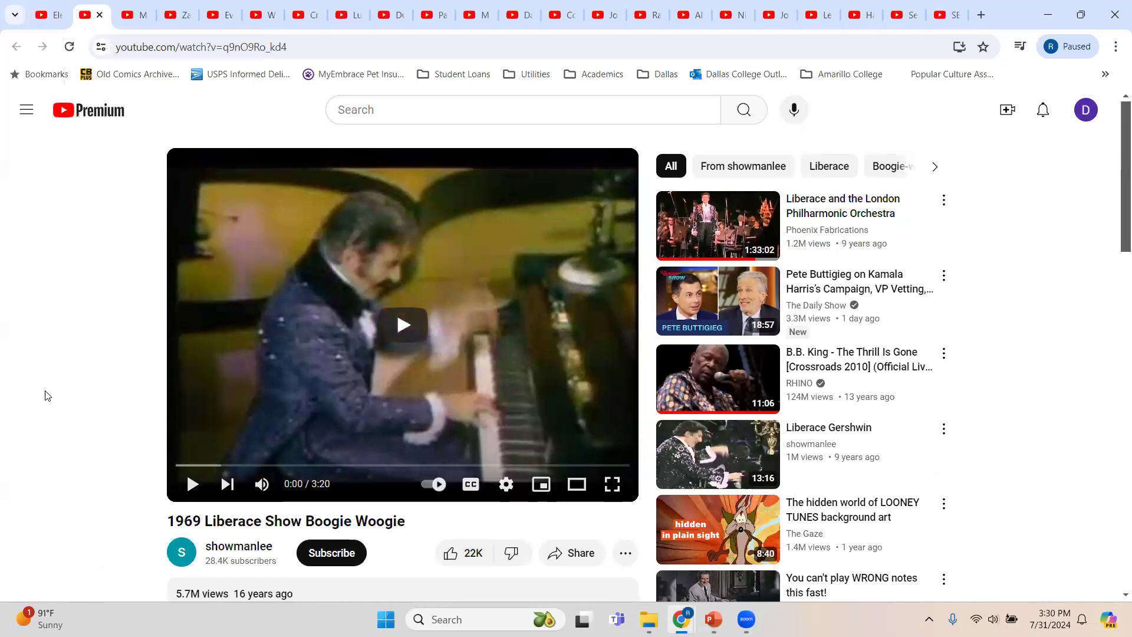
{"action": "mouse_move", "coordinate": [62, 390]}
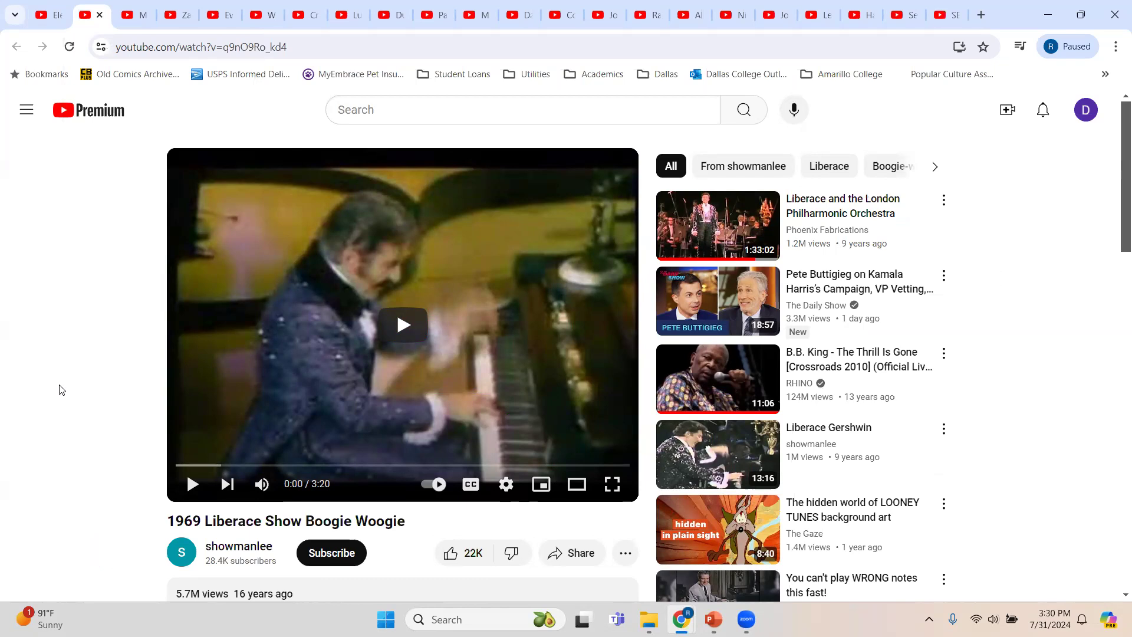
{"action": "mouse_move", "coordinate": [259, 363]}
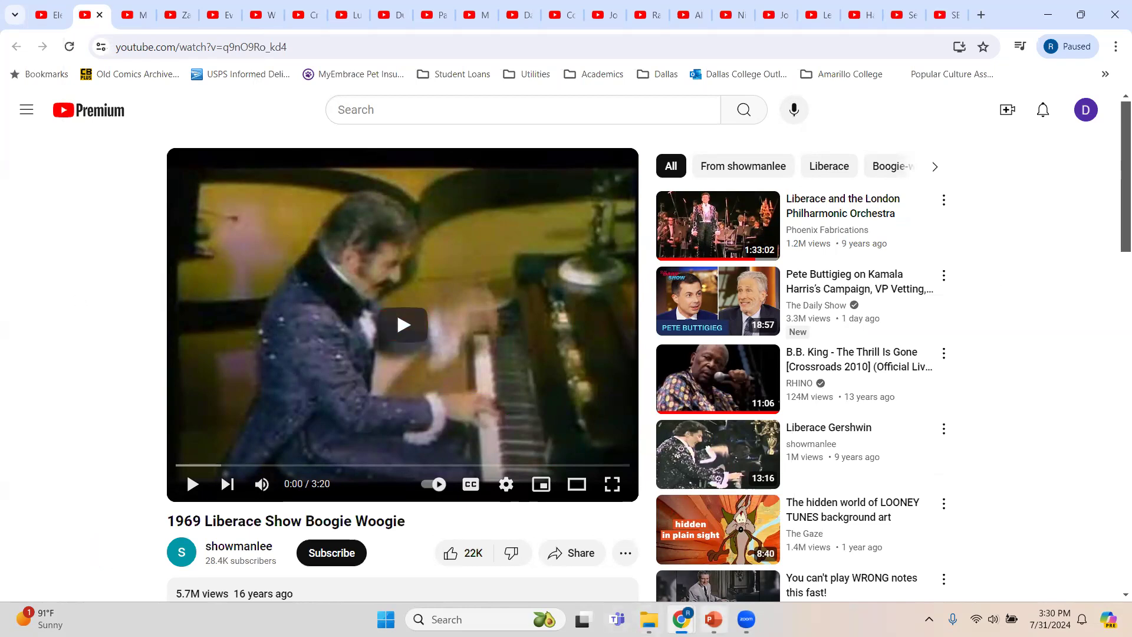
Step: Return to PowerPoint, pass slide 5 on musical texture and show slide 6, Music Reflections
{"action": "left_click", "coordinate": [712, 619]}
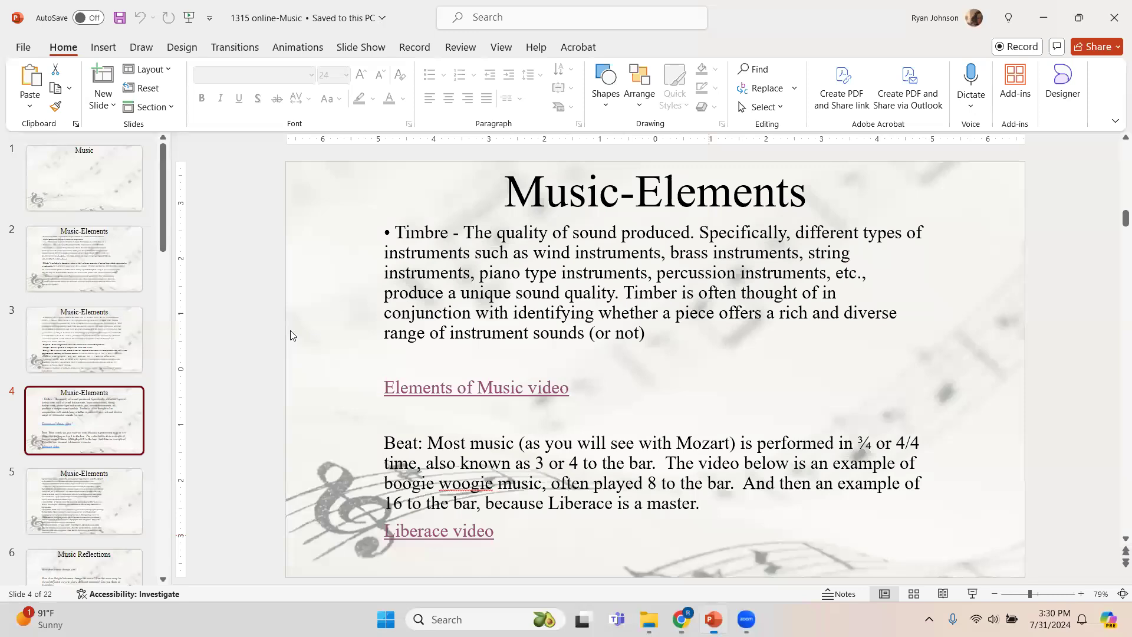
{"action": "mouse_move", "coordinate": [88, 506]}
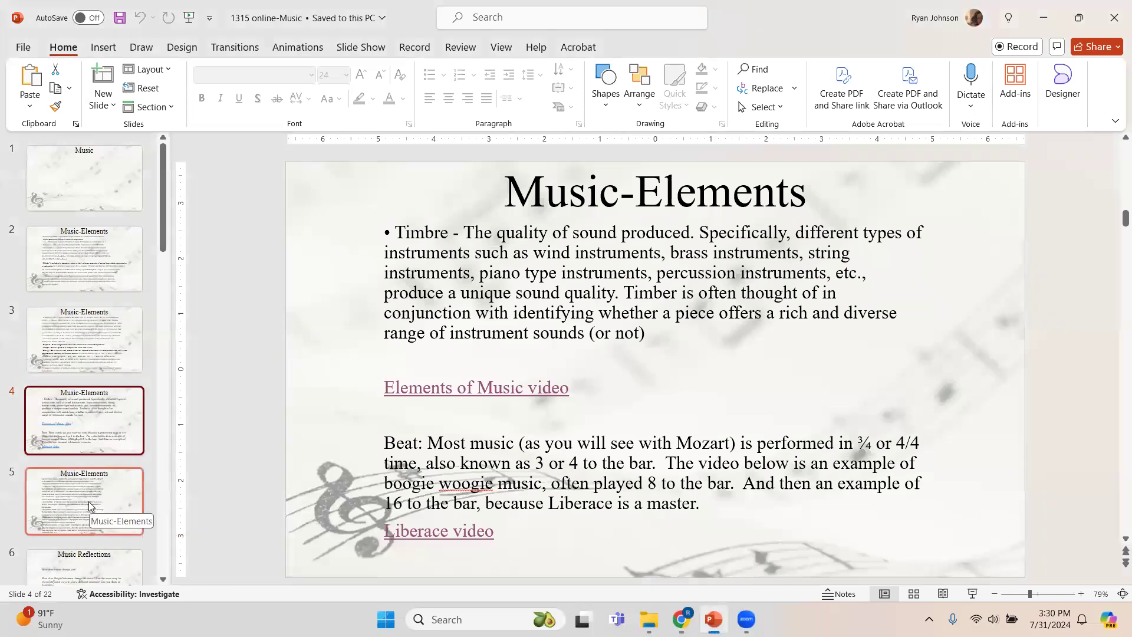
{"action": "left_click", "coordinate": [84, 501]}
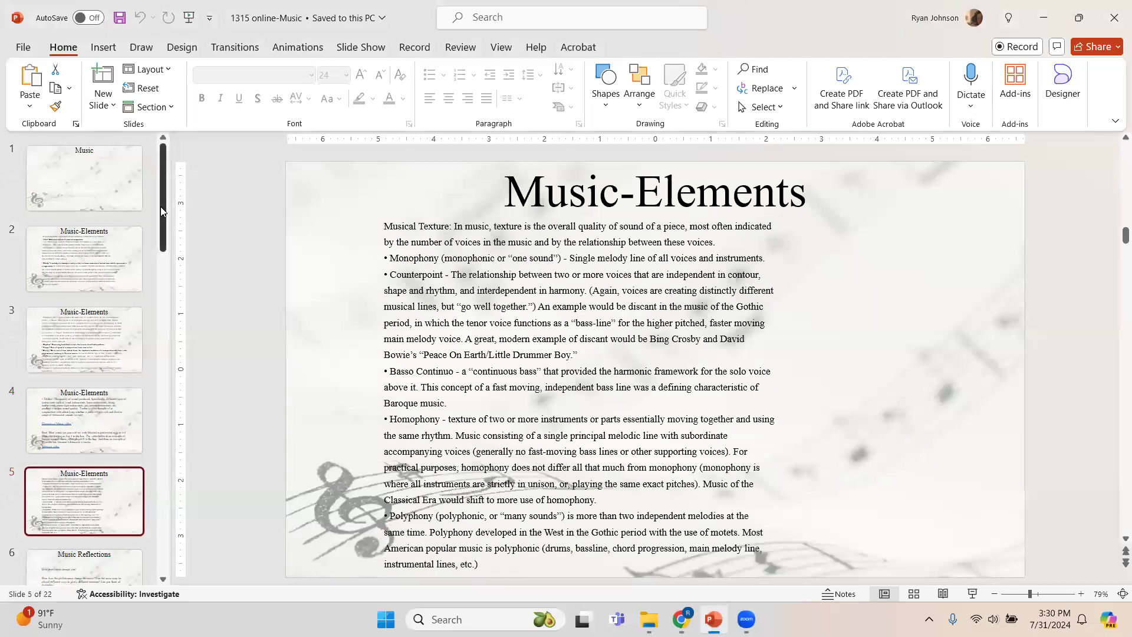
{"action": "scroll", "scroll_direction": "down", "scroll_amount": 3}
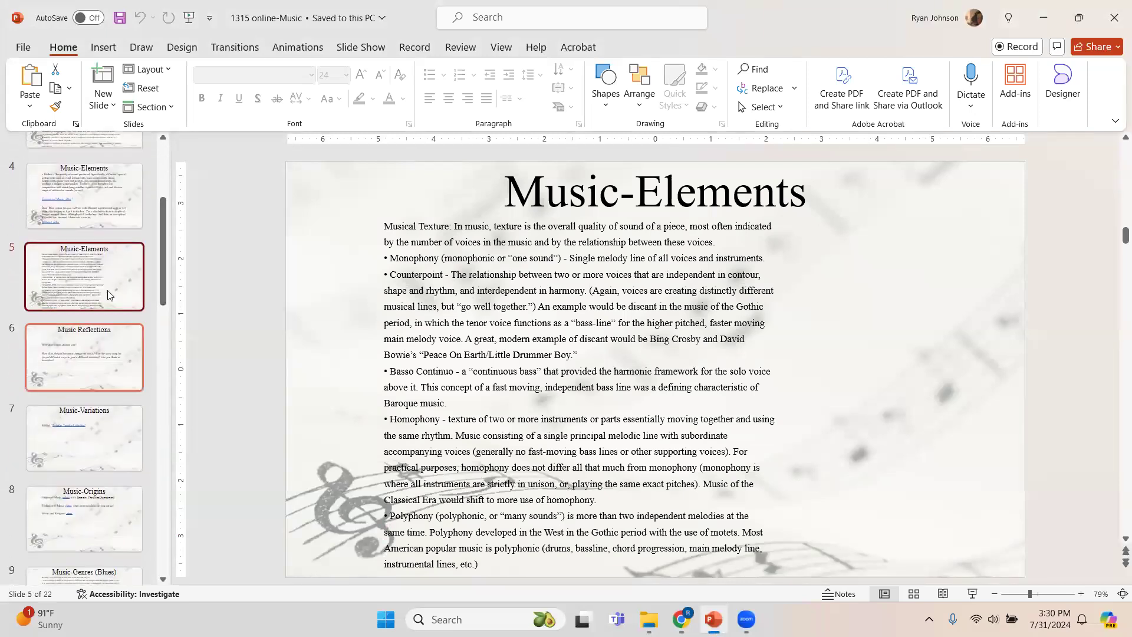
{"action": "mouse_move", "coordinate": [41, 371]}
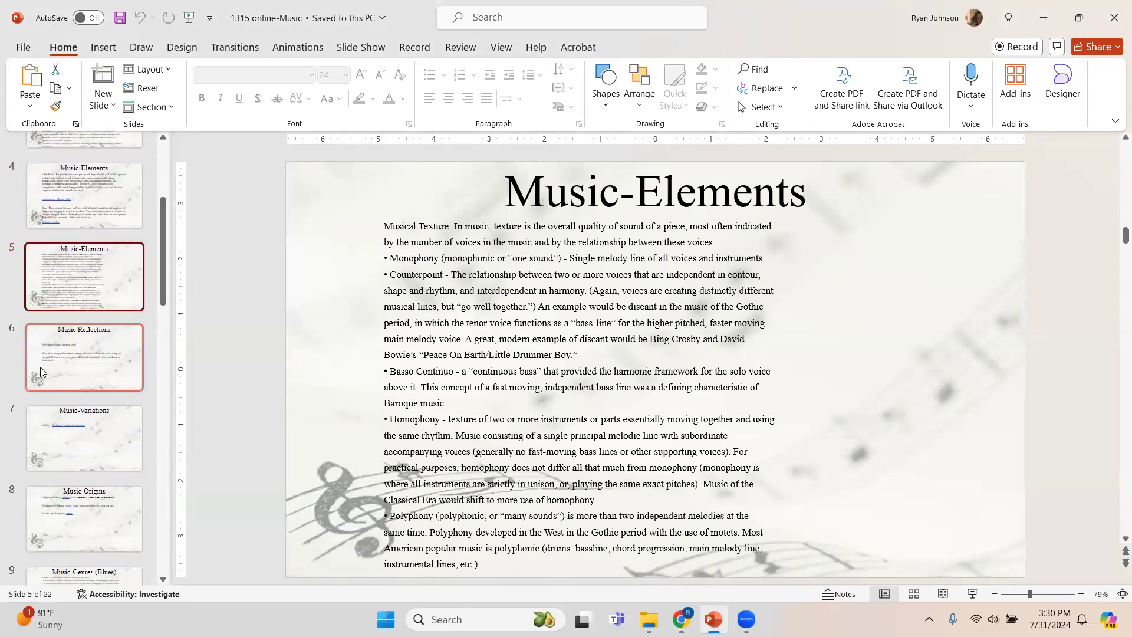
{"action": "left_click", "coordinate": [84, 356]}
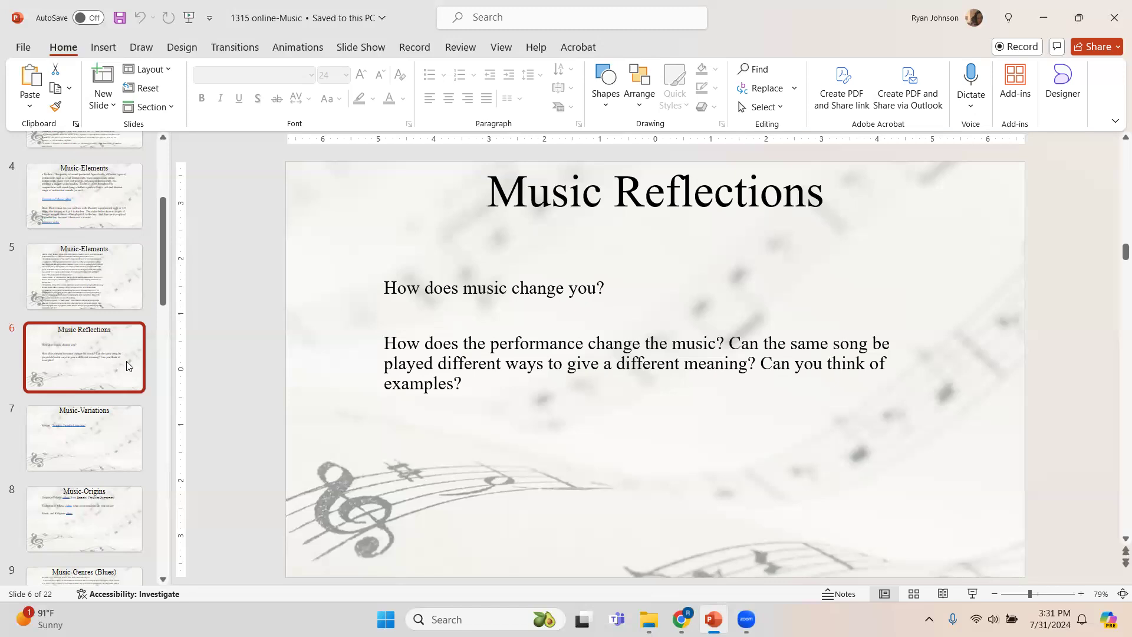
Step: Show slide 7, Music-Variations, with the Mozart Twinkle, Twinkle Little Star link
{"action": "left_click", "coordinate": [84, 438]}
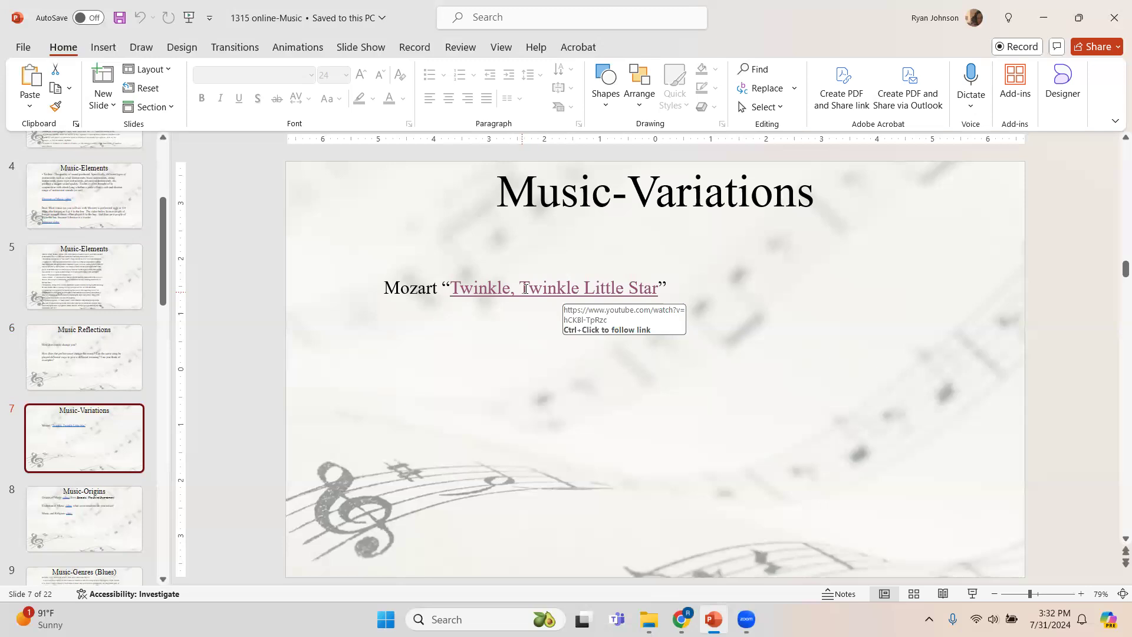
{"action": "mouse_move", "coordinate": [513, 292]}
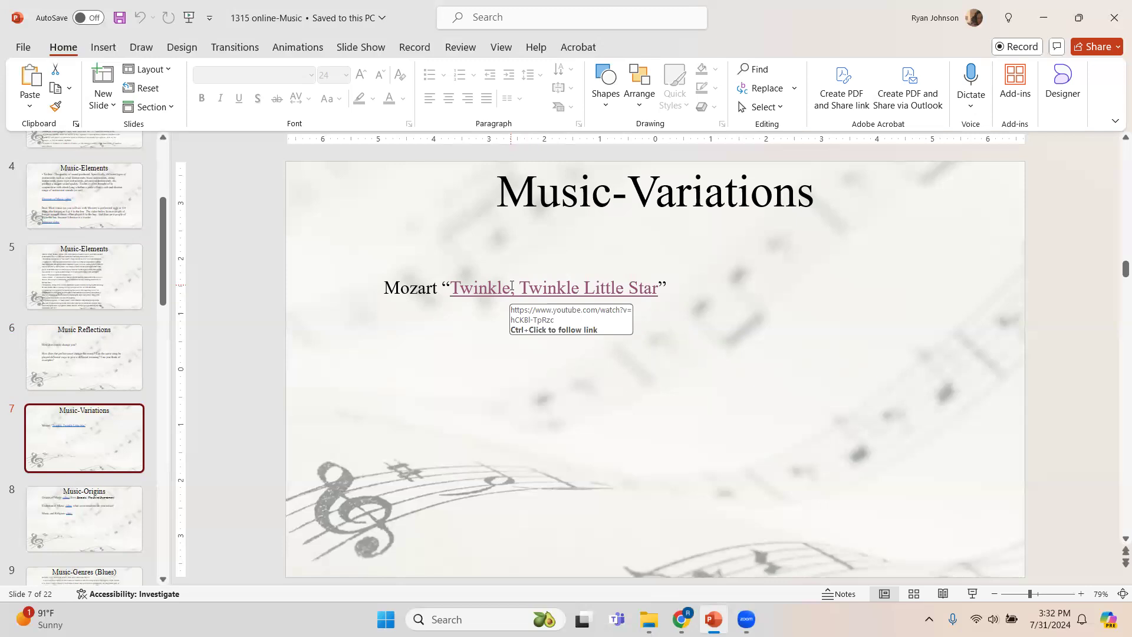
{"action": "mouse_move", "coordinate": [119, 534]}
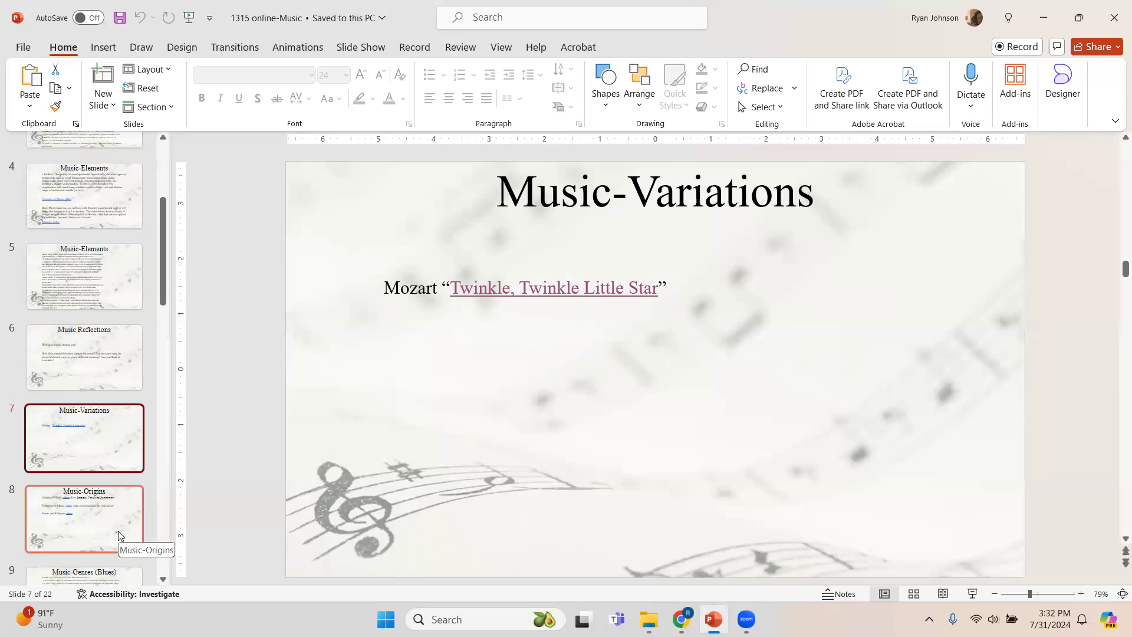
Step: Show slide 8, Music-Origins, with its three linked music videos
{"action": "left_click", "coordinate": [83, 519]}
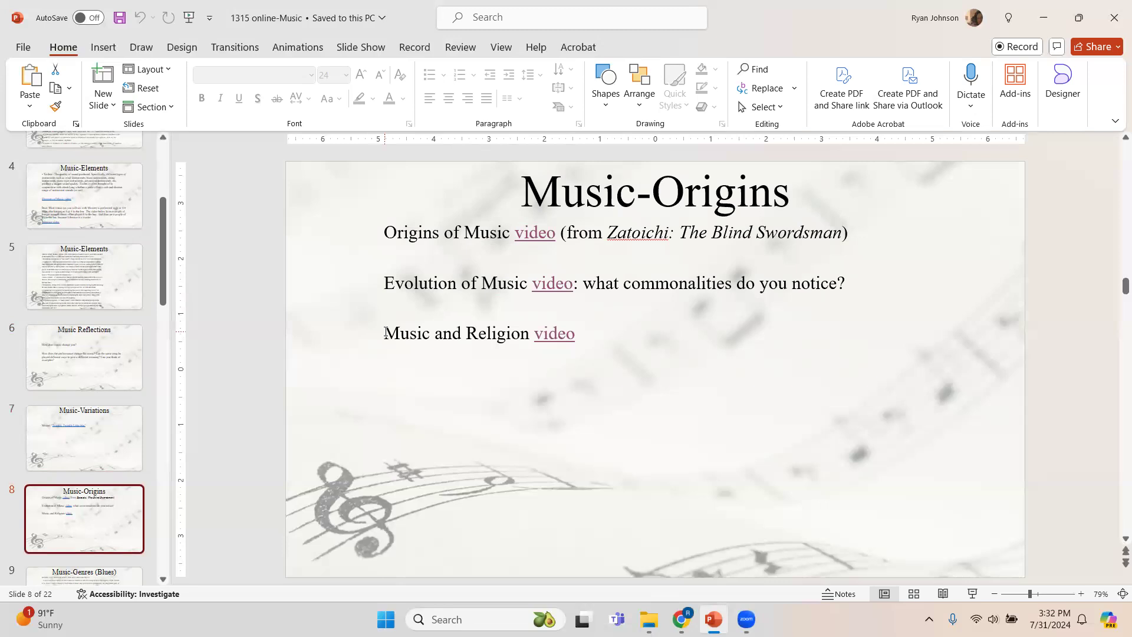
{"action": "mouse_move", "coordinate": [534, 232]}
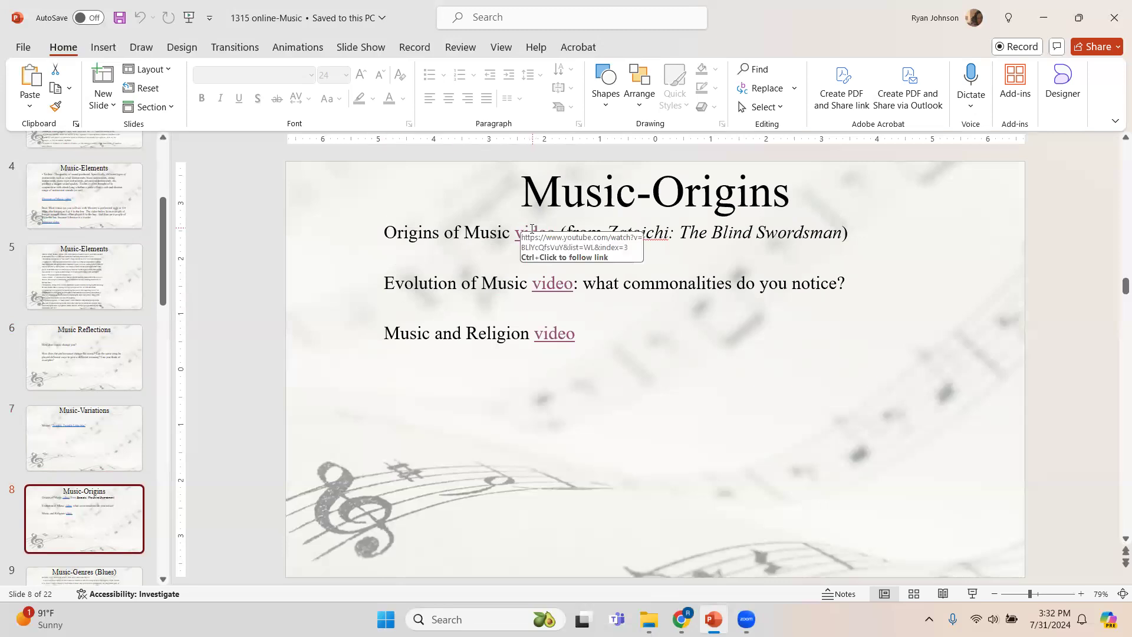
{"action": "mouse_move", "coordinate": [712, 619]}
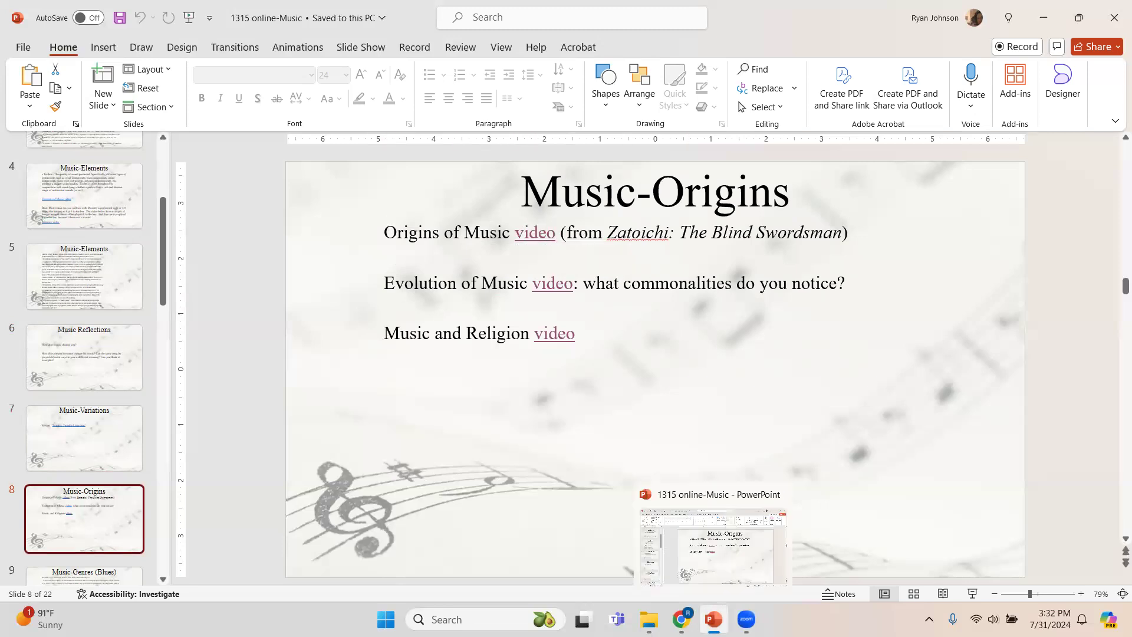
Step: Follow the first video hyperlink to the Zatoichi Origins of Music clip on YouTube
{"action": "left_click", "coordinate": [680, 624]}
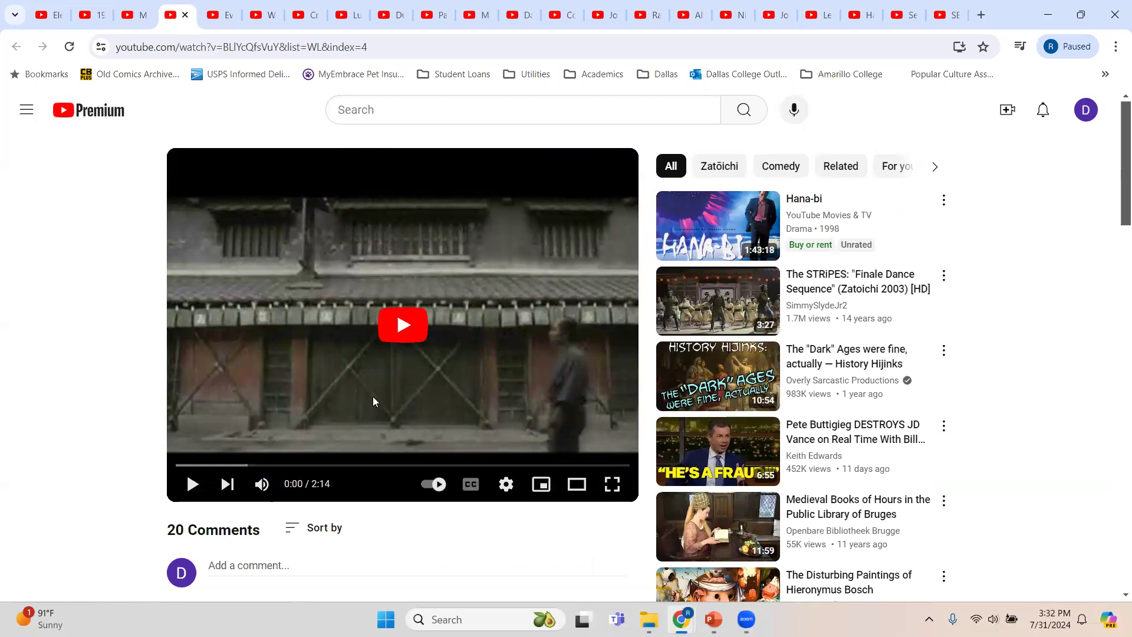
{"action": "mouse_move", "coordinate": [193, 484]}
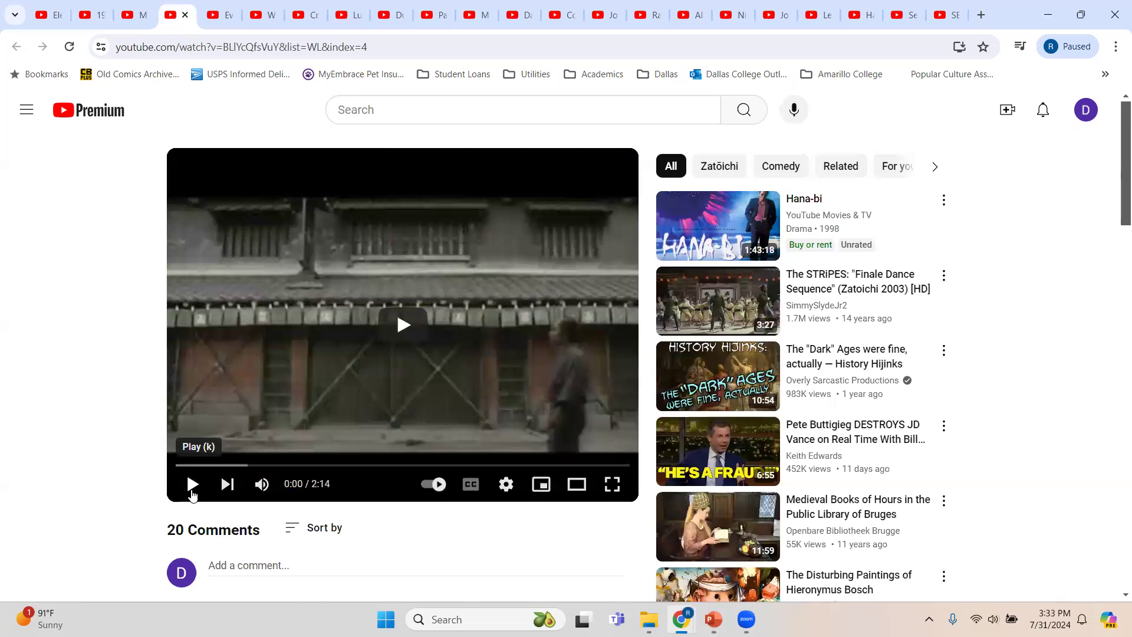
{"action": "mouse_move", "coordinate": [140, 332]}
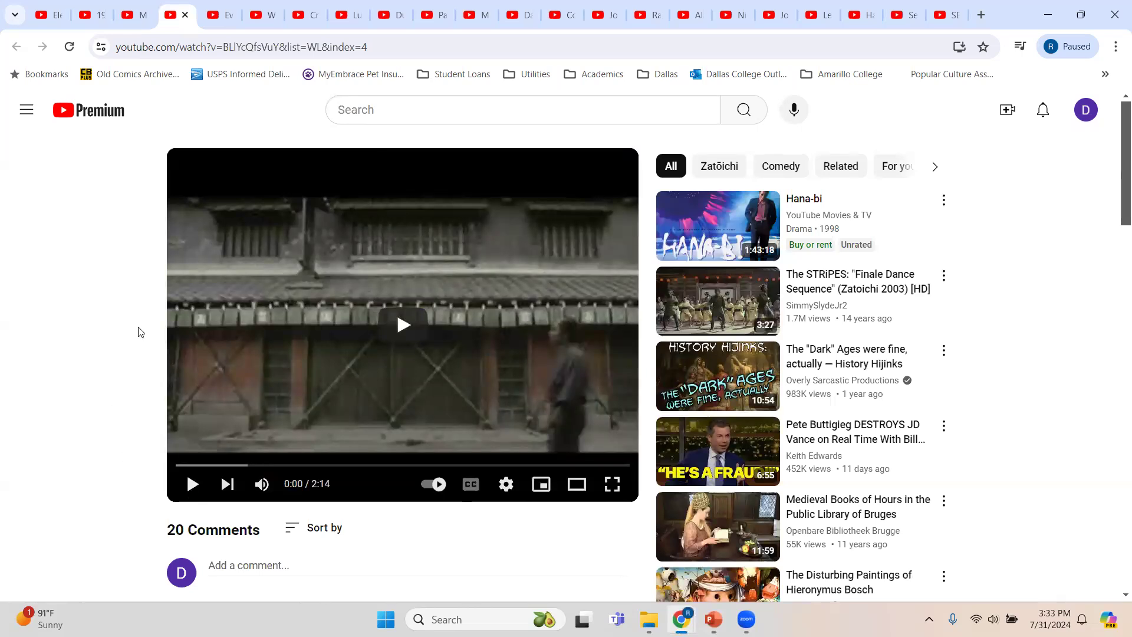
{"action": "mouse_move", "coordinate": [132, 318]}
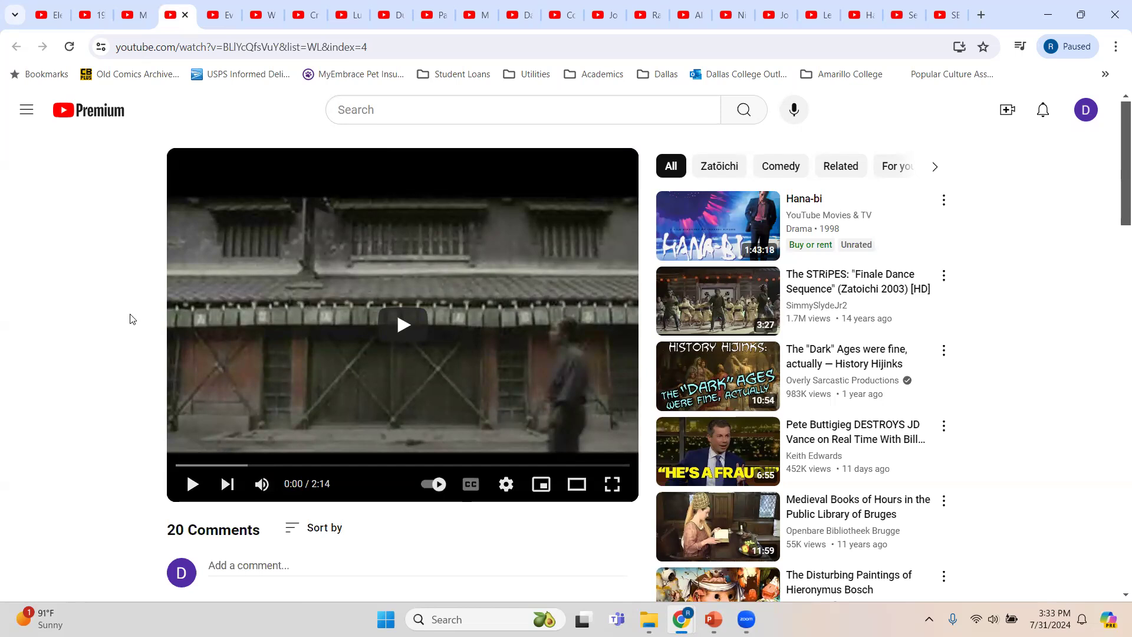
{"action": "mouse_move", "coordinate": [612, 541]}
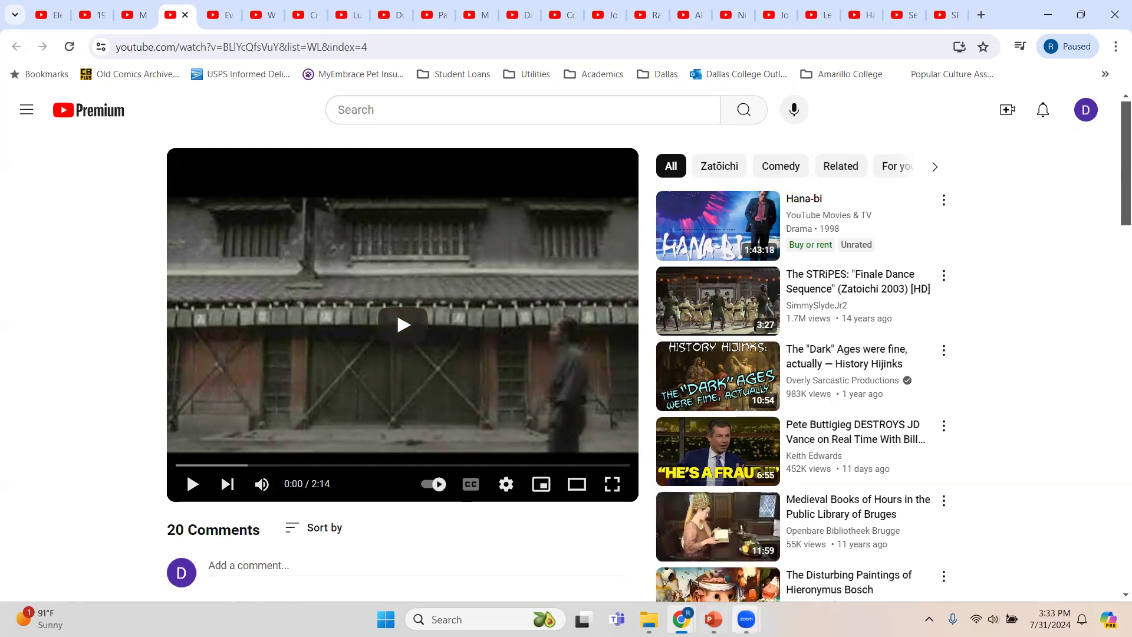
{"action": "mouse_move", "coordinate": [714, 619]}
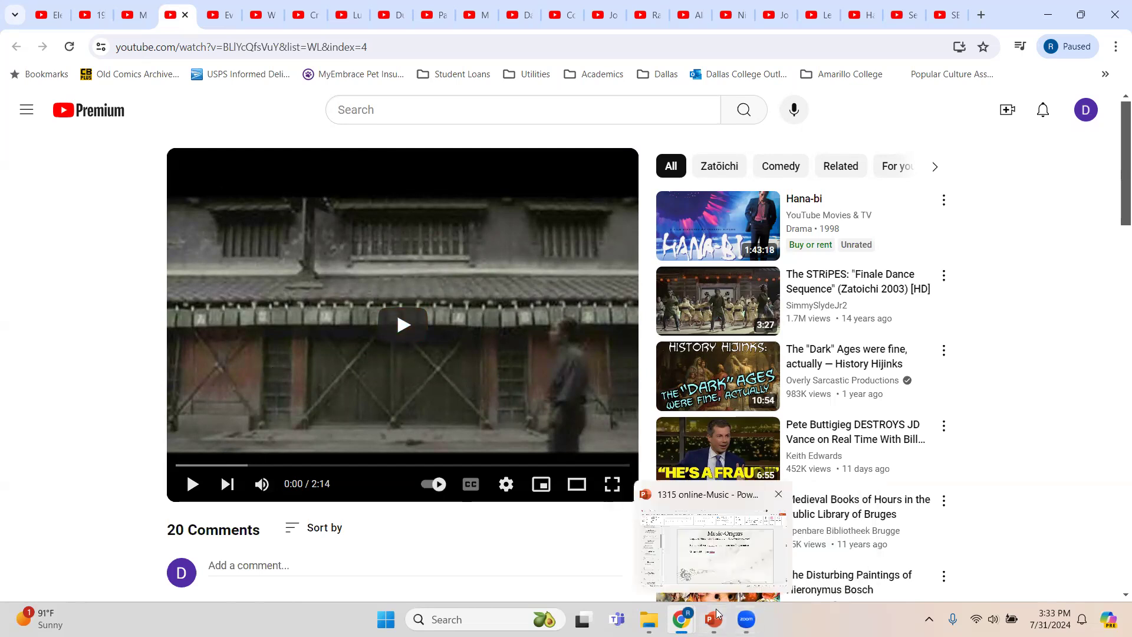
{"action": "mouse_move", "coordinate": [718, 559]}
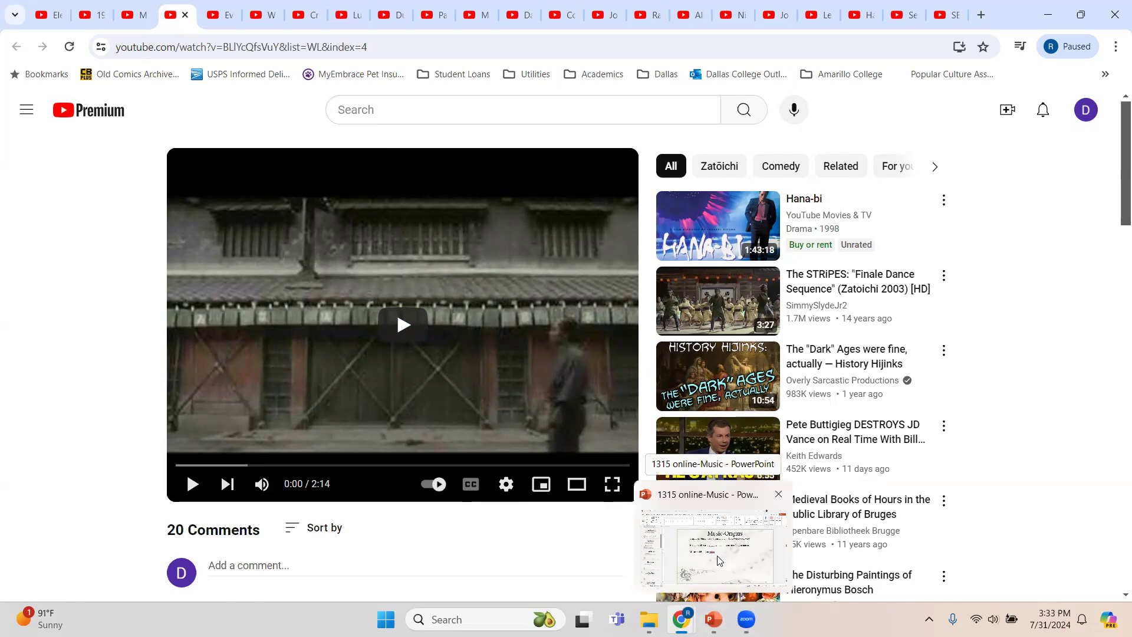
{"action": "mouse_move", "coordinate": [548, 346]}
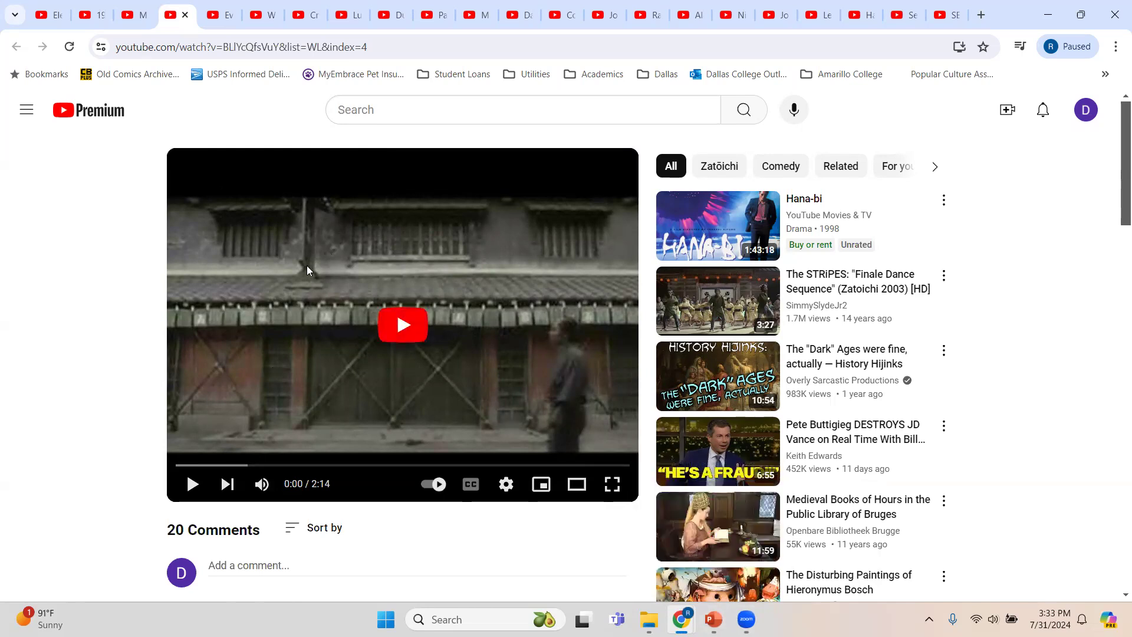
{"action": "mouse_move", "coordinate": [425, 353]}
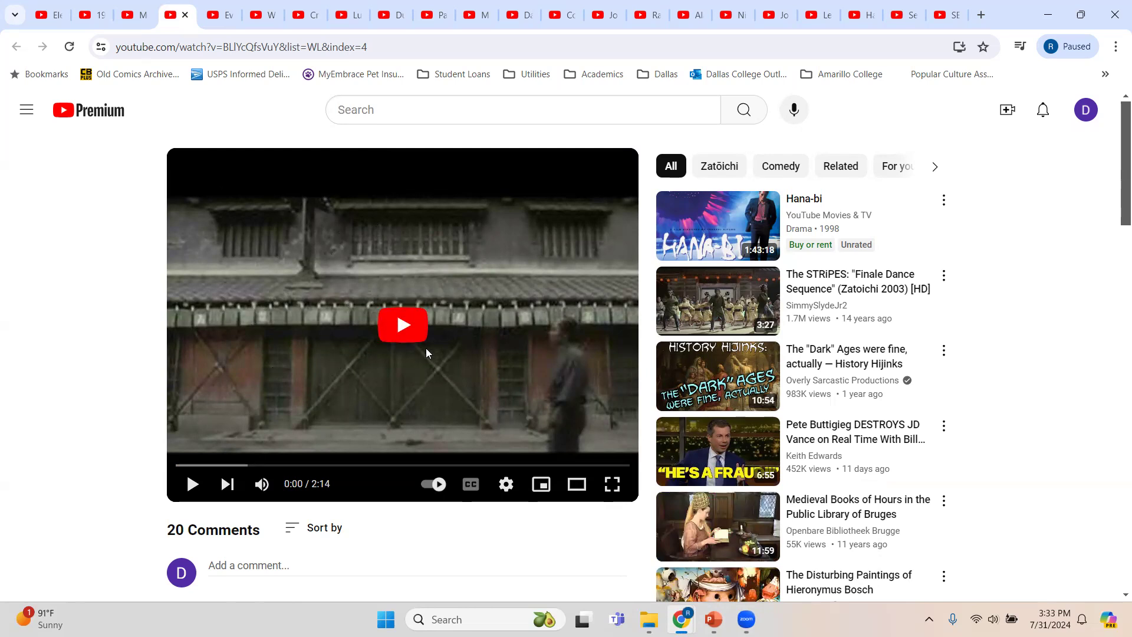
{"action": "mouse_move", "coordinate": [219, 15]}
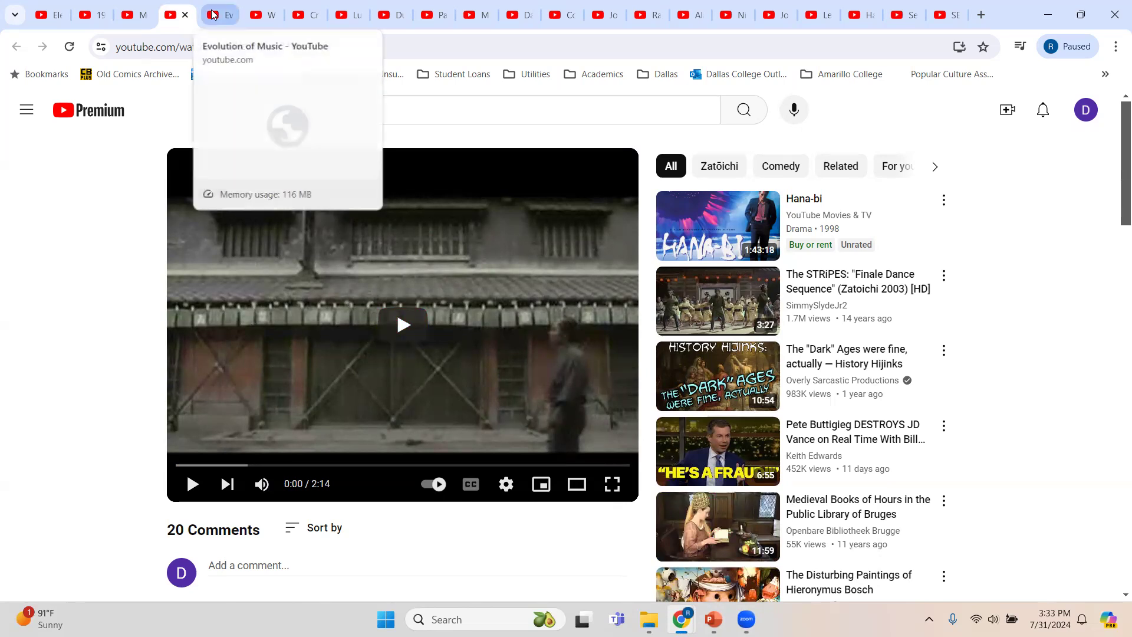
{"action": "left_click", "coordinate": [217, 14]}
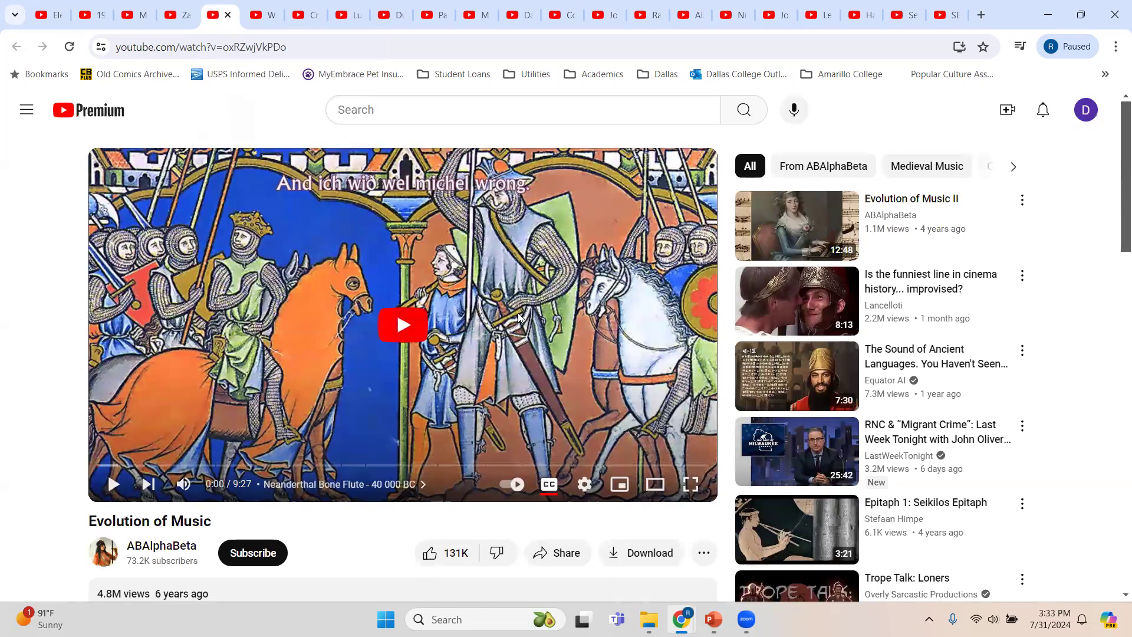
{"action": "mouse_move", "coordinate": [183, 308]}
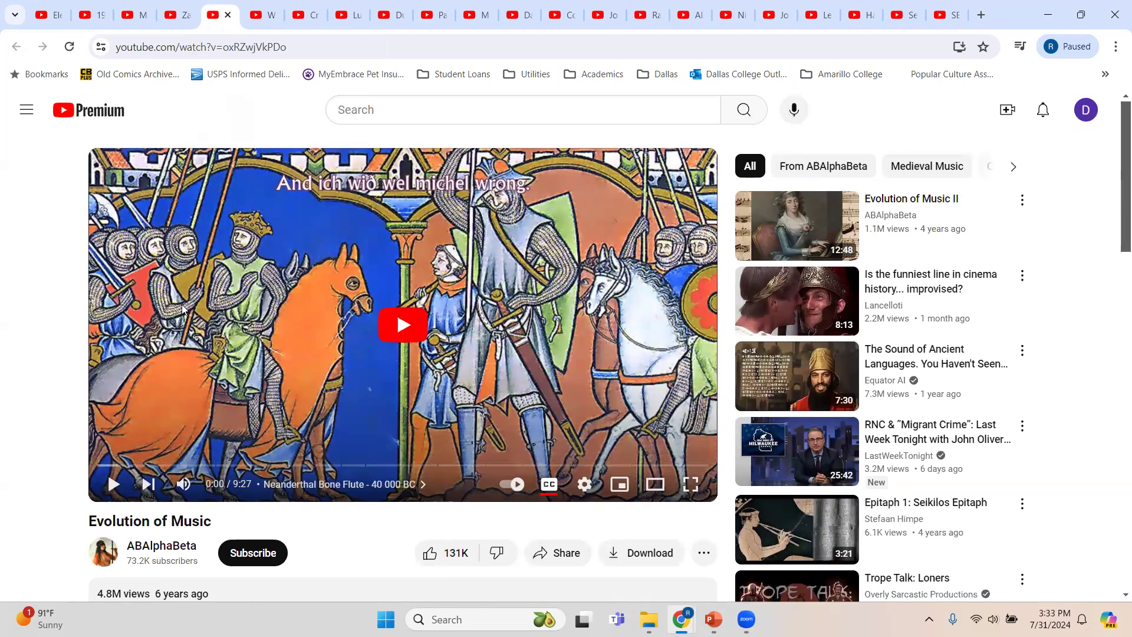
{"action": "mouse_move", "coordinate": [99, 466]}
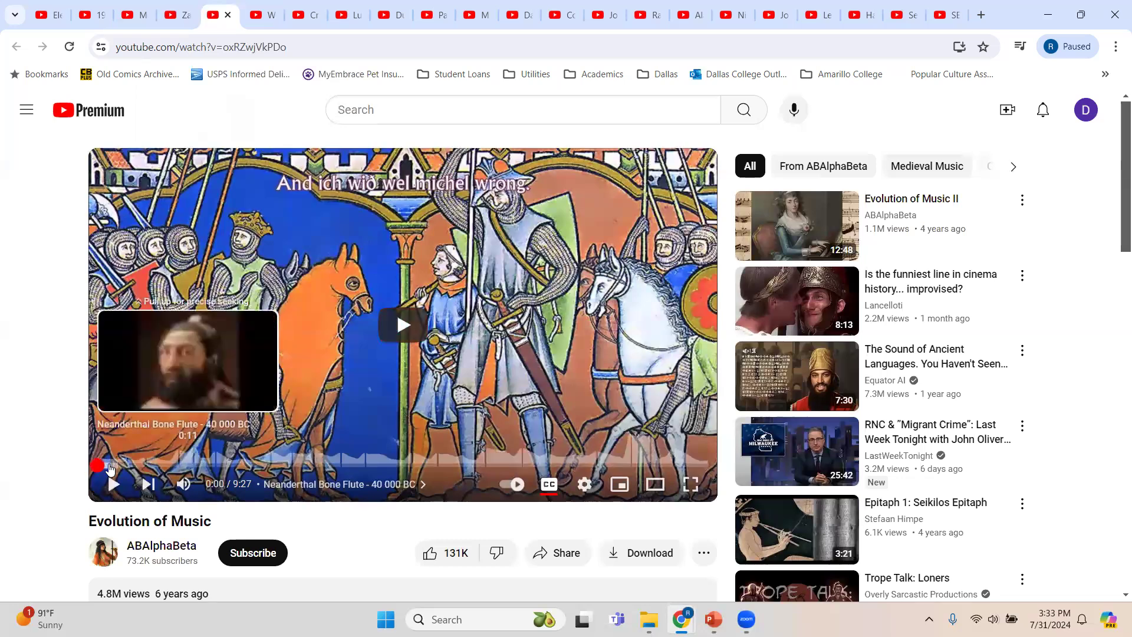
{"action": "mouse_move", "coordinate": [208, 463]}
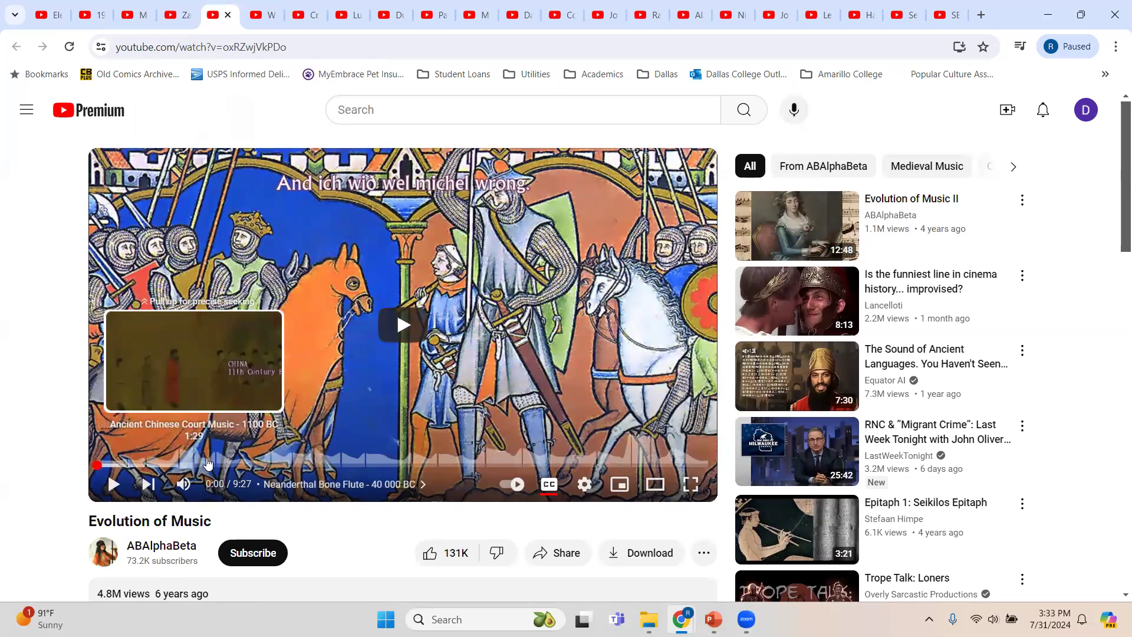
{"action": "mouse_move", "coordinate": [272, 465]}
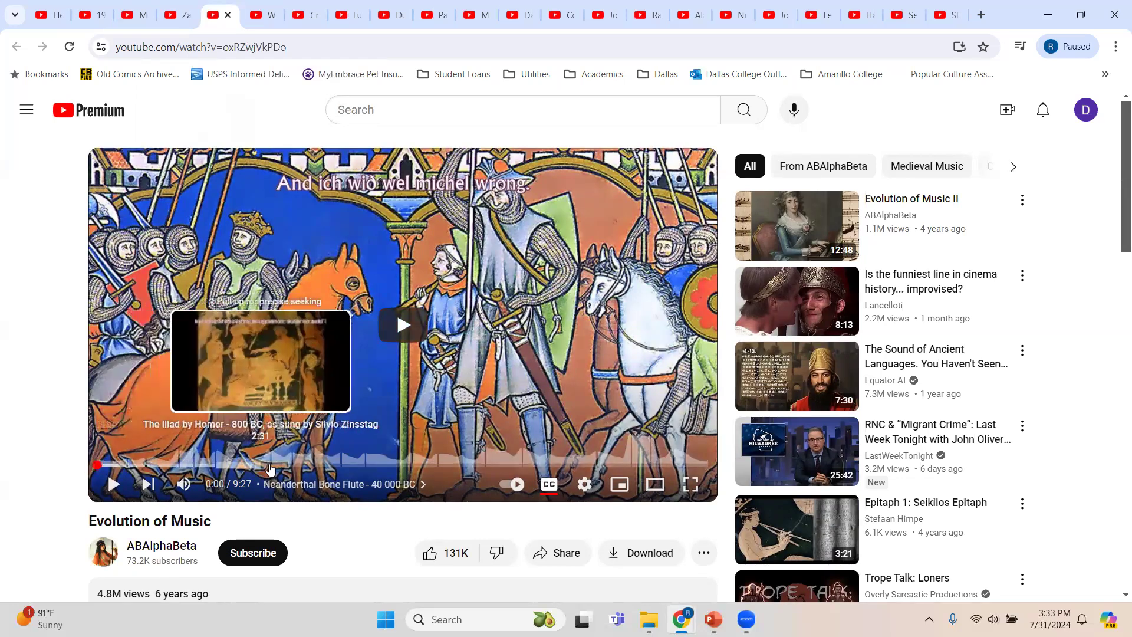
{"action": "mouse_move", "coordinate": [332, 464]}
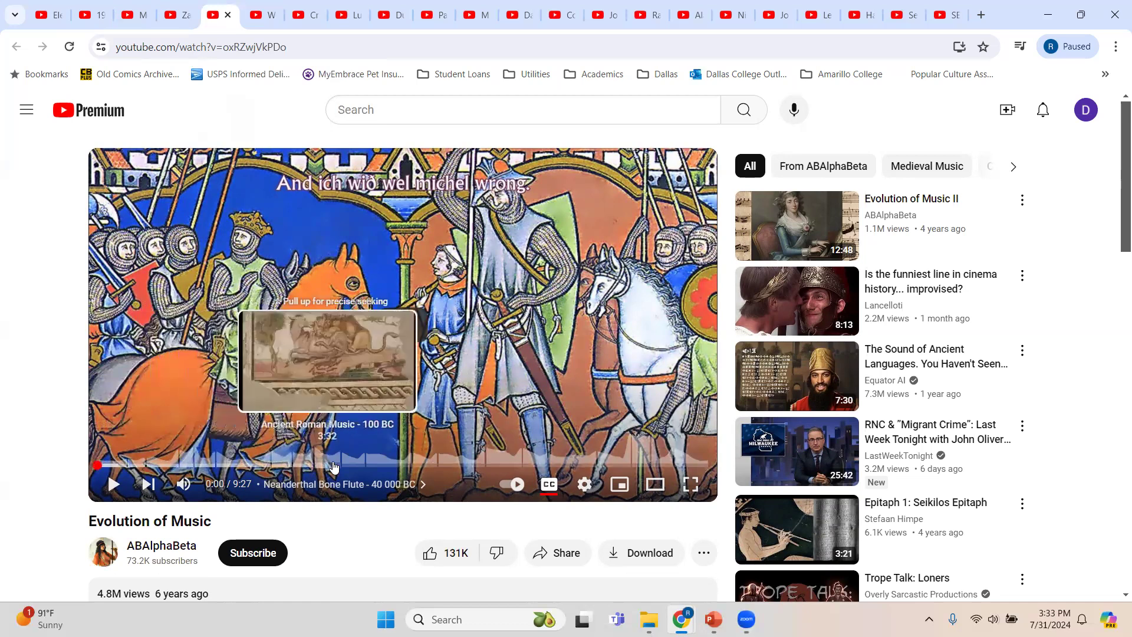
{"action": "mouse_move", "coordinate": [394, 466]}
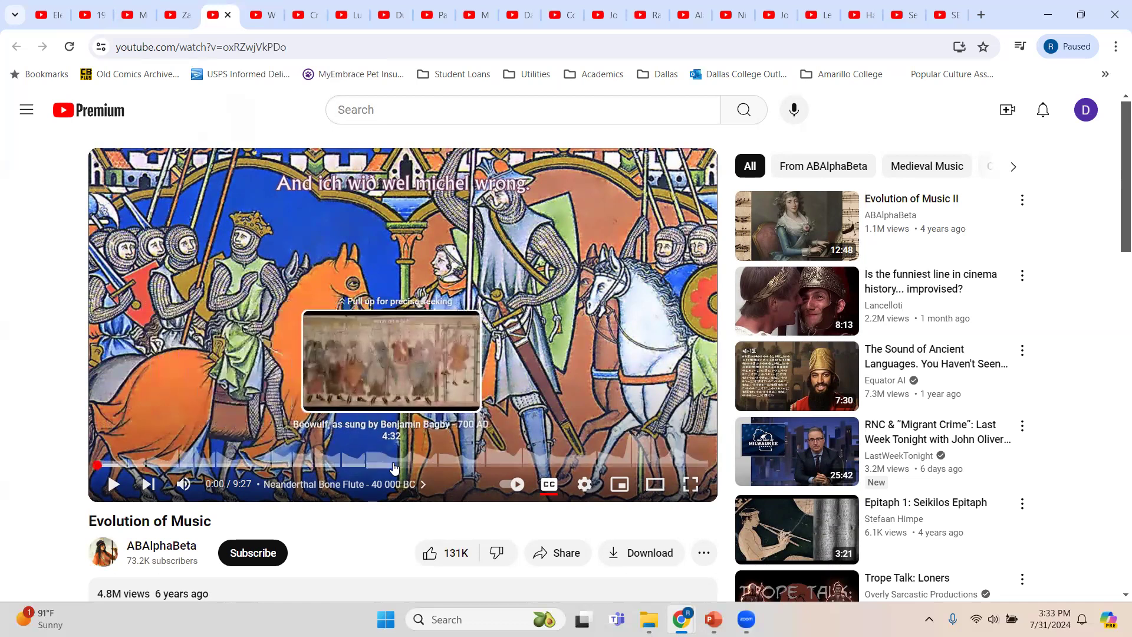
{"action": "mouse_move", "coordinate": [523, 470]}
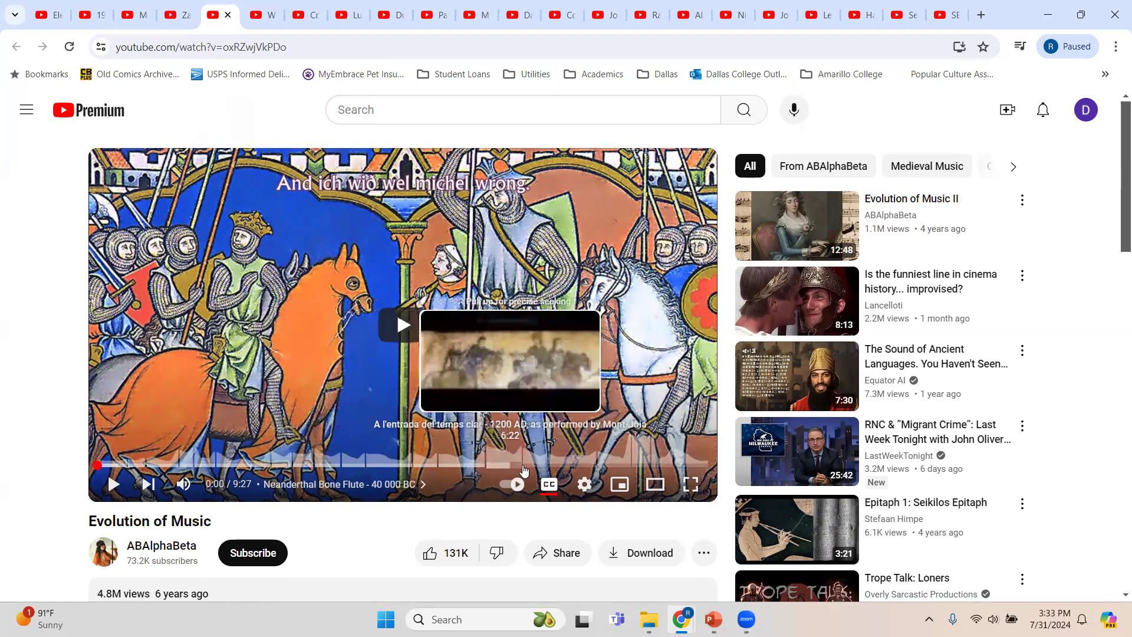
{"action": "mouse_move", "coordinate": [686, 466]}
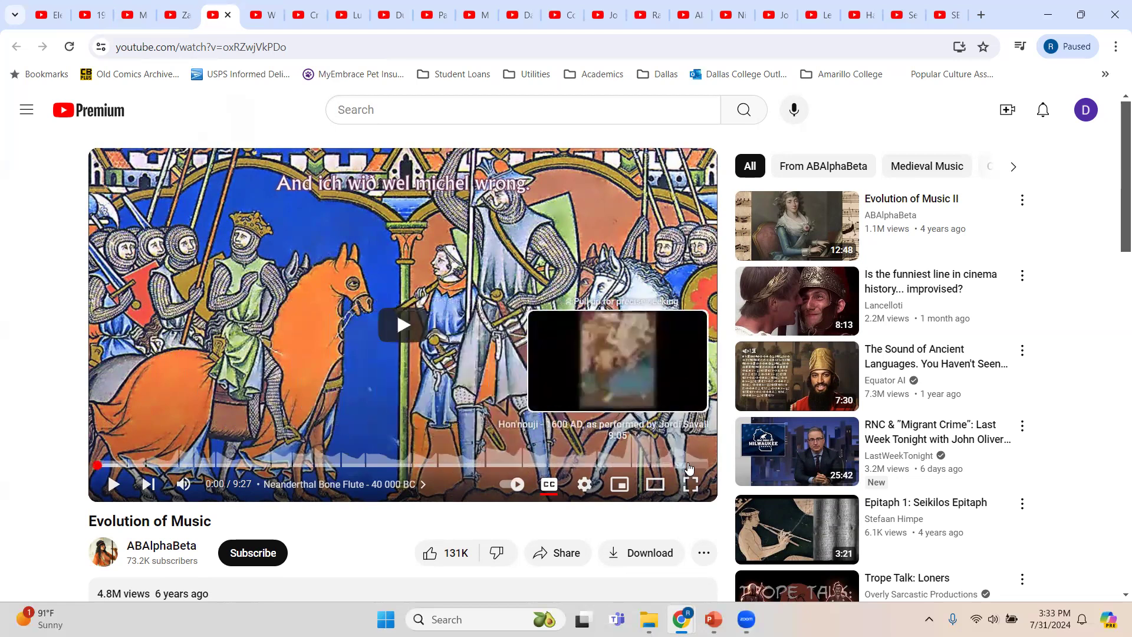
{"action": "mouse_move", "coordinate": [137, 466]}
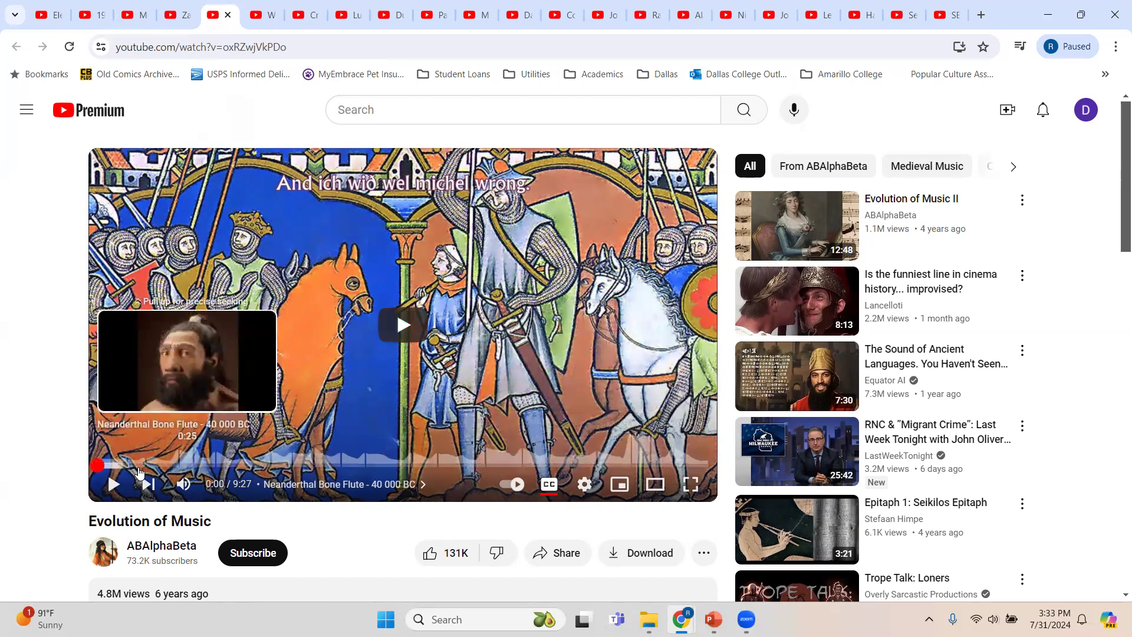
{"action": "mouse_move", "coordinate": [204, 464]}
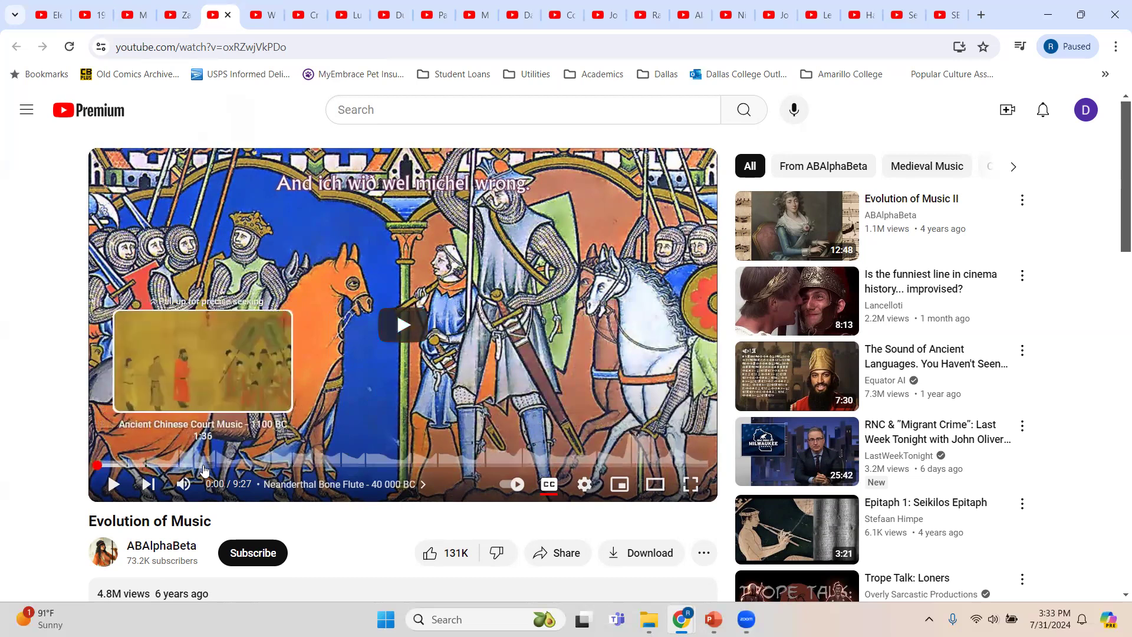
{"action": "mouse_move", "coordinate": [202, 465]}
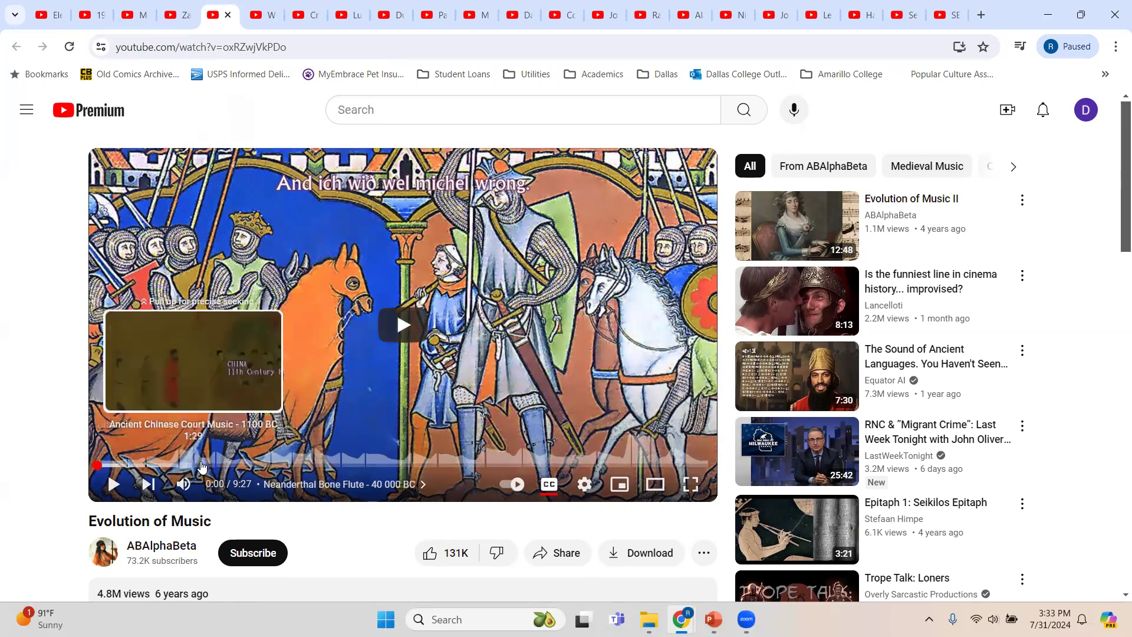
{"action": "mouse_move", "coordinate": [340, 465]}
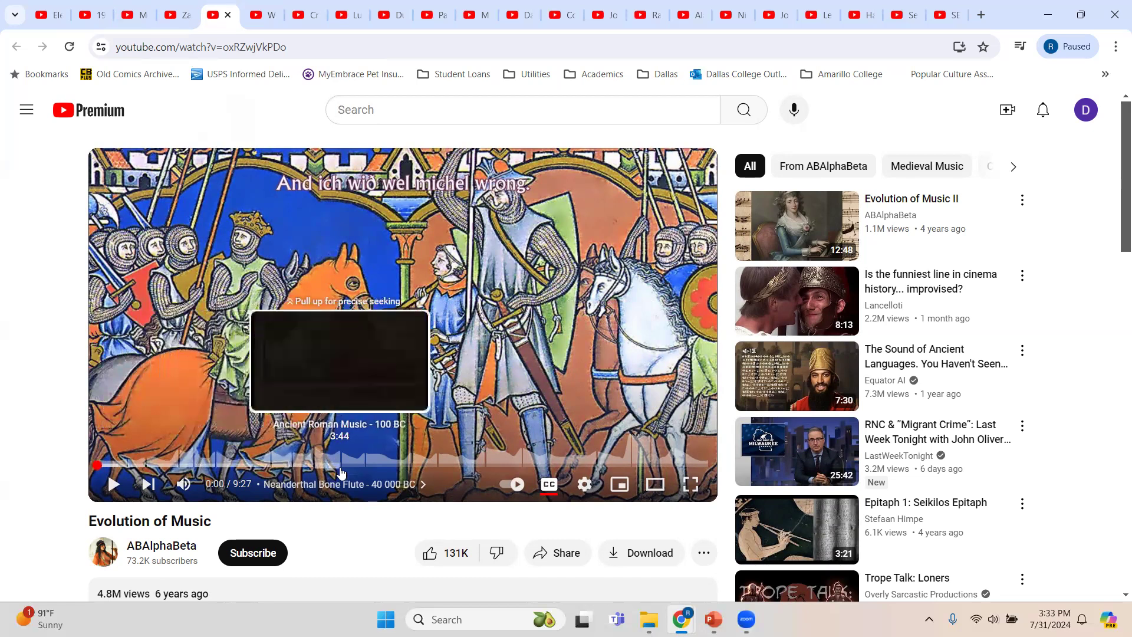
{"action": "mouse_move", "coordinate": [382, 462]}
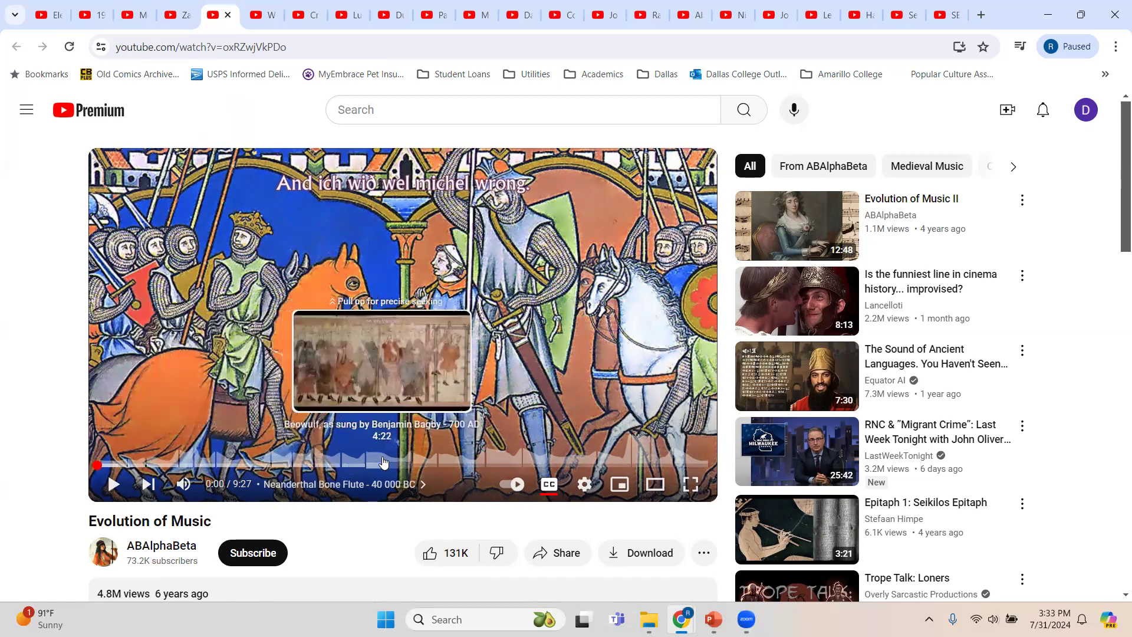
{"action": "mouse_move", "coordinate": [238, 462]}
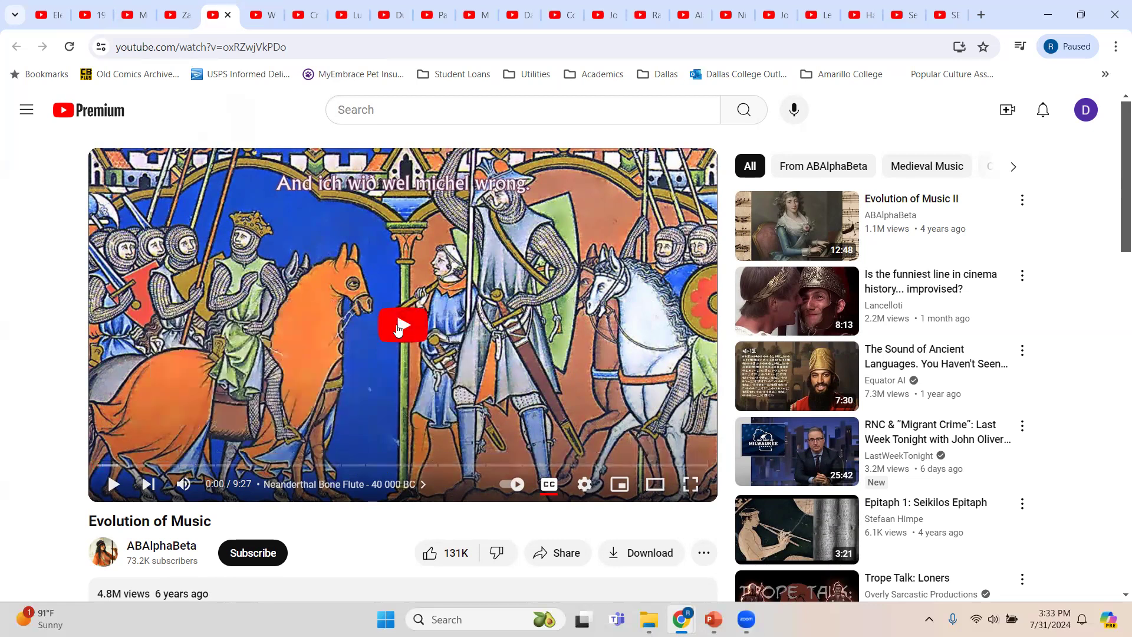
{"action": "mouse_move", "coordinate": [3, 295]}
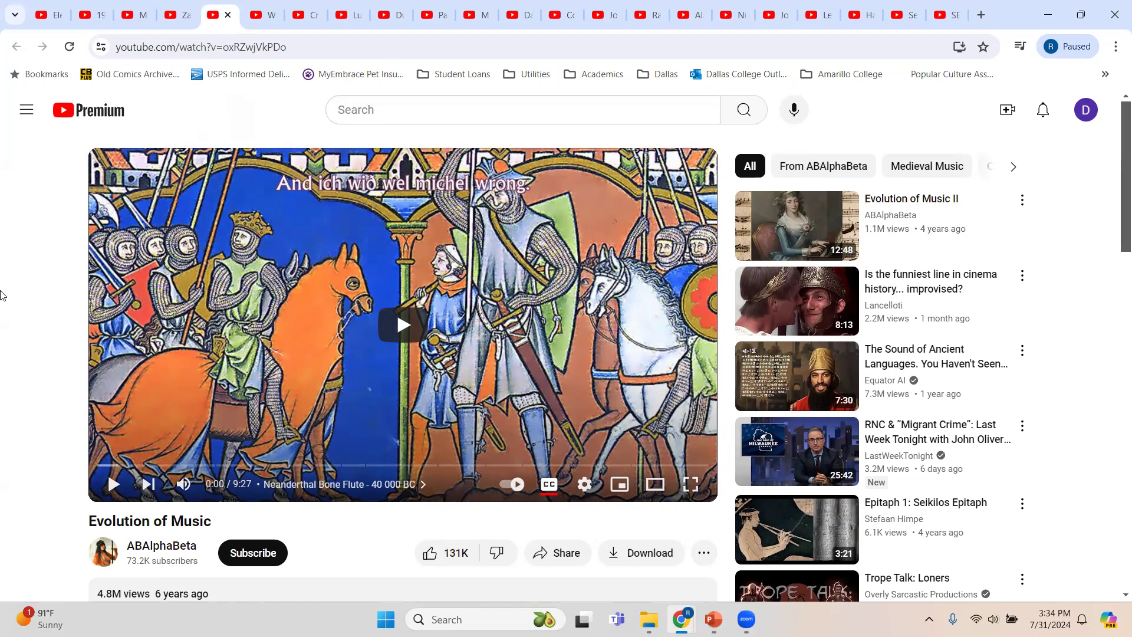
{"action": "mouse_move", "coordinate": [263, 14]}
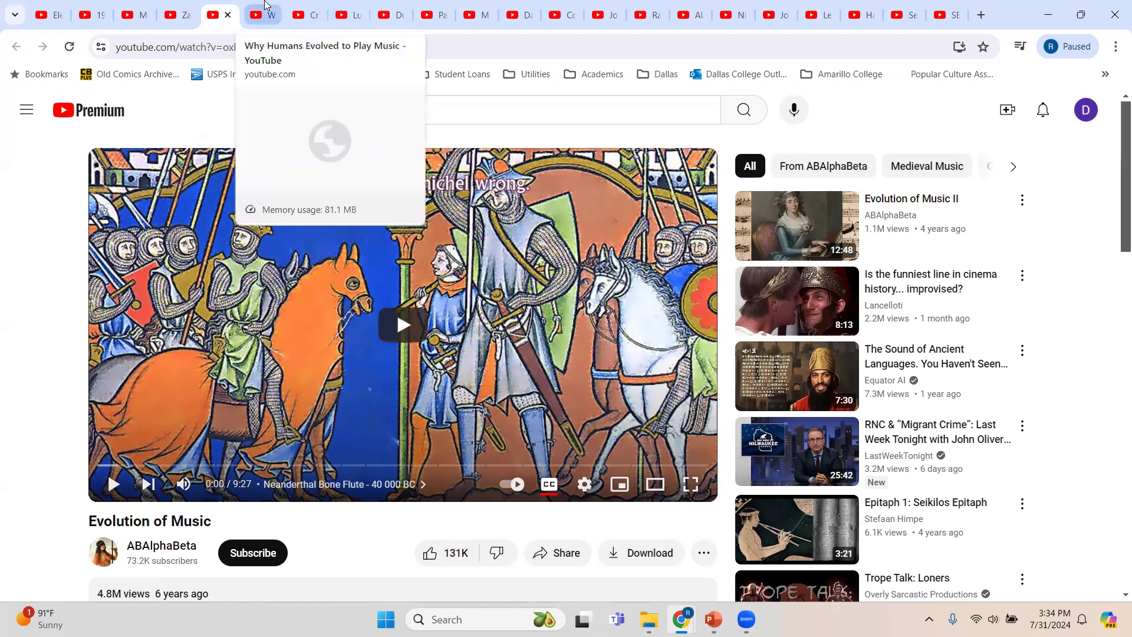
Step: Switch to the Why Humans Evolved to Play Music video tab
{"action": "left_click", "coordinate": [256, 14]}
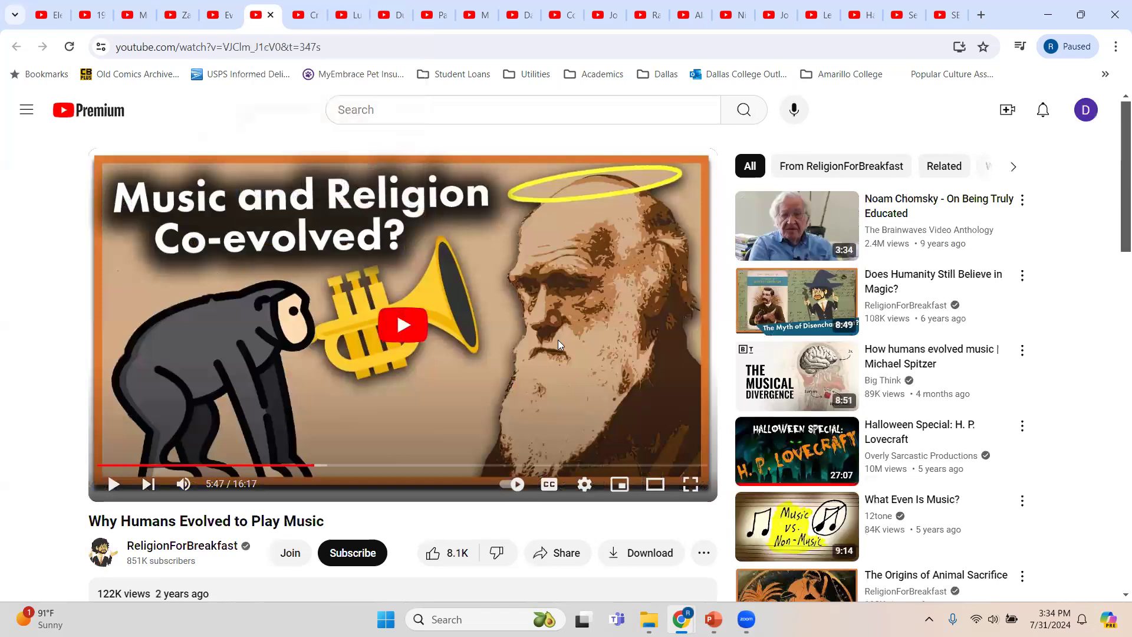
{"action": "mouse_move", "coordinate": [430, 341]}
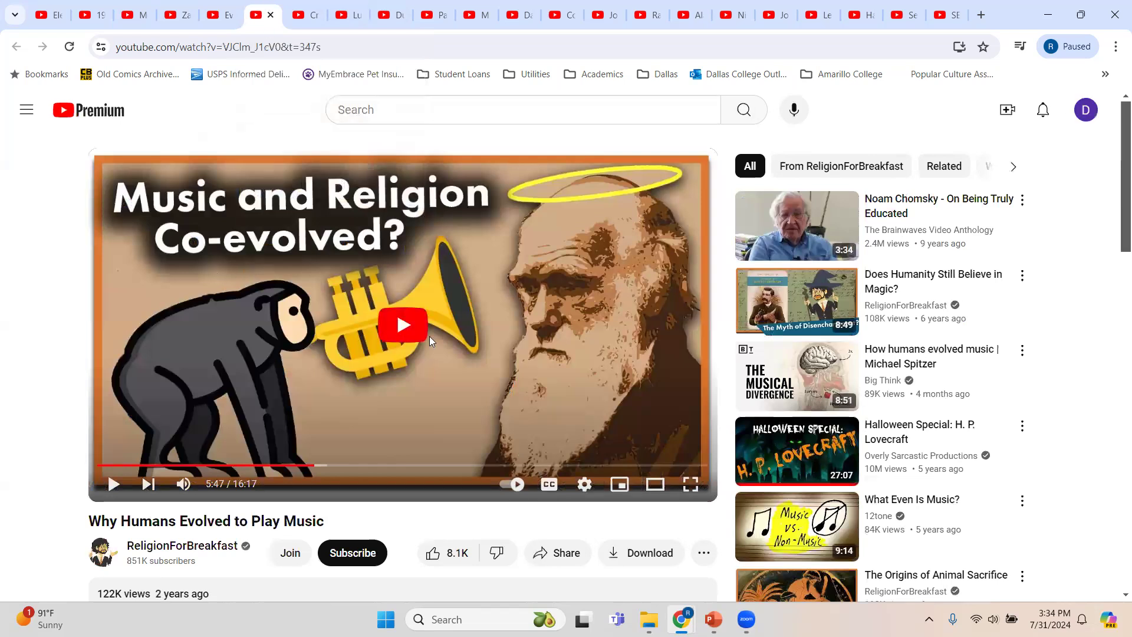
{"action": "mouse_move", "coordinate": [88, 431]}
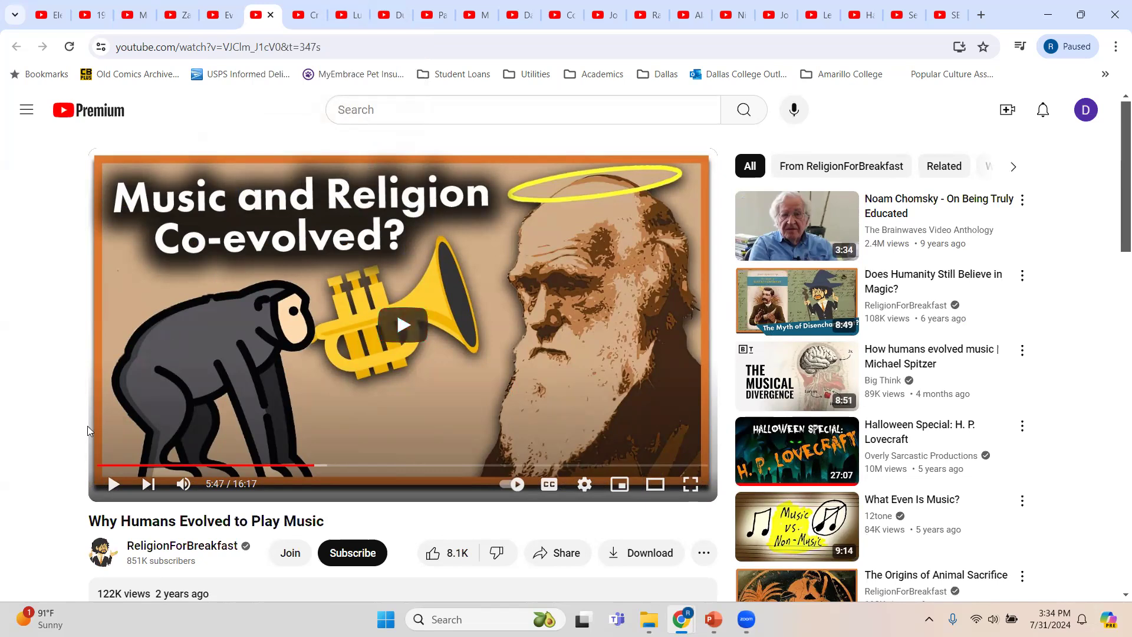
{"action": "mouse_move", "coordinate": [99, 468]}
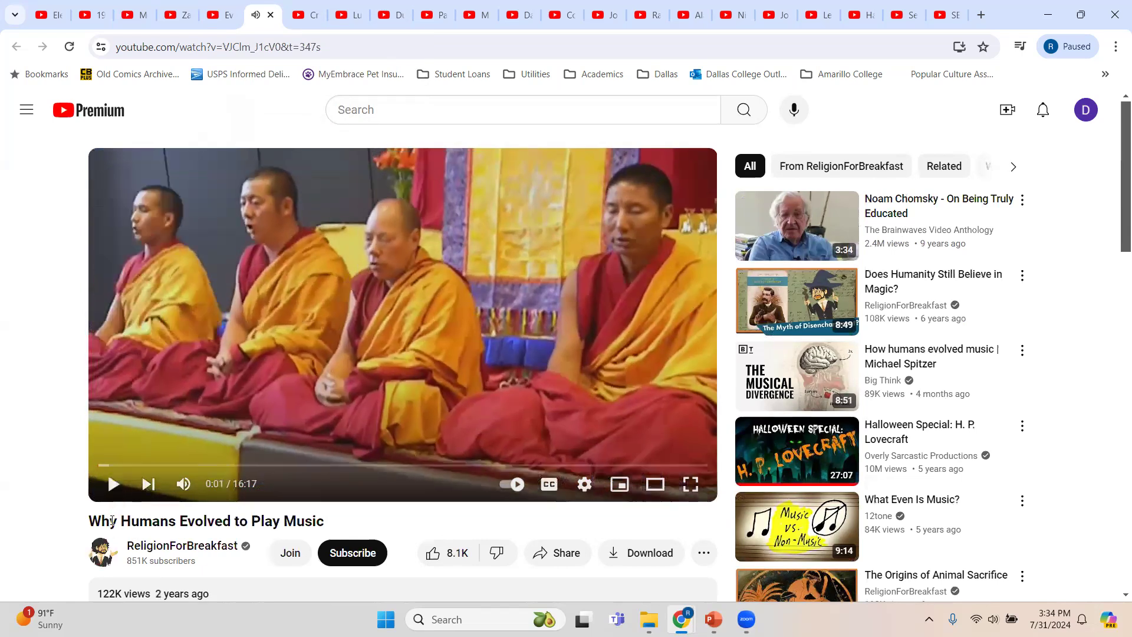
{"action": "mouse_move", "coordinate": [479, 565]}
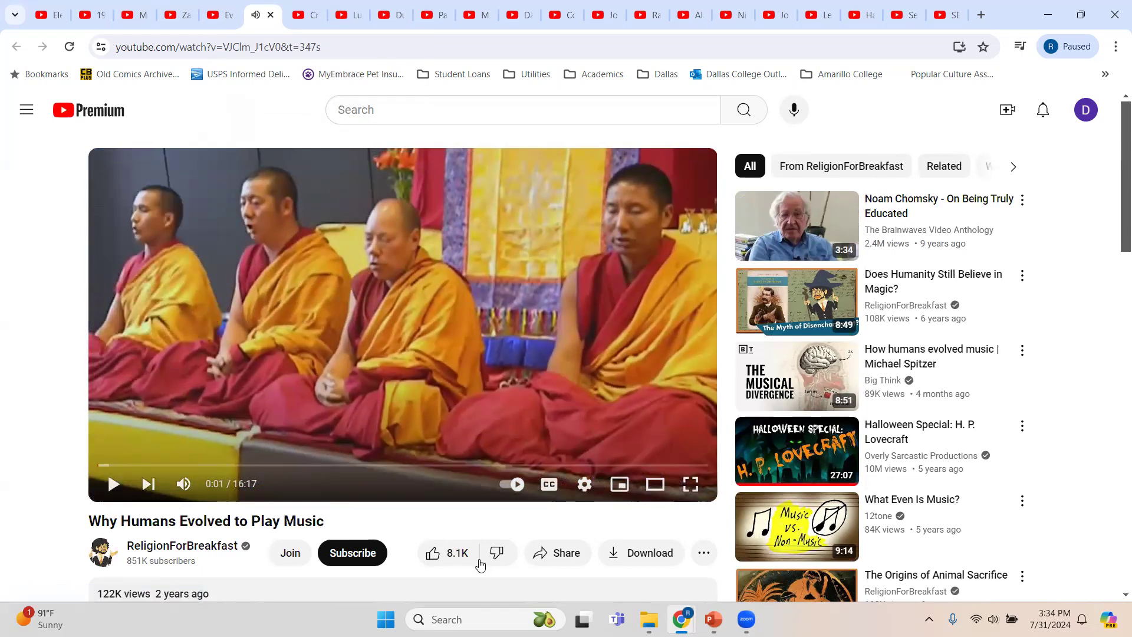
{"action": "mouse_move", "coordinate": [712, 619]}
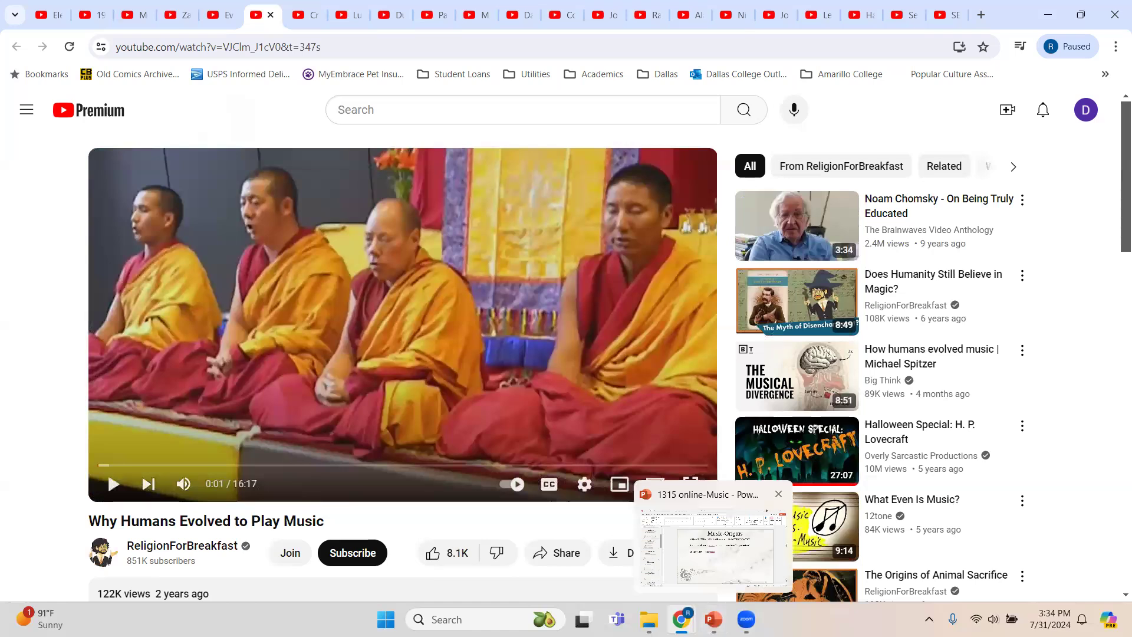
Step: Return to PowerPoint on slide 8, Music-Origins, with the Blues genre slides in view
{"action": "left_click", "coordinate": [711, 537]}
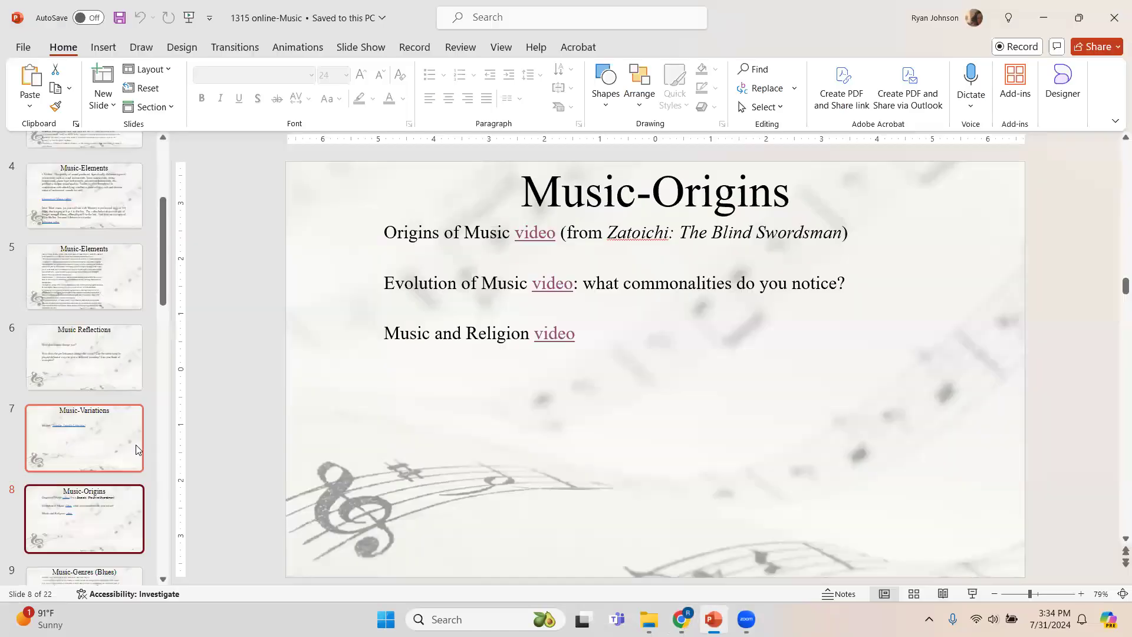
{"action": "scroll", "scroll_direction": "down", "scroll_amount": 3}
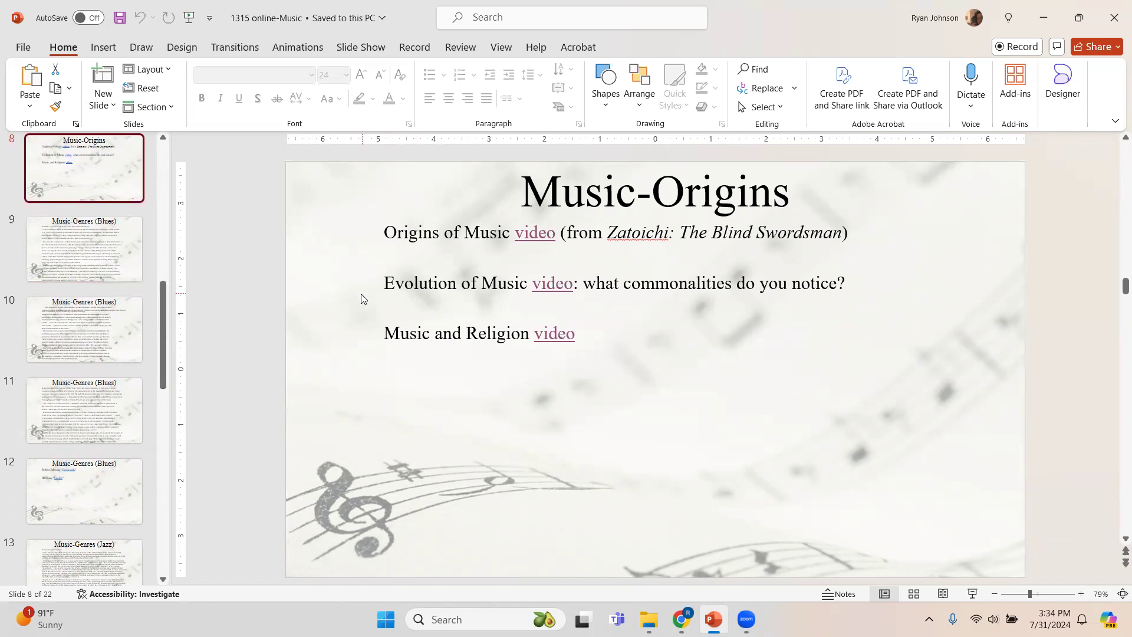
{"action": "left_click", "coordinate": [82, 249]}
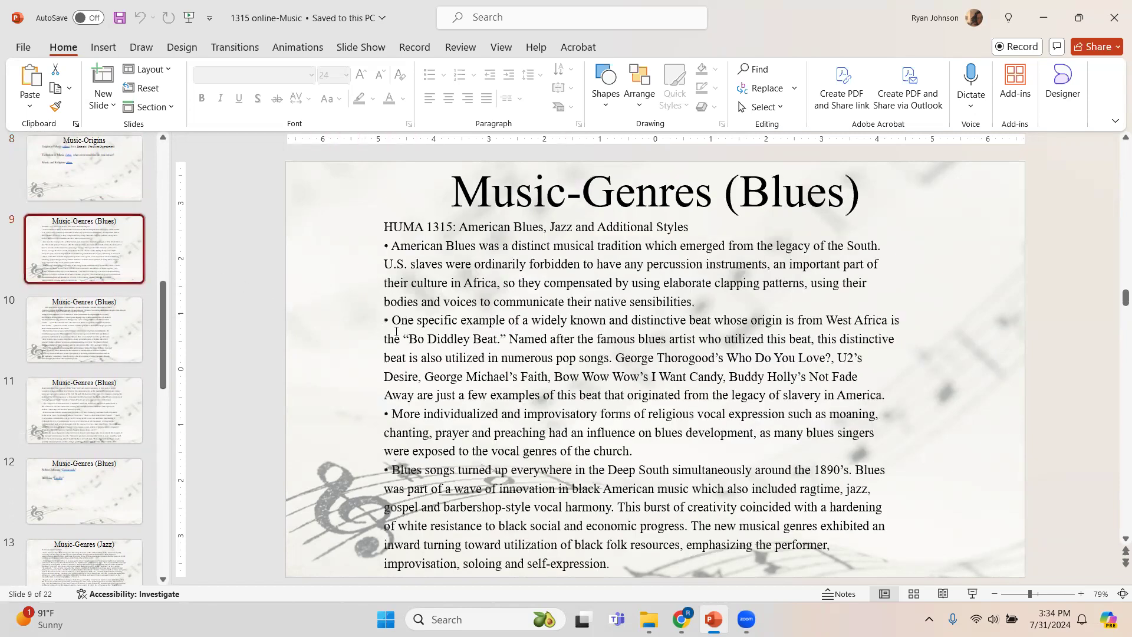
{"action": "mouse_move", "coordinate": [83, 329]}
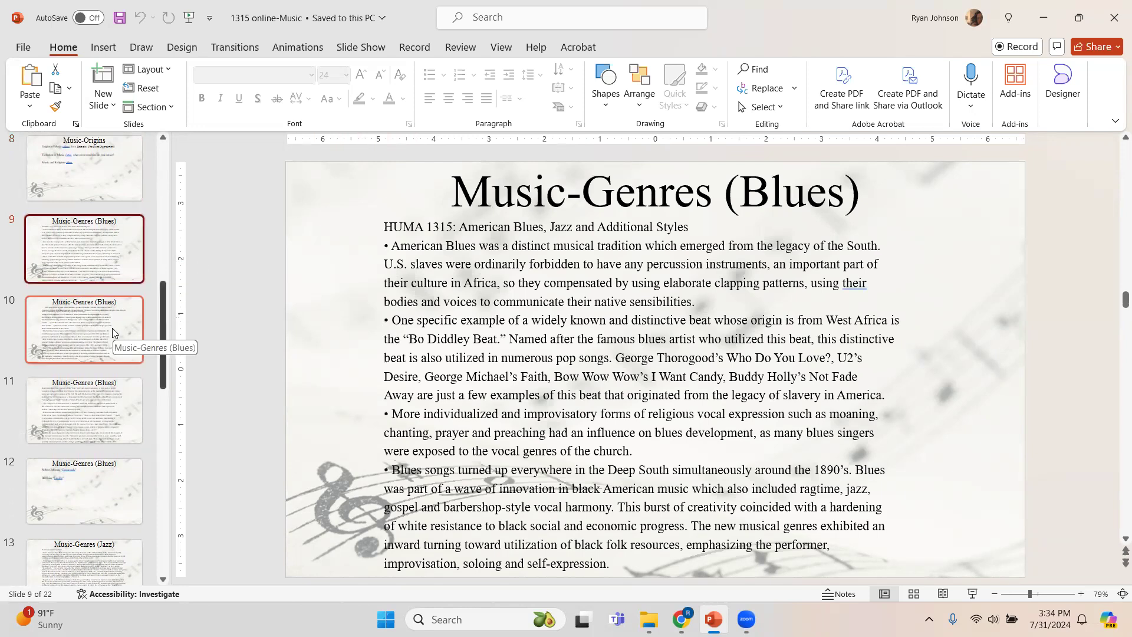
{"action": "left_click", "coordinate": [84, 410]}
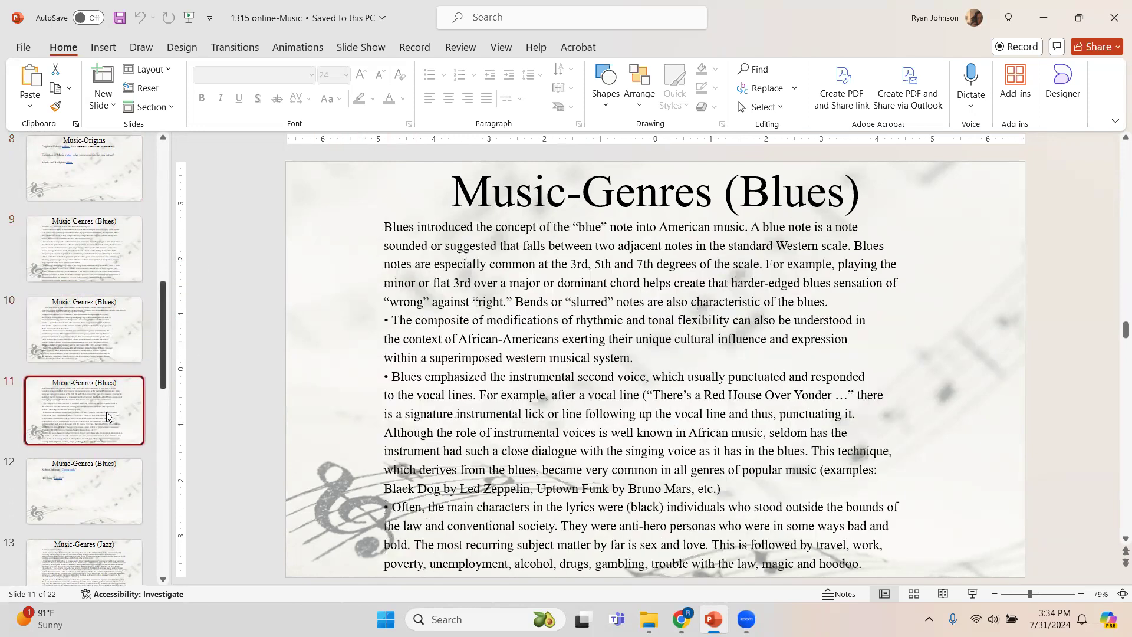
{"action": "left_click", "coordinate": [84, 490]}
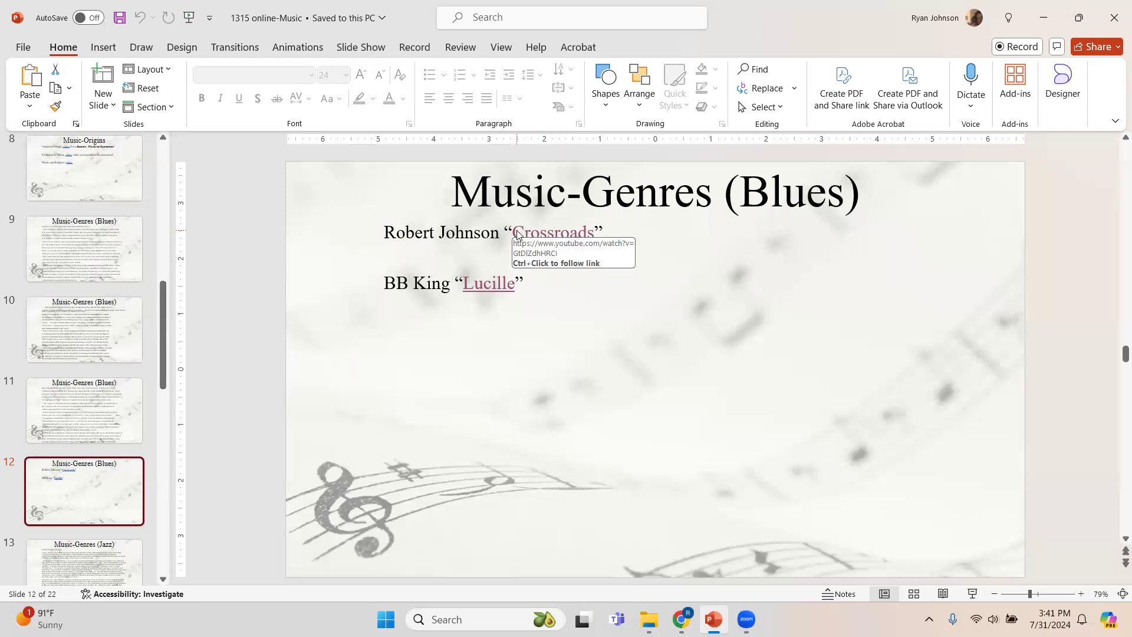
{"action": "mouse_move", "coordinate": [598, 230]}
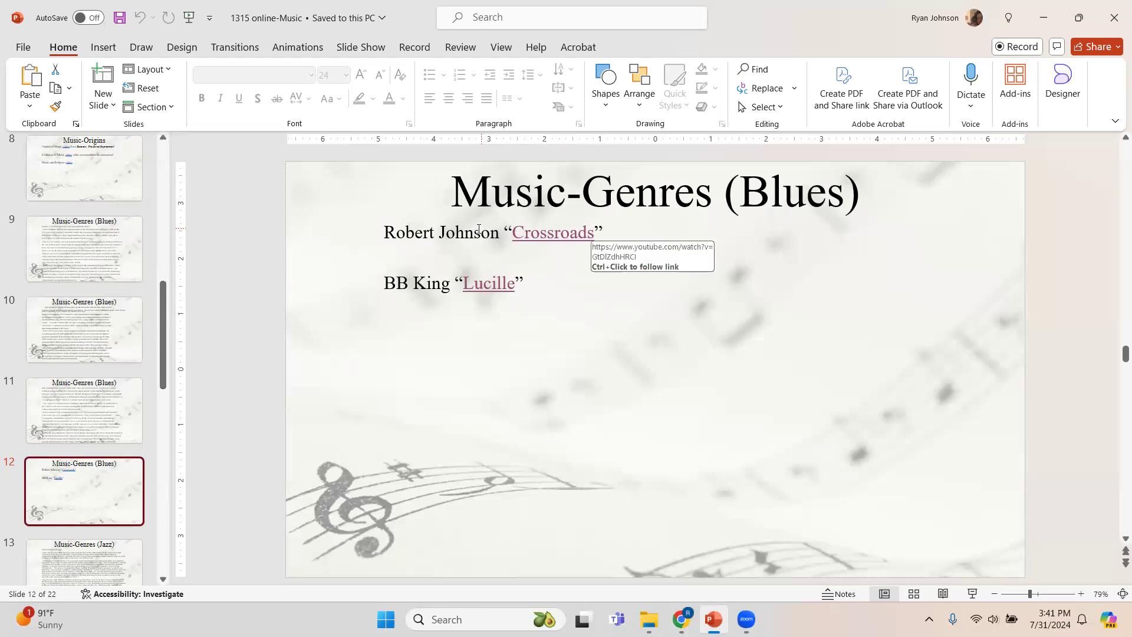
{"action": "mouse_move", "coordinate": [438, 230]}
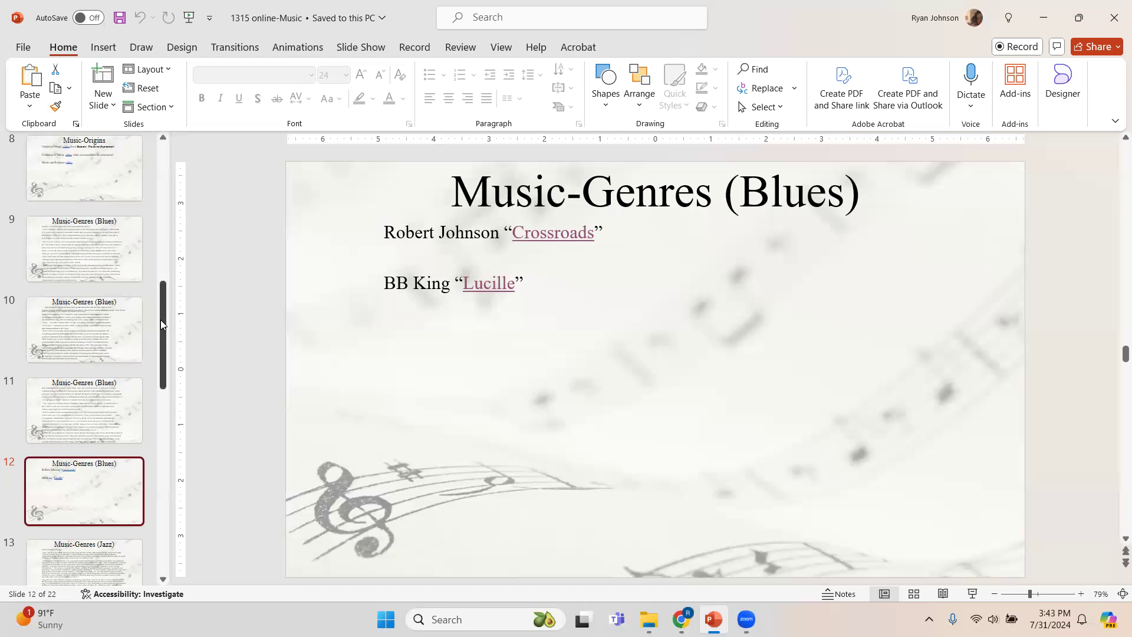
Step: Step through the reggae/rock and Punk Rock/Hip-Hop genre slides to slide 17 with the Marching Bands link
{"action": "scroll", "scroll_direction": "down", "scroll_amount": 3}
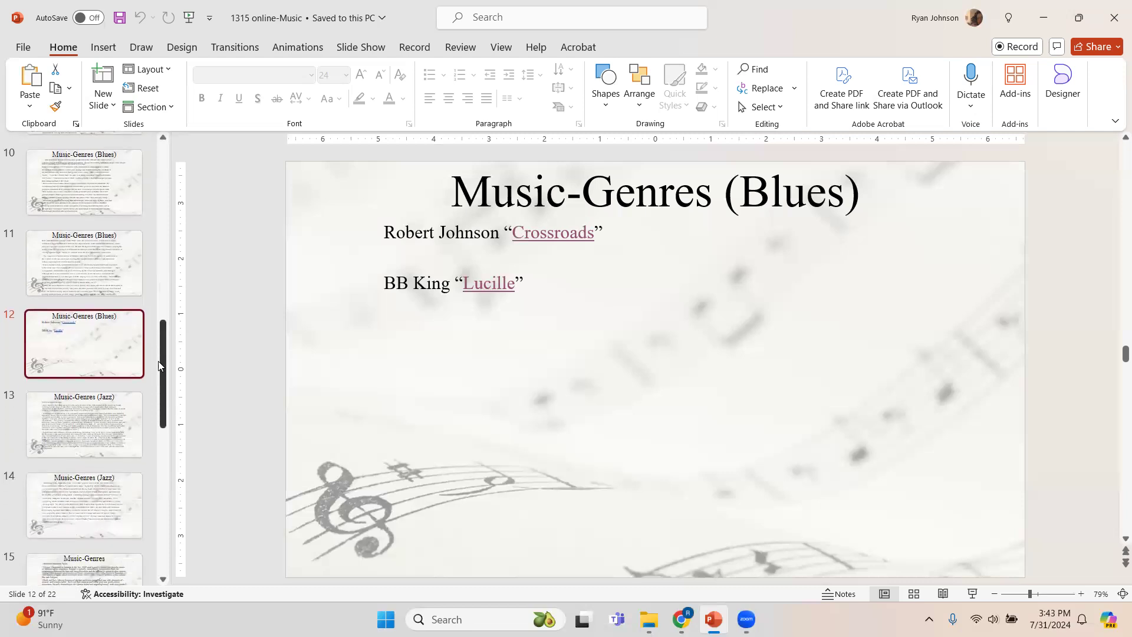
{"action": "scroll", "scroll_direction": "down", "scroll_amount": 3}
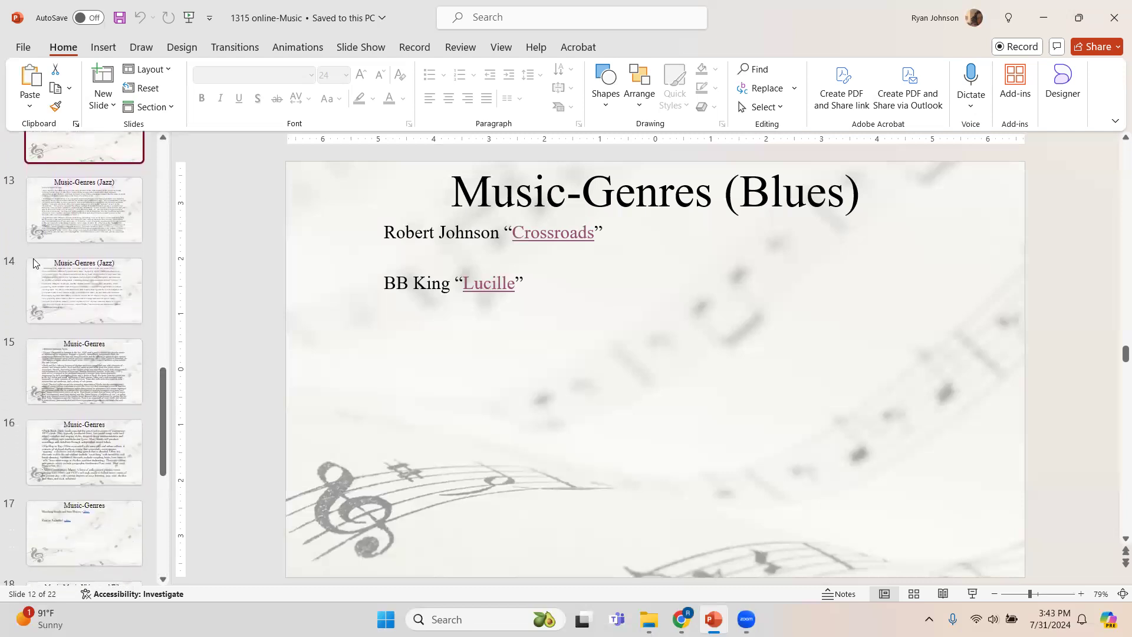
{"action": "left_click", "coordinate": [84, 370]}
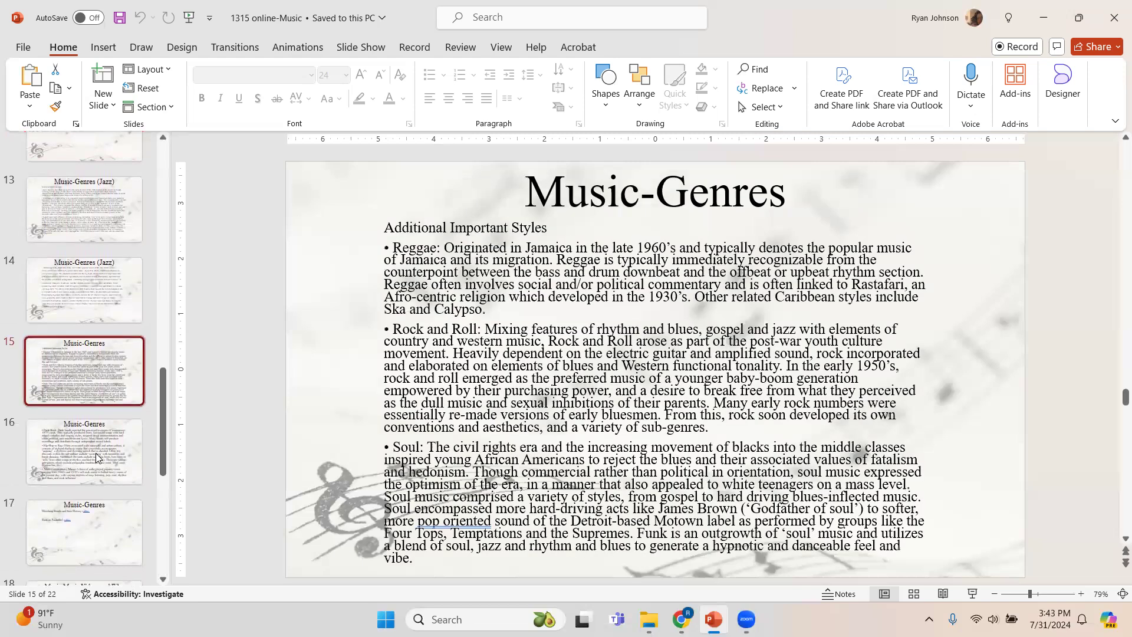
{"action": "left_click", "coordinate": [84, 451]}
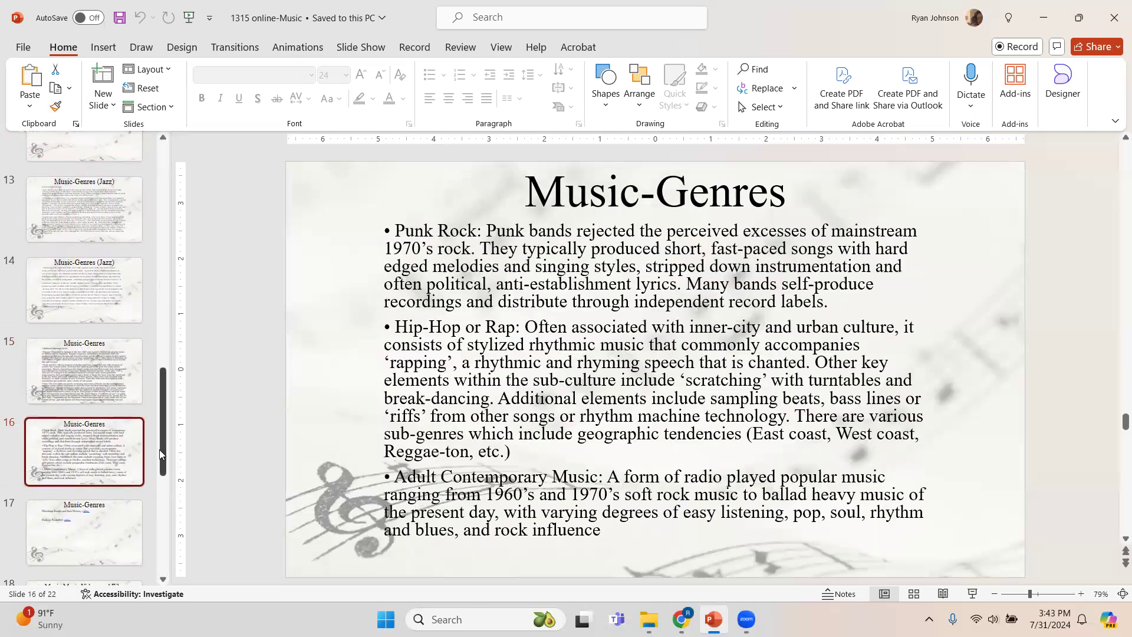
{"action": "scroll", "scroll_direction": "down", "scroll_amount": 3}
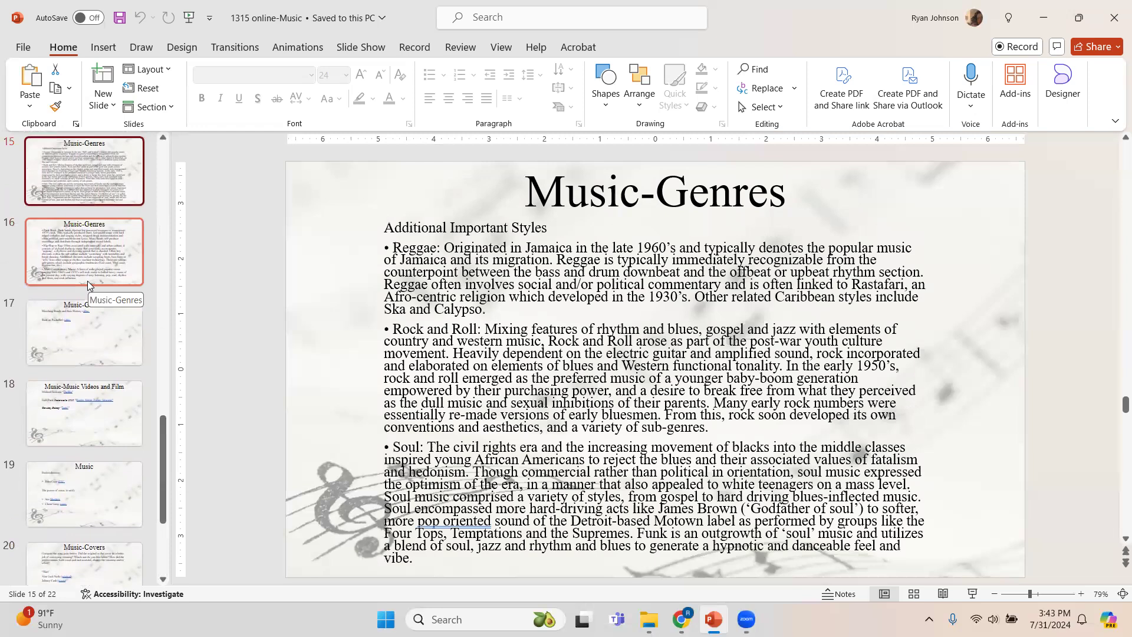
{"action": "left_click", "coordinate": [83, 250]}
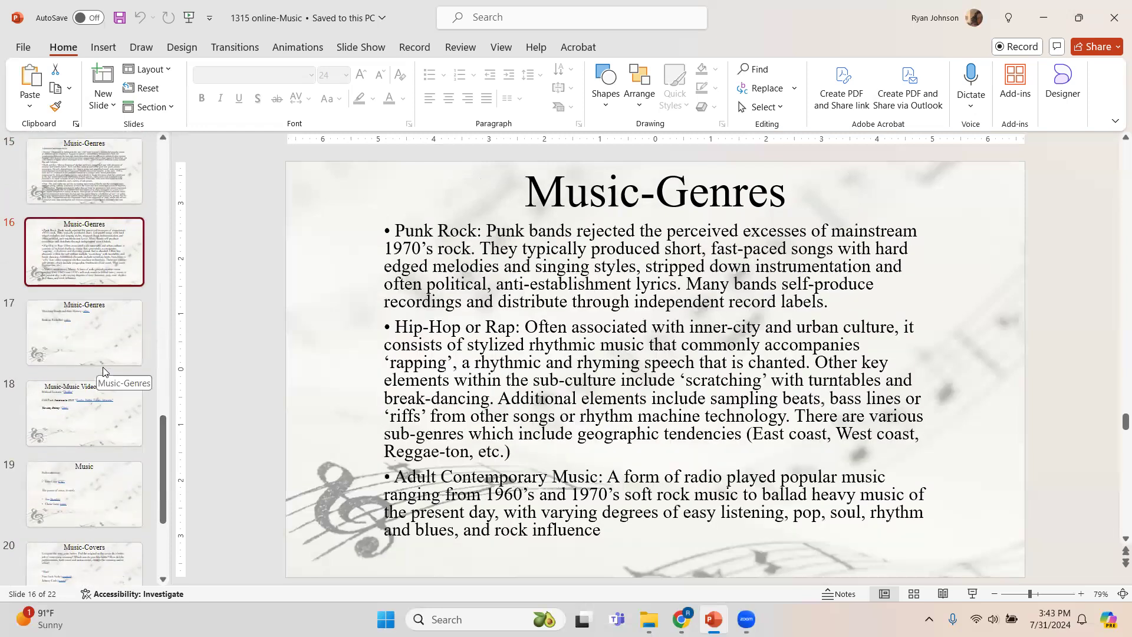
{"action": "left_click", "coordinate": [84, 332]}
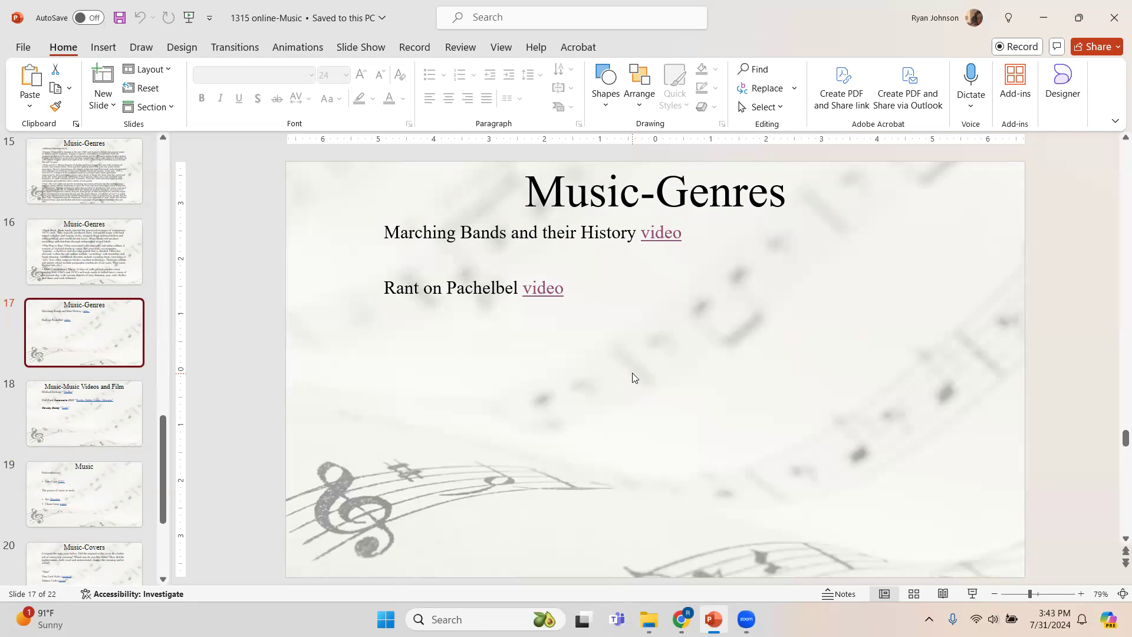
{"action": "mouse_move", "coordinate": [660, 232]}
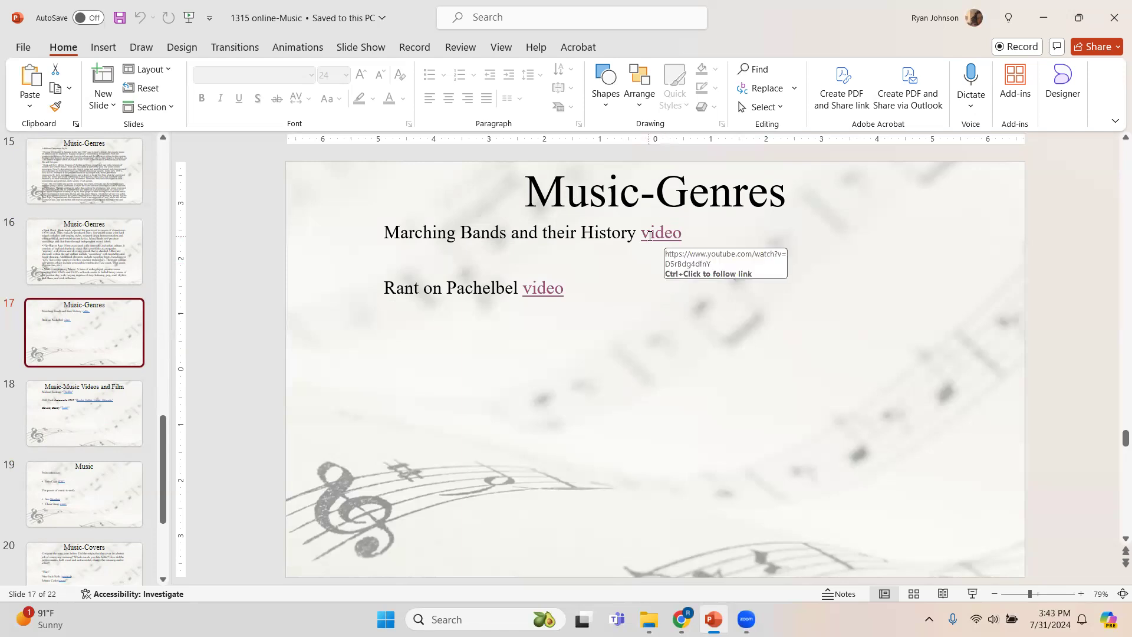
{"action": "mouse_move", "coordinate": [515, 288]}
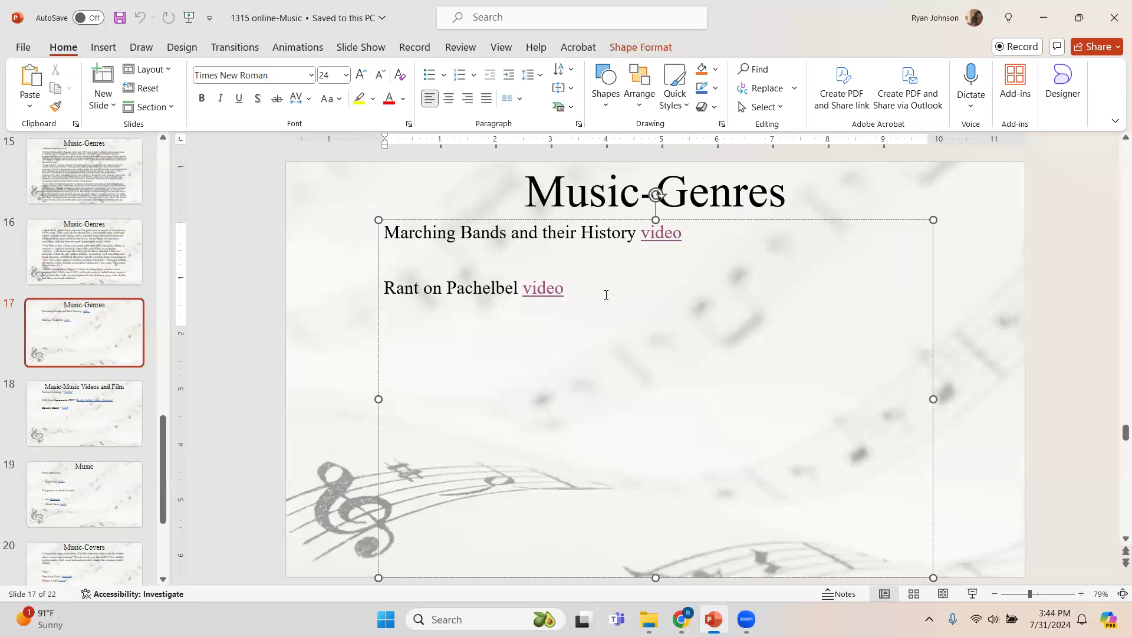
{"action": "mouse_move", "coordinate": [84, 411]}
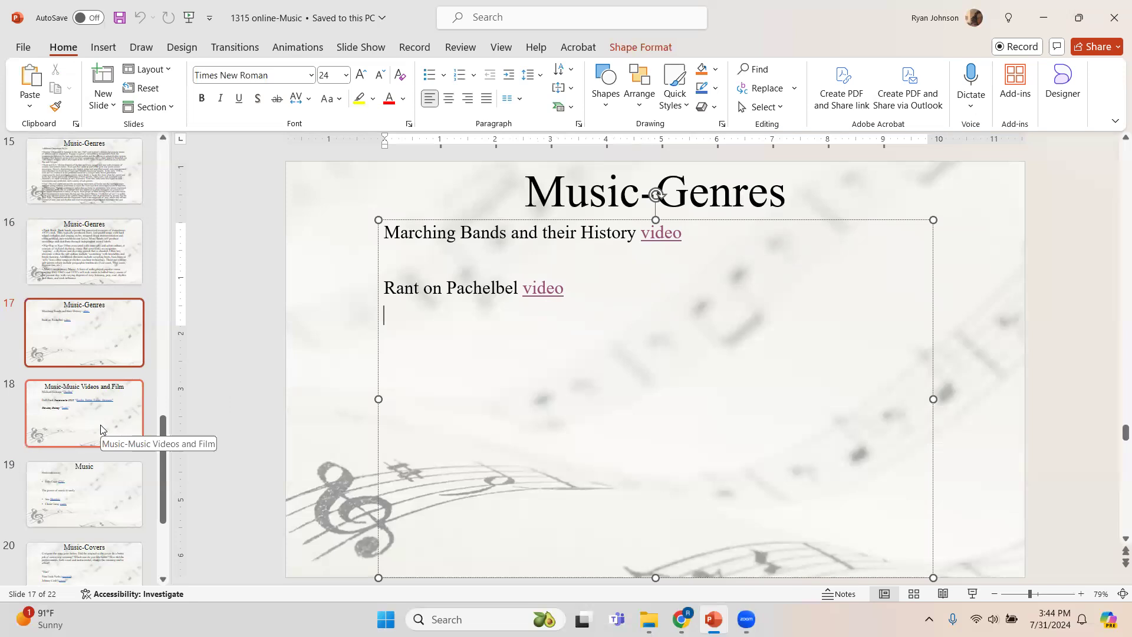
Step: Show slide 18, Music Videos and Film, with the Thriller, Harder Better Faster Stronger and Tank! links
{"action": "left_click", "coordinate": [84, 413]}
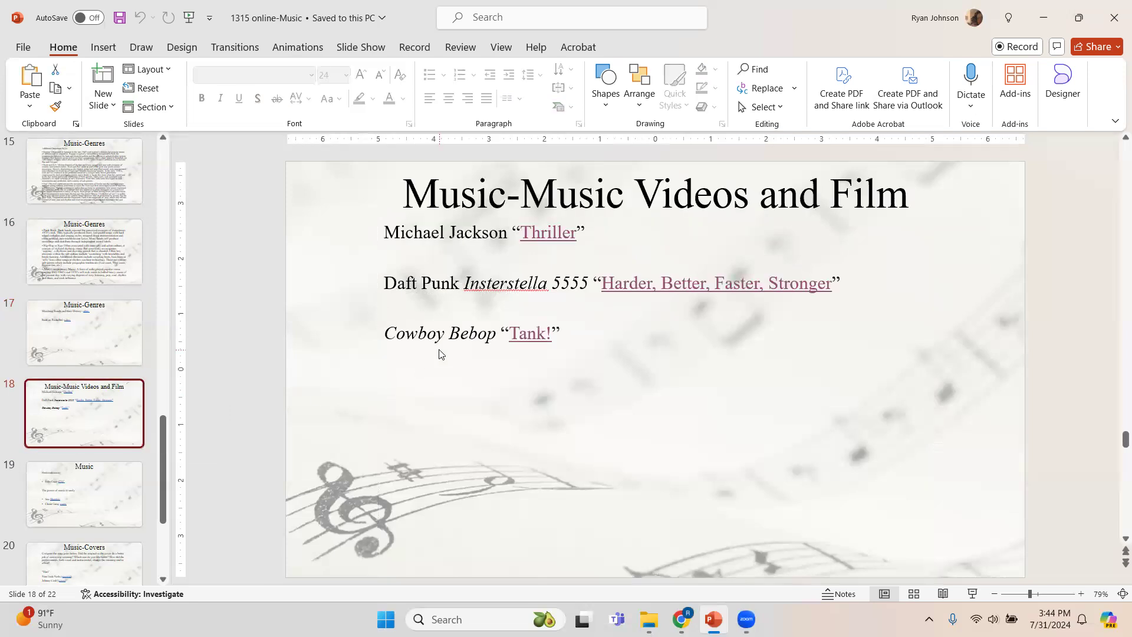
{"action": "mouse_move", "coordinate": [567, 404]}
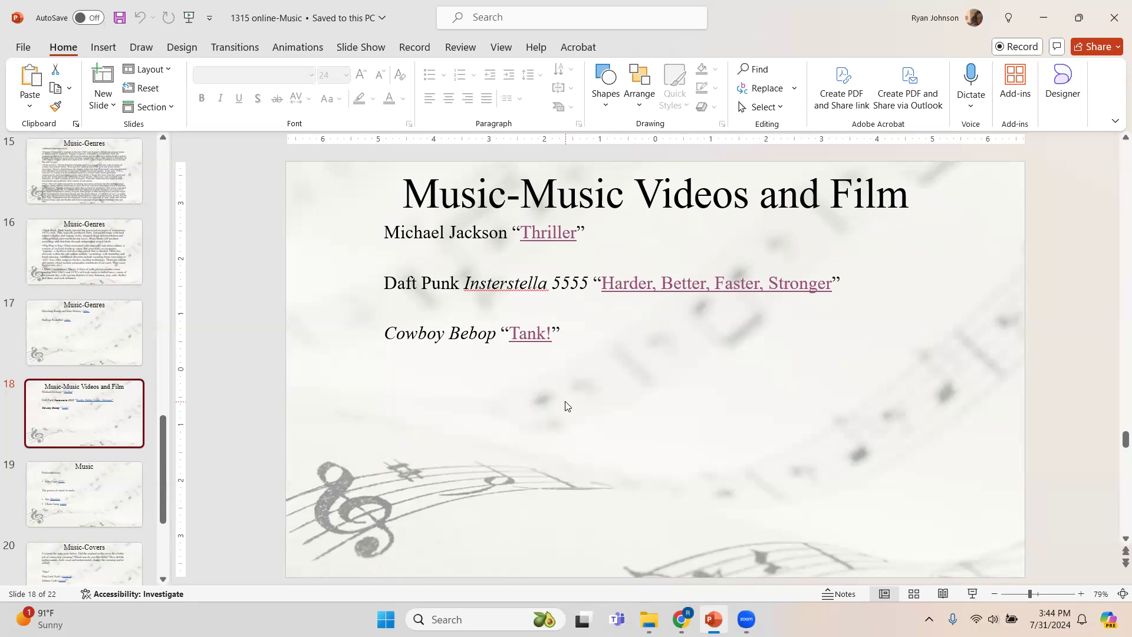
{"action": "mouse_move", "coordinate": [548, 232]}
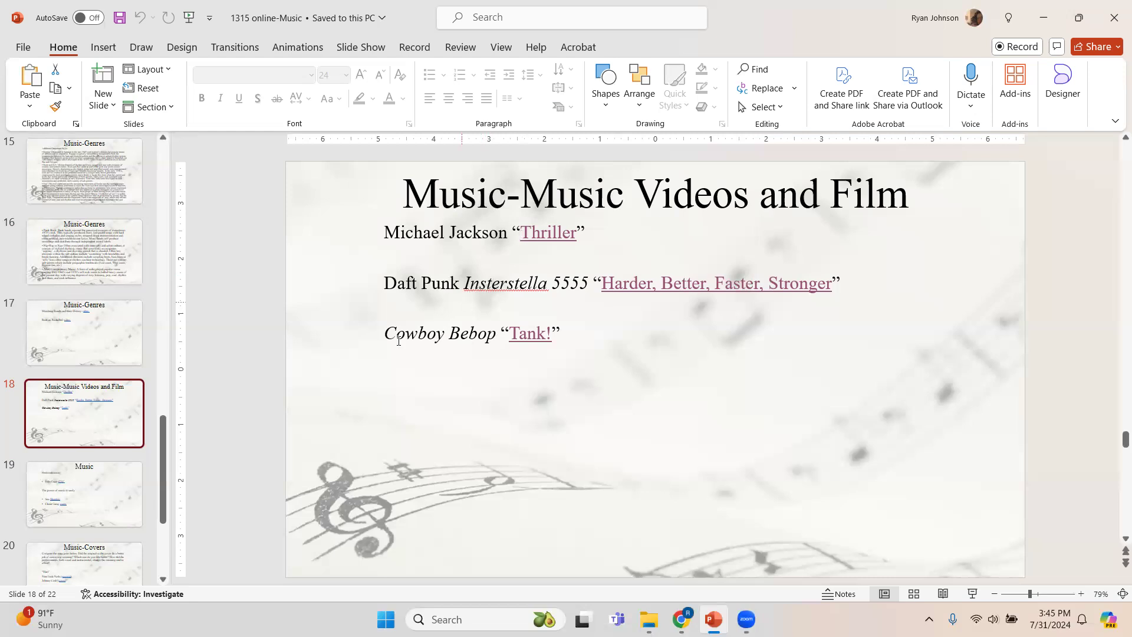
{"action": "mouse_move", "coordinate": [641, 347]}
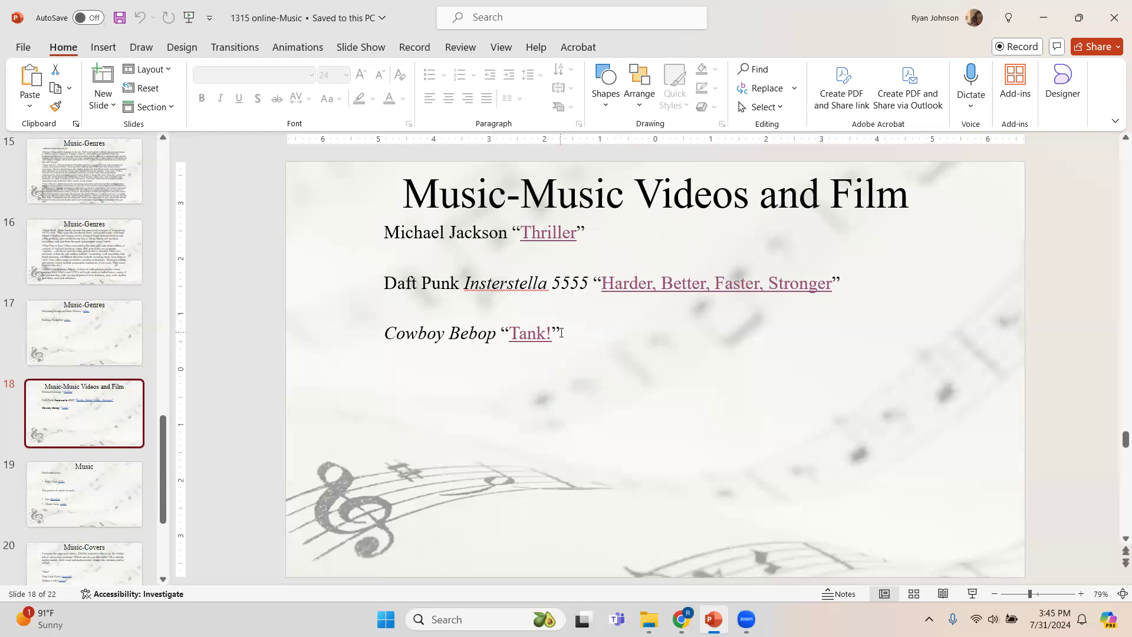
{"action": "mouse_move", "coordinate": [375, 284]}
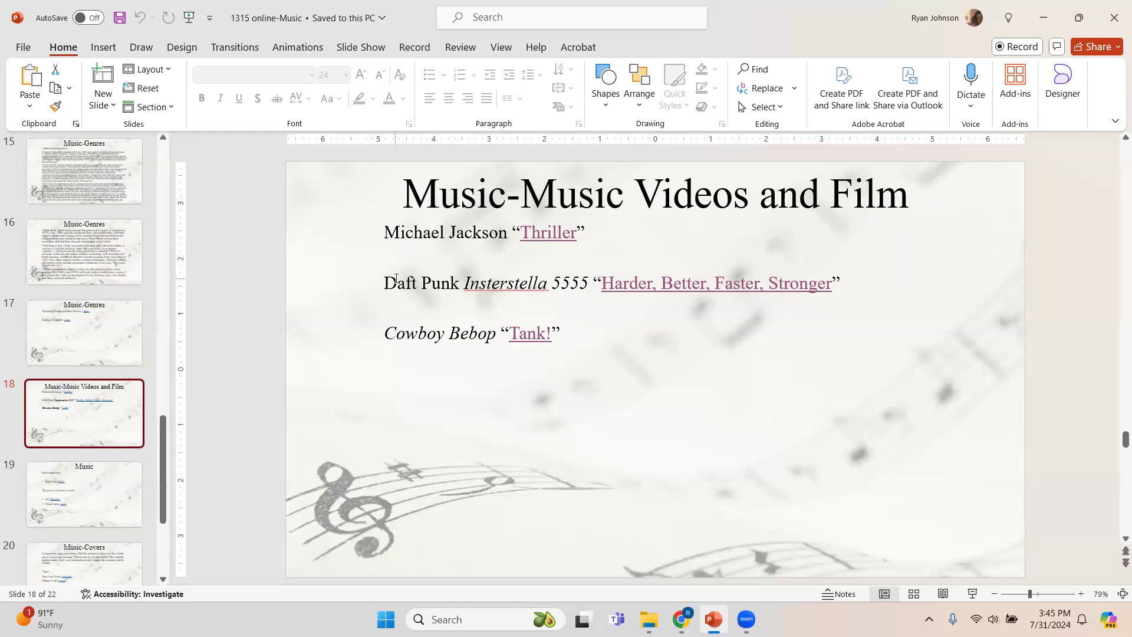
{"action": "mouse_move", "coordinate": [716, 282]}
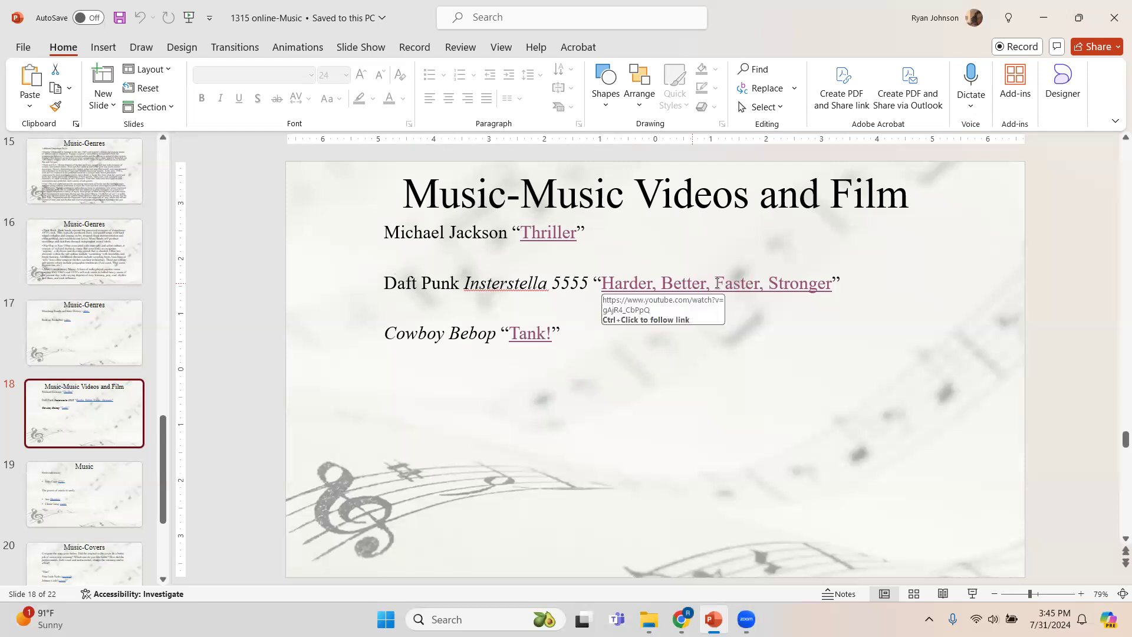
{"action": "mouse_move", "coordinate": [836, 288]}
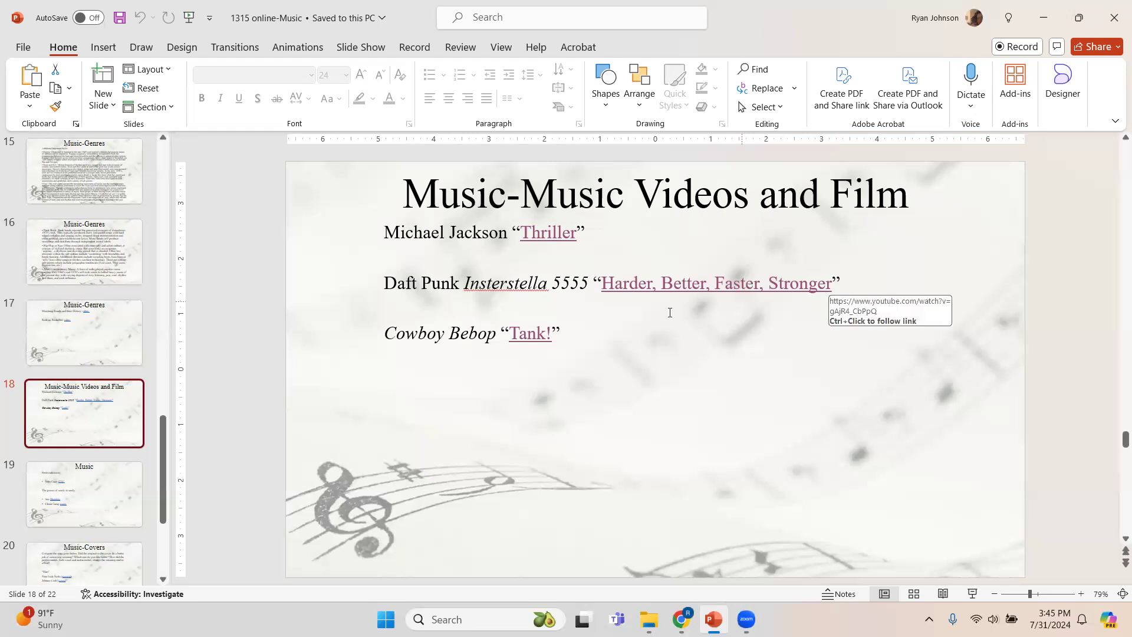
{"action": "scroll", "scroll_direction": "down", "scroll_amount": 3}
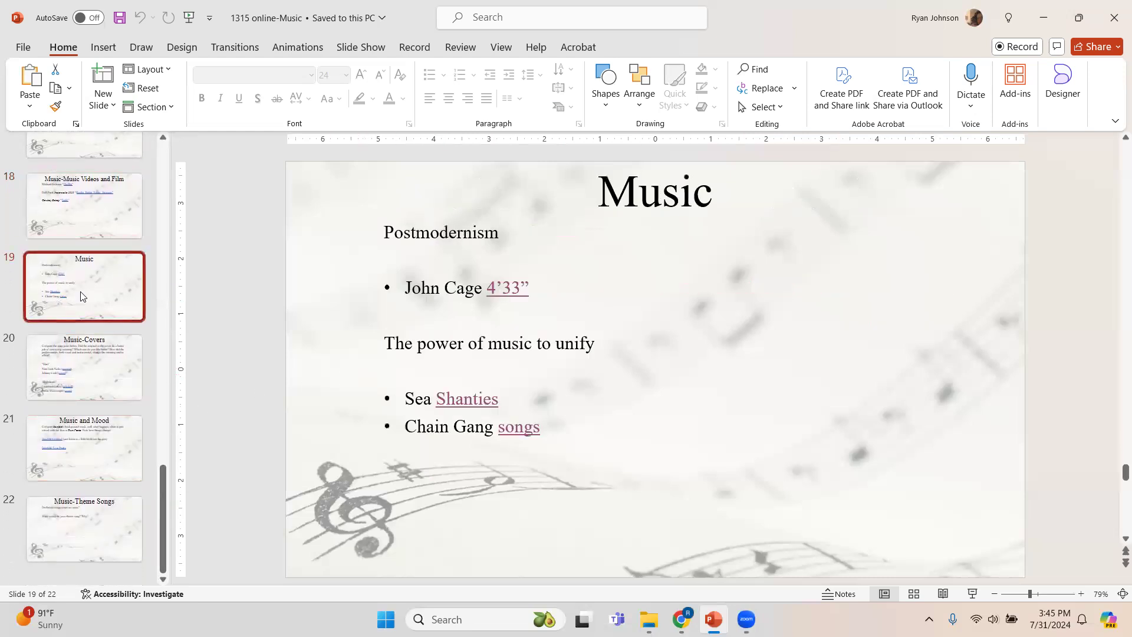
{"action": "mouse_move", "coordinate": [109, 387]}
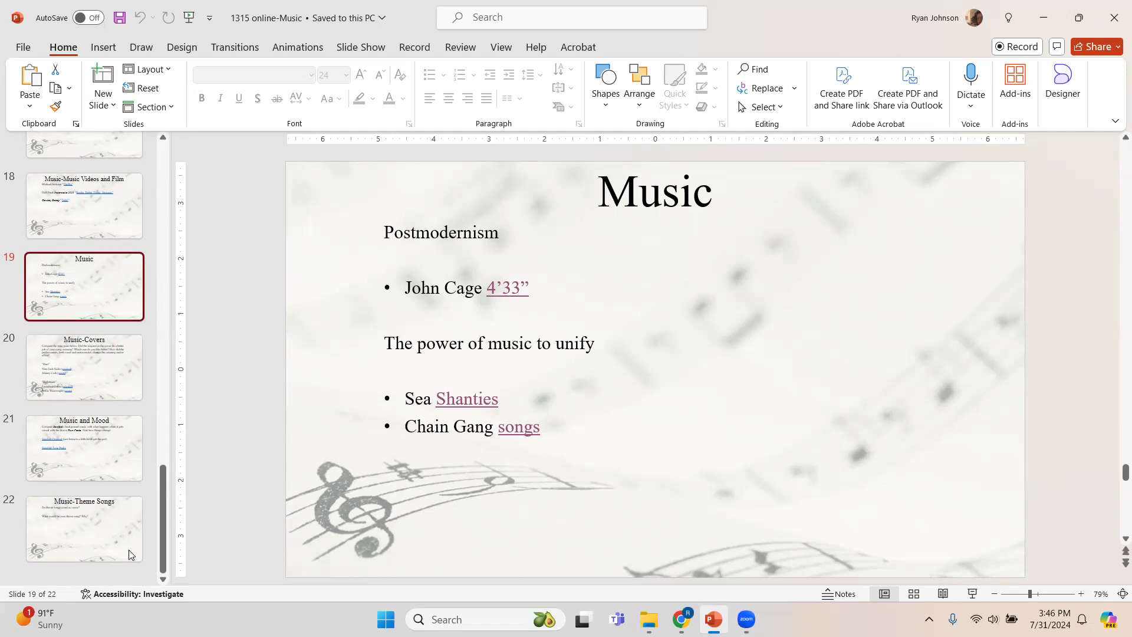
Step: Show slide 21, Music and Mood, comparing Seinfeld's original music with a Twin Peaks version
{"action": "left_click", "coordinate": [84, 448]}
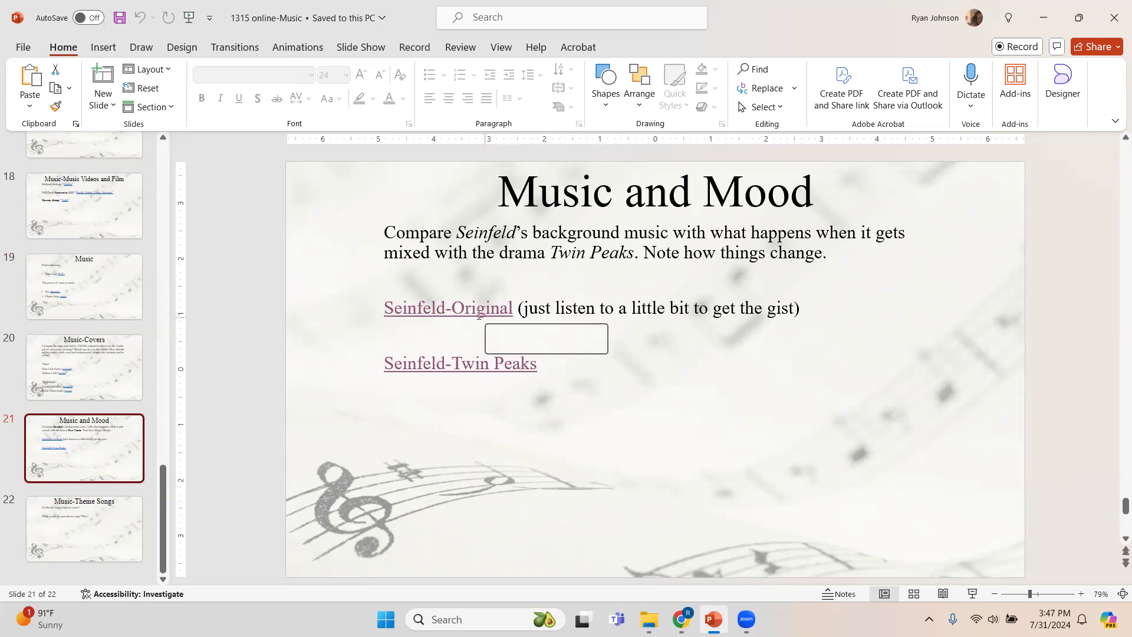
{"action": "mouse_move", "coordinate": [458, 307]}
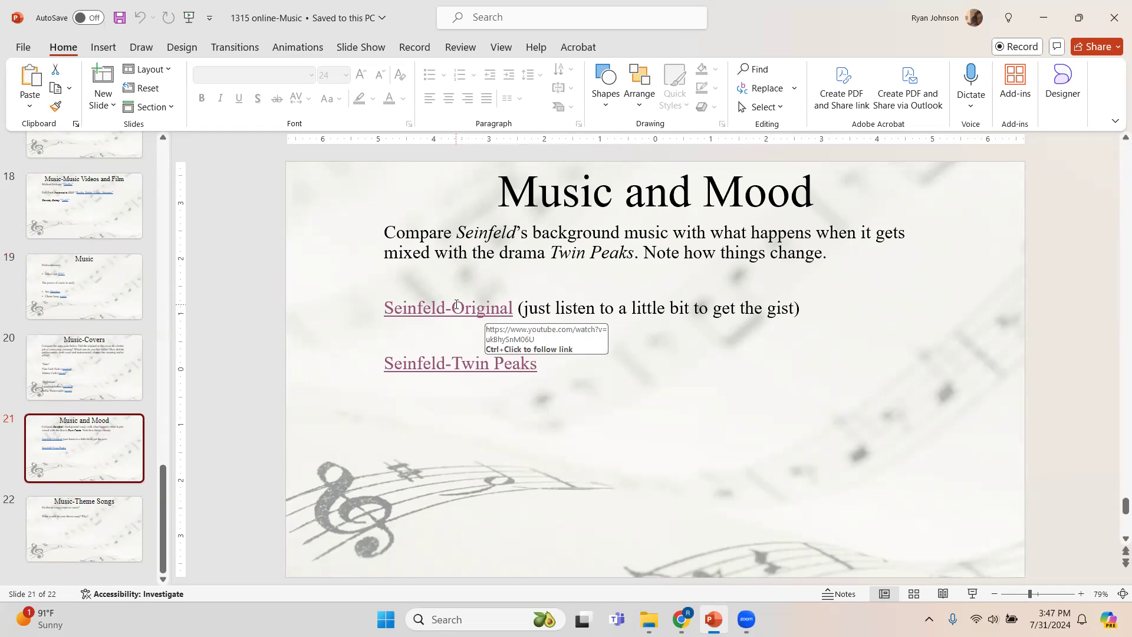
{"action": "mouse_move", "coordinate": [679, 619]}
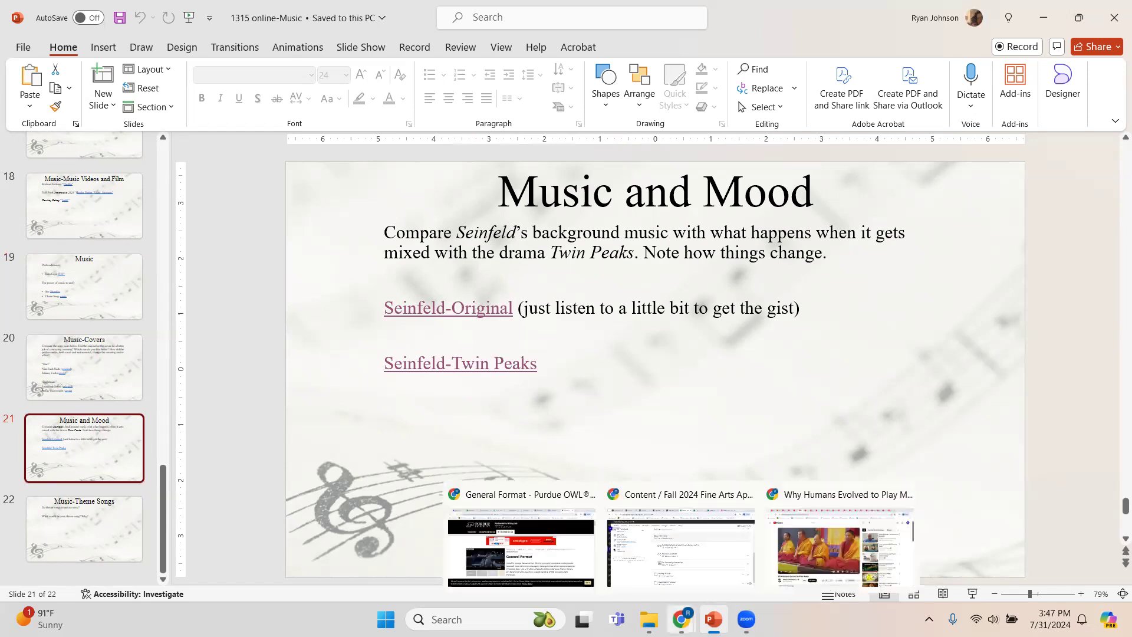
Step: Bring the Chrome window forward to show the Seinfeld example on YouTube
{"action": "left_click", "coordinate": [838, 548]}
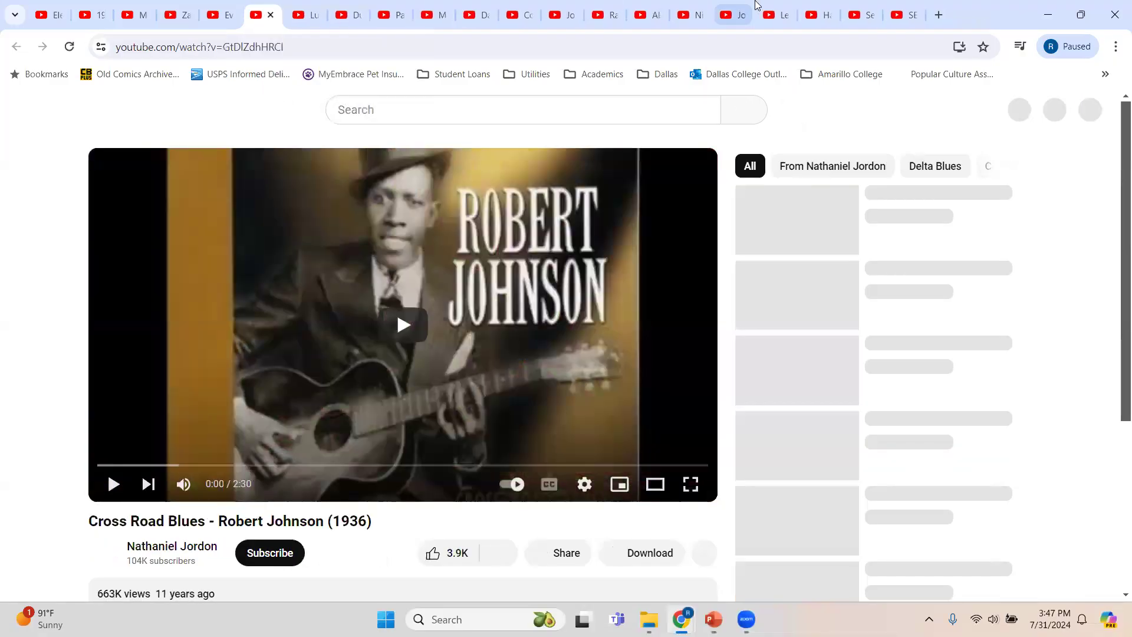
Step: Show the Seinfeld soundtrack and SEIN PEAKS videos, close SEIN PEAKS, and return to PowerPoint
{"action": "left_click", "coordinate": [691, 14]}
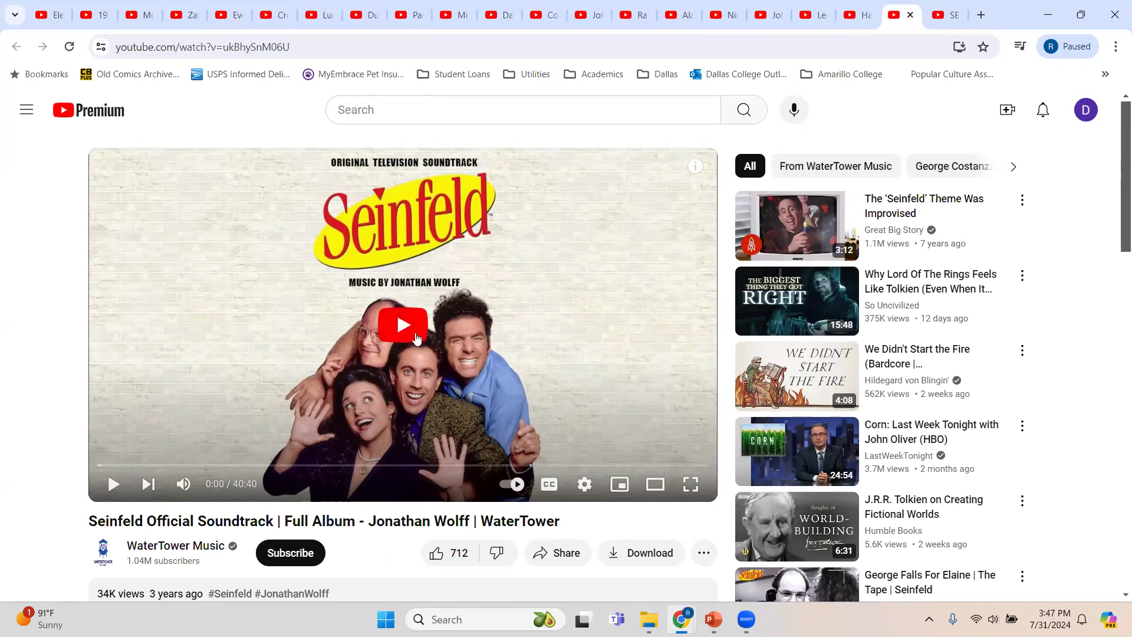
{"action": "mouse_move", "coordinate": [402, 324]}
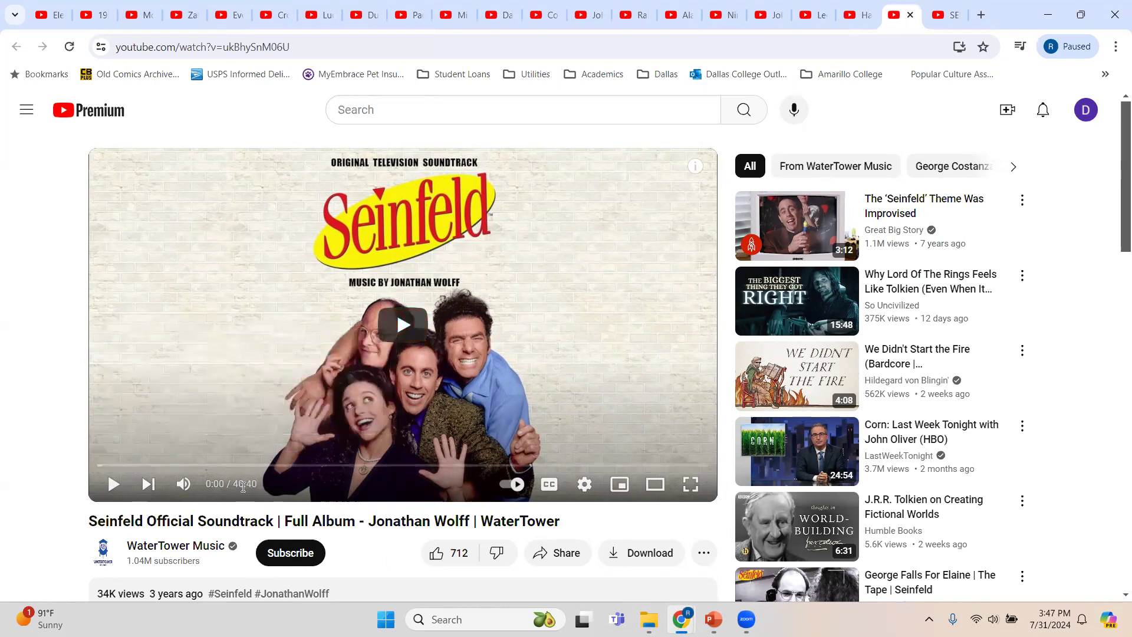
{"action": "mouse_move", "coordinate": [112, 484]}
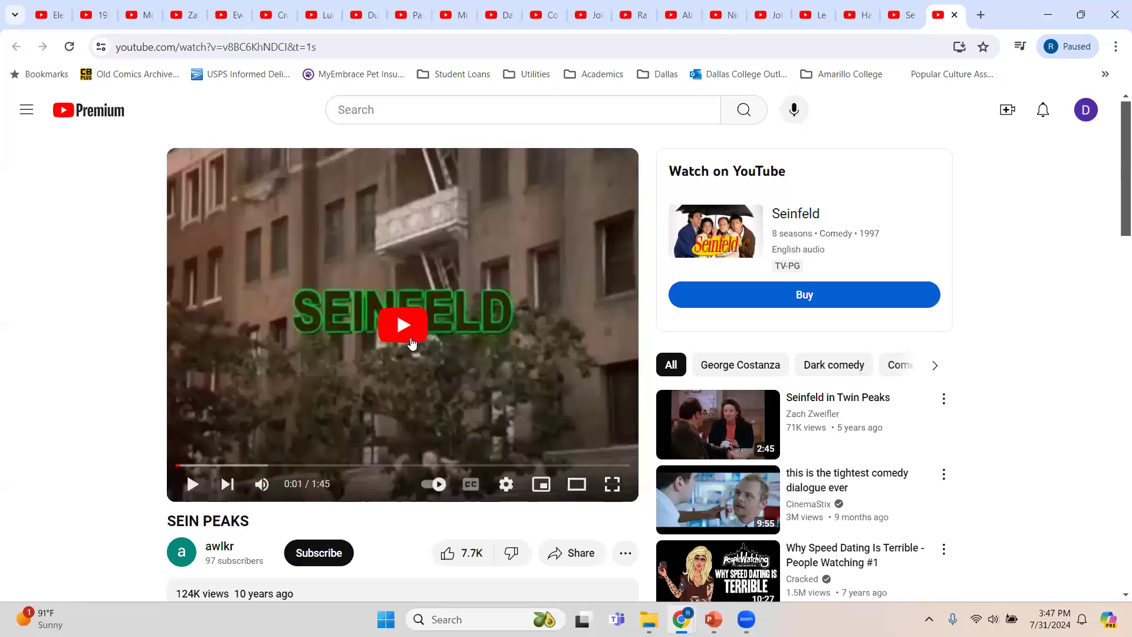
{"action": "mouse_move", "coordinate": [402, 324]}
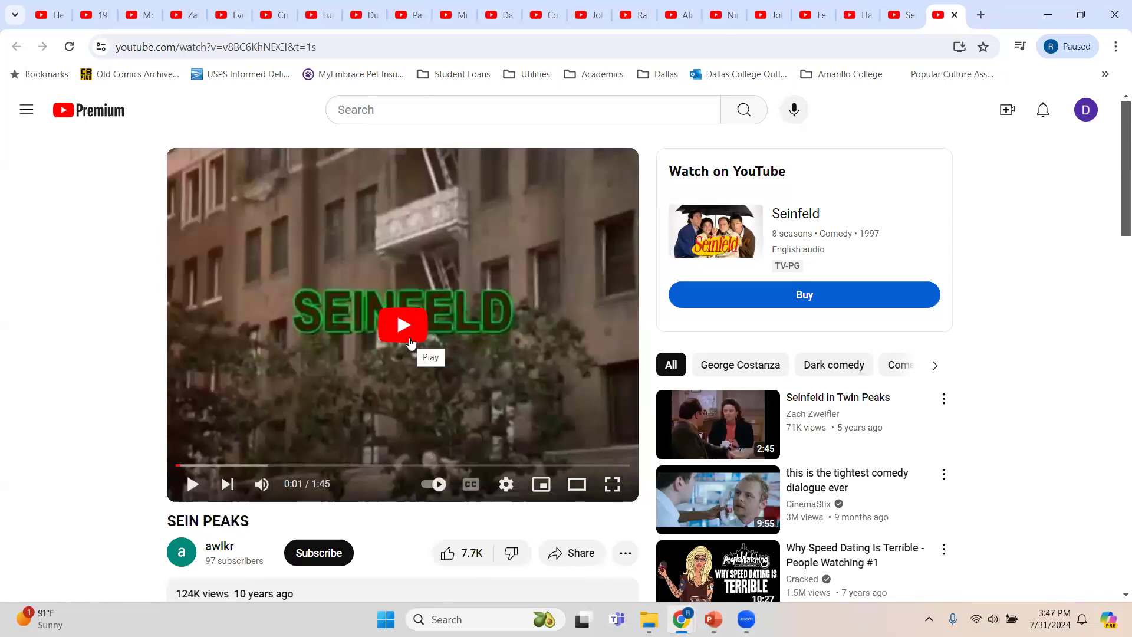
{"action": "mouse_move", "coordinate": [92, 394]}
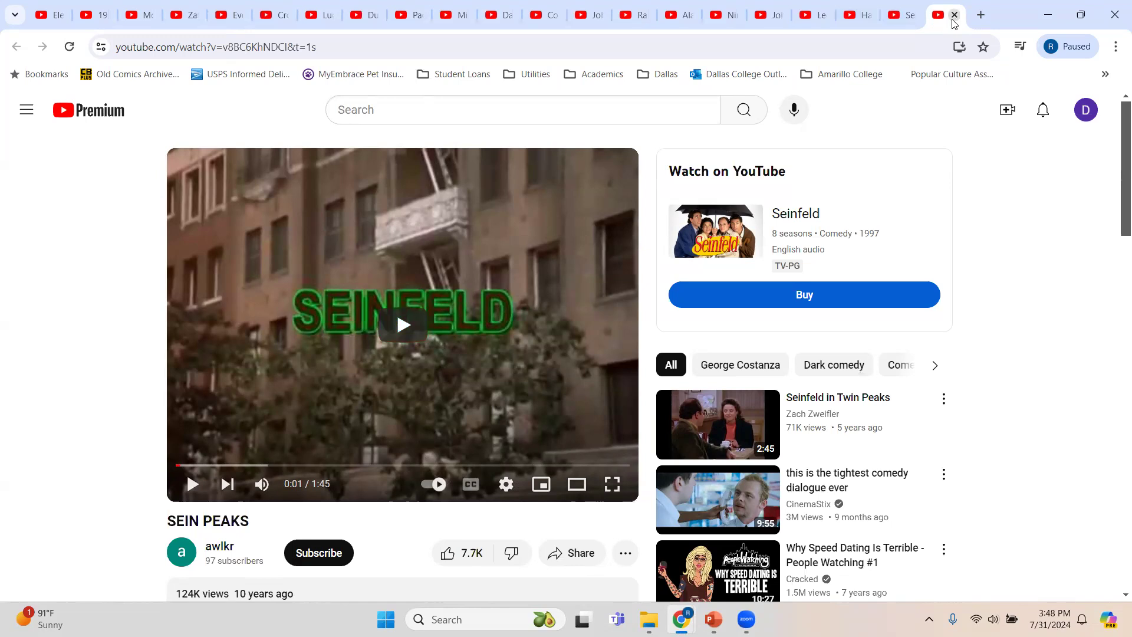
{"action": "left_click", "coordinate": [953, 14]}
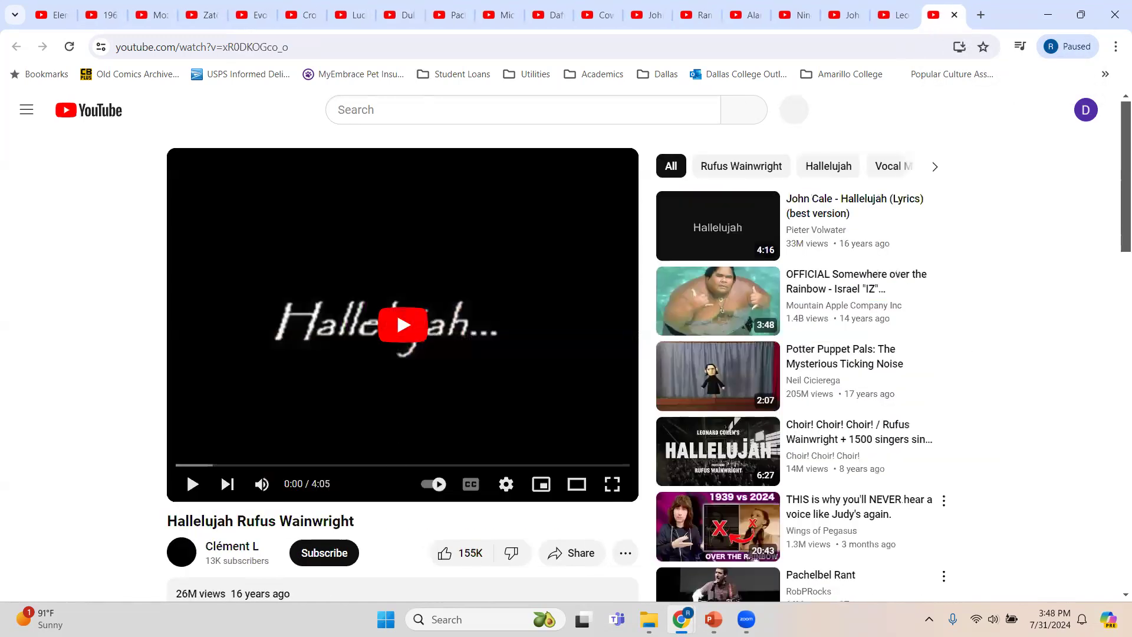
{"action": "left_click", "coordinate": [712, 622]}
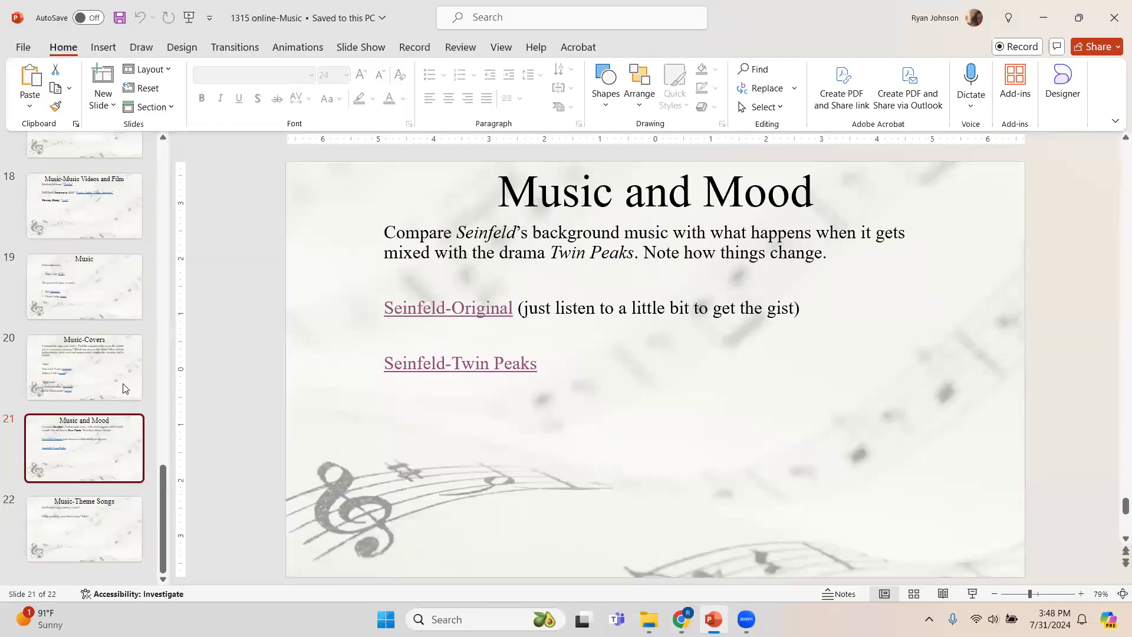
Step: Step back to the Music slide and bring up John Cage's 4'33" video in Chrome
{"action": "left_click", "coordinate": [84, 367]}
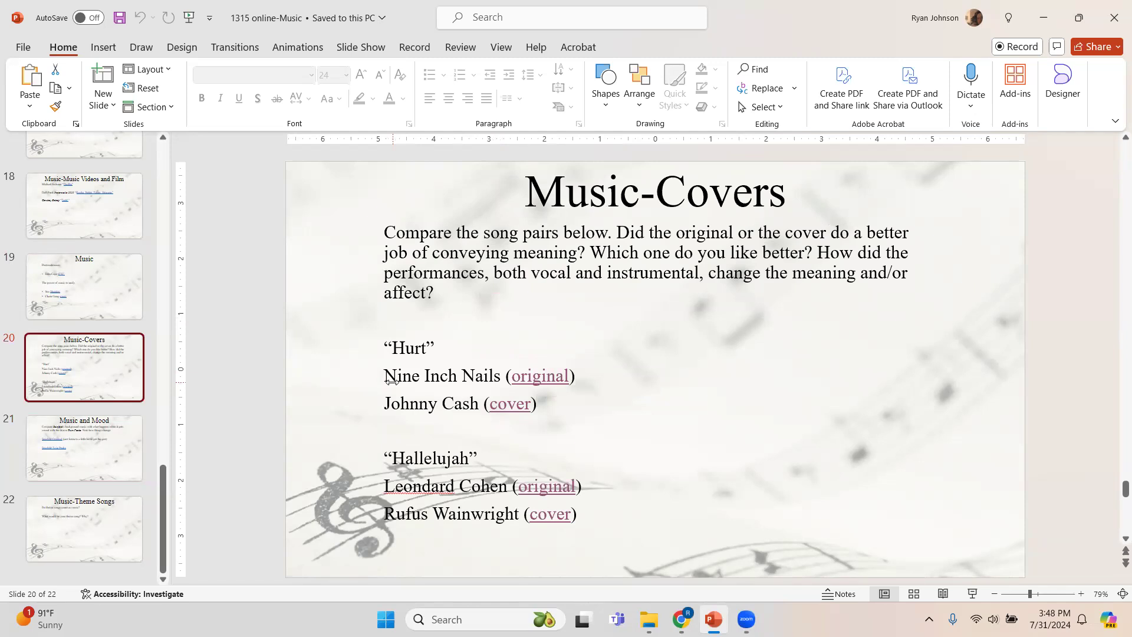
{"action": "left_click", "coordinate": [83, 286]}
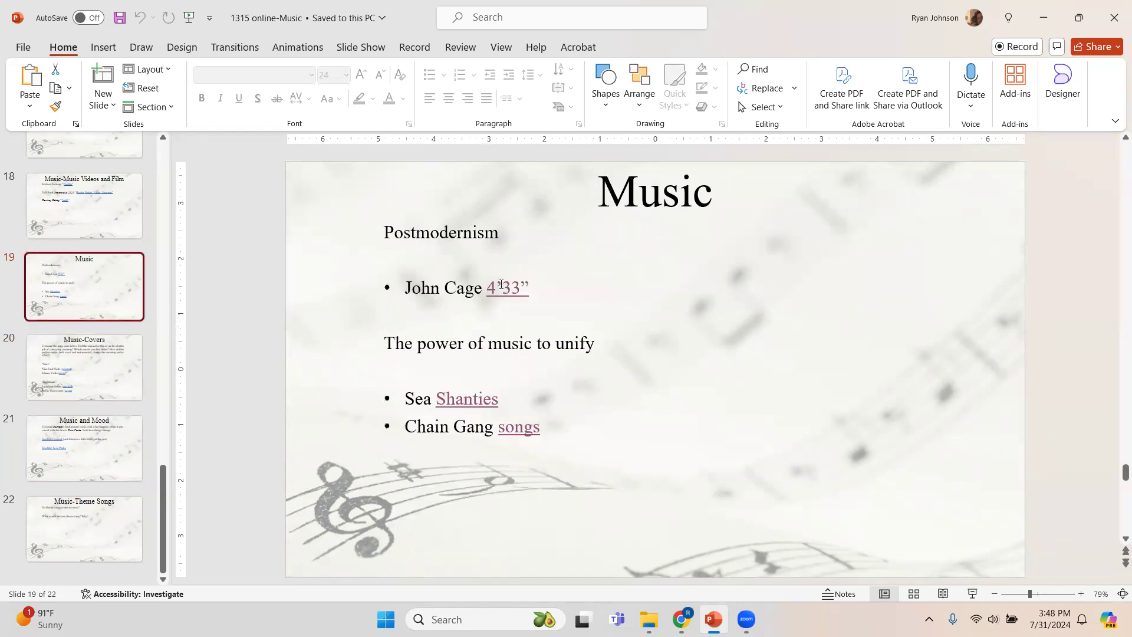
{"action": "mouse_move", "coordinate": [506, 288]}
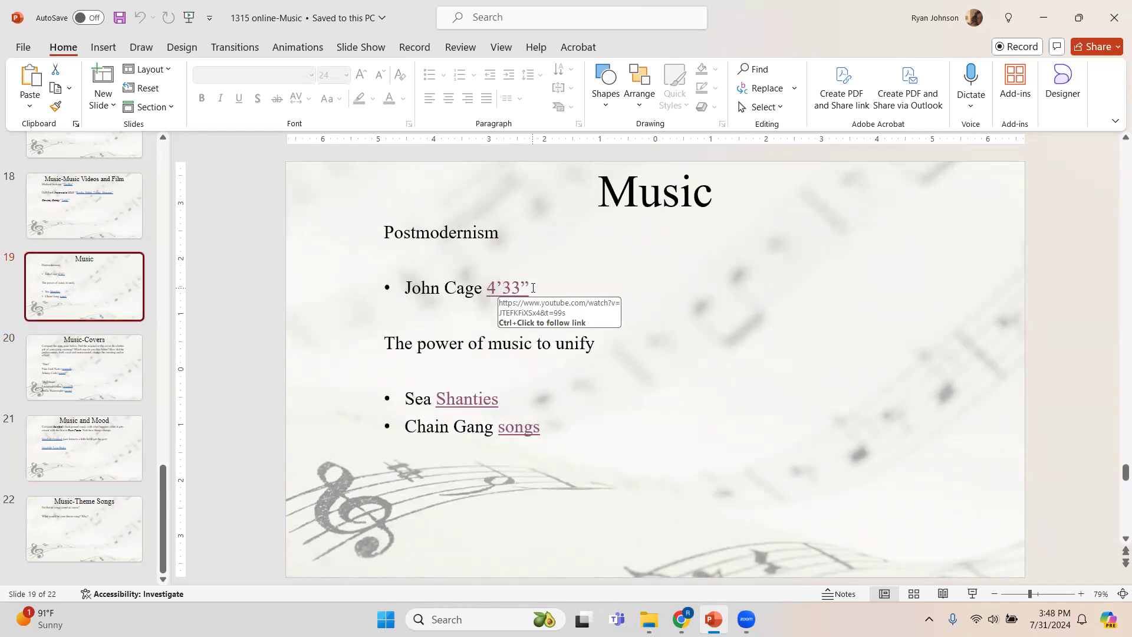
{"action": "mouse_move", "coordinate": [679, 605]}
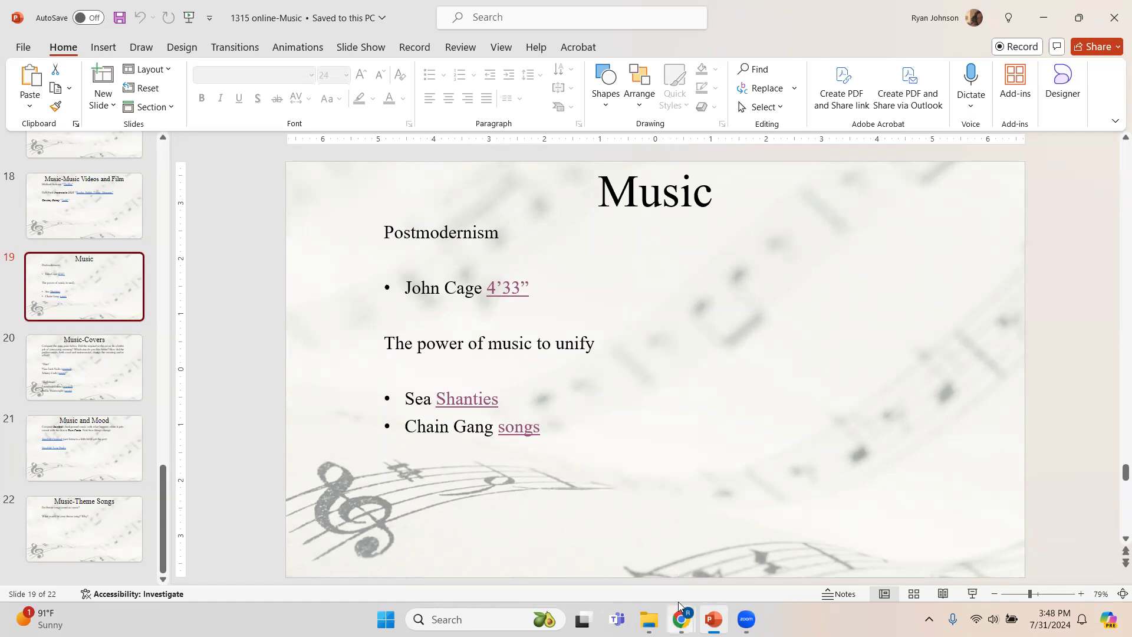
{"action": "left_click", "coordinate": [679, 623]}
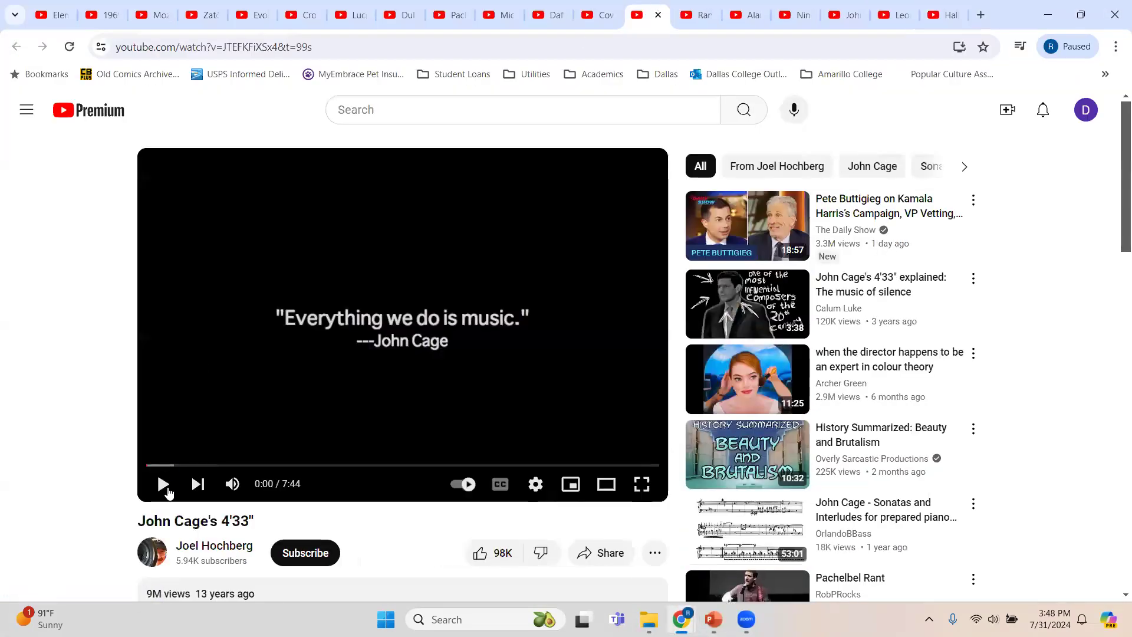
{"action": "mouse_move", "coordinate": [163, 483]}
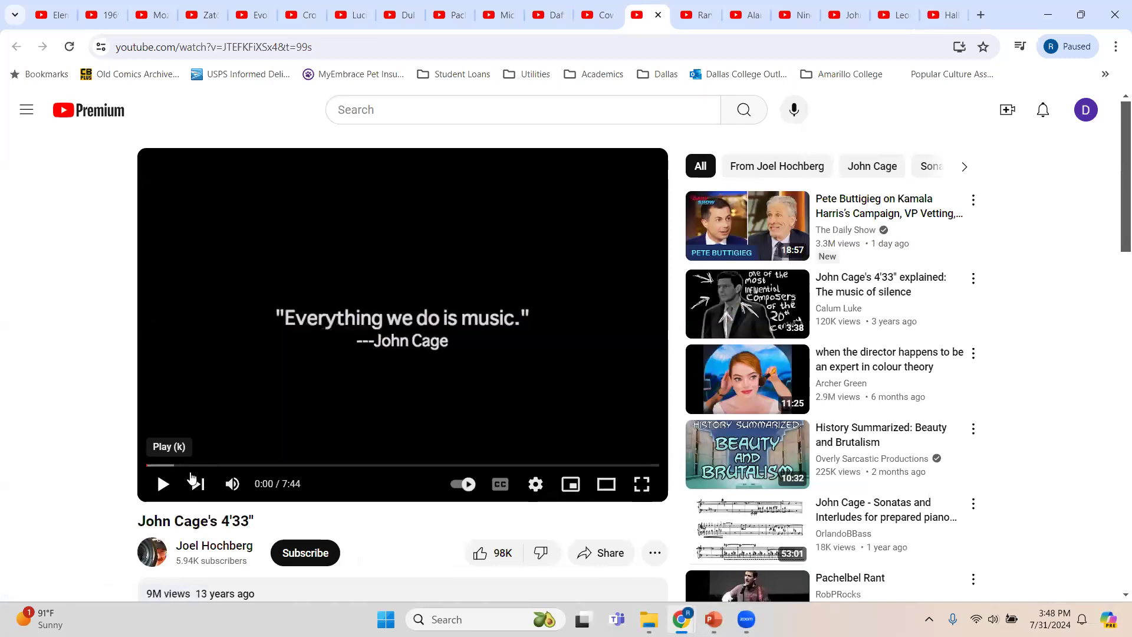
{"action": "mouse_move", "coordinate": [265, 466]}
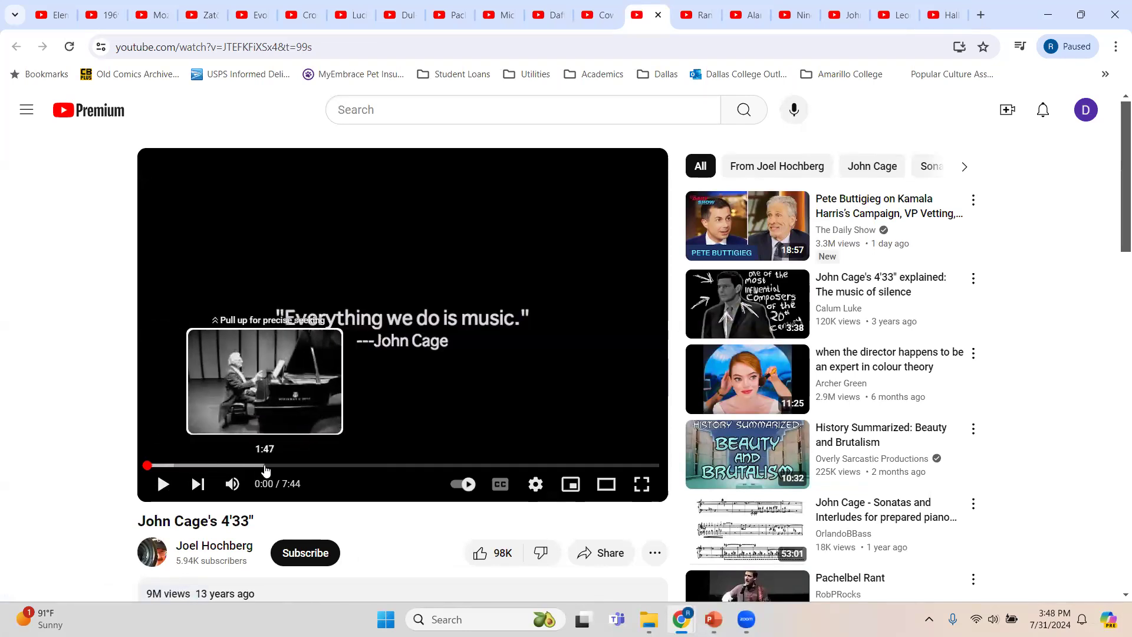
{"action": "mouse_move", "coordinate": [225, 464]}
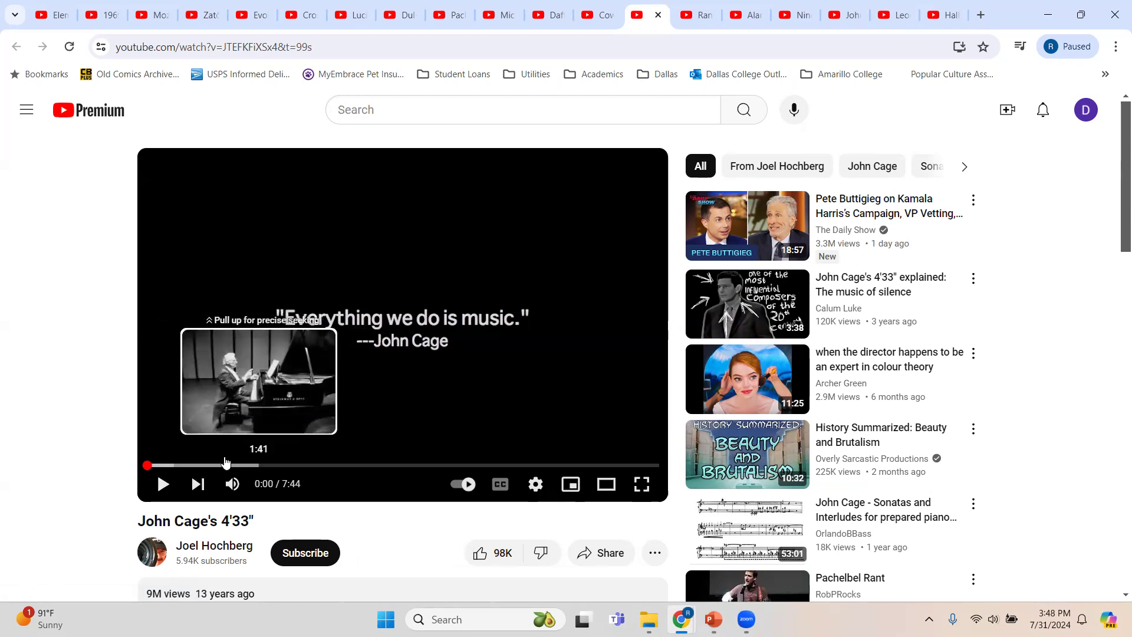
{"action": "mouse_move", "coordinate": [3, 332]}
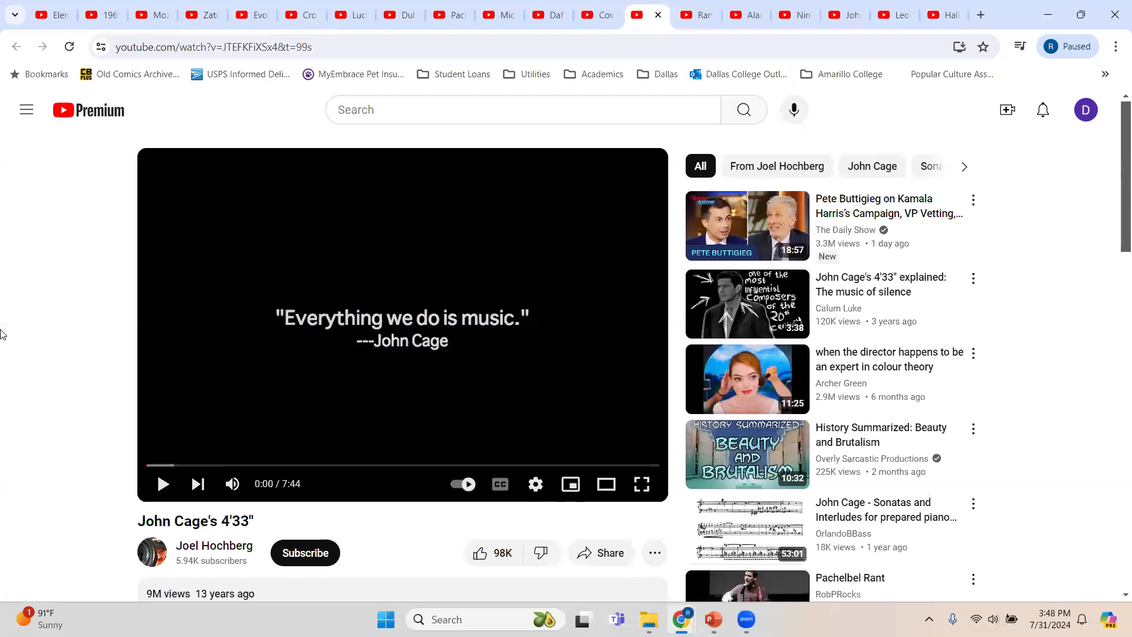
{"action": "mouse_move", "coordinate": [107, 453]}
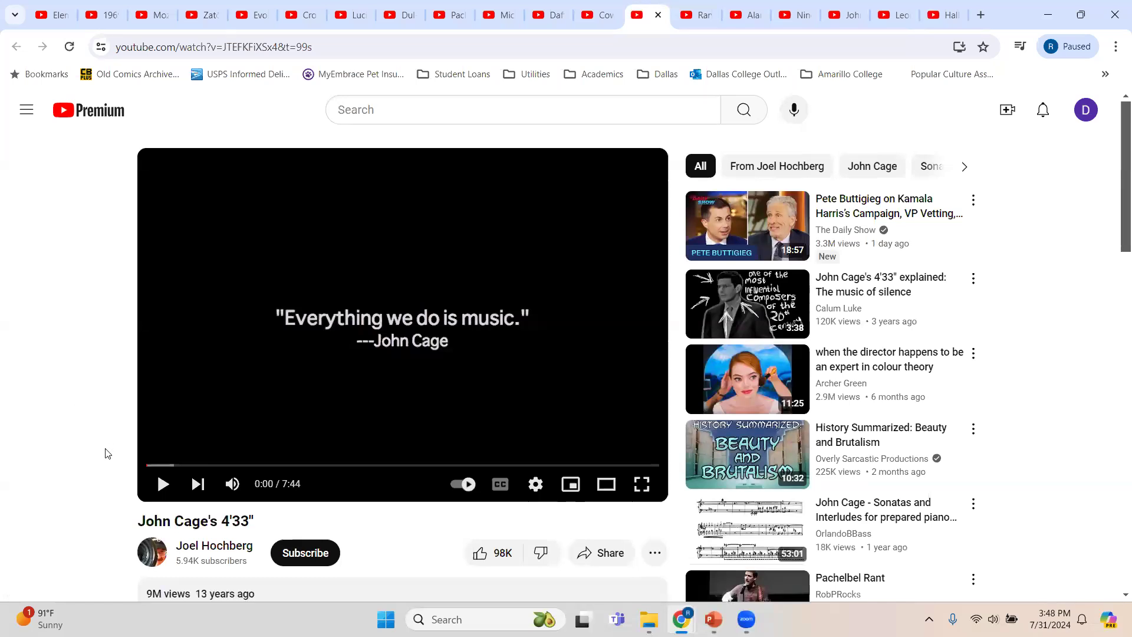
{"action": "mouse_move", "coordinate": [92, 367]}
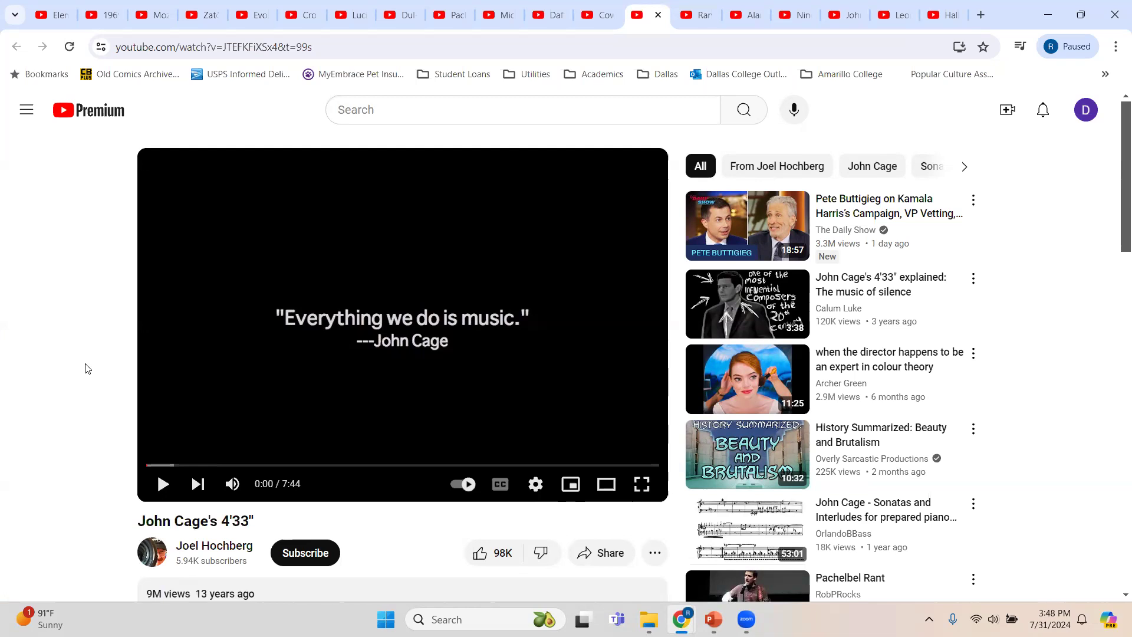
{"action": "mouse_move", "coordinate": [72, 372]}
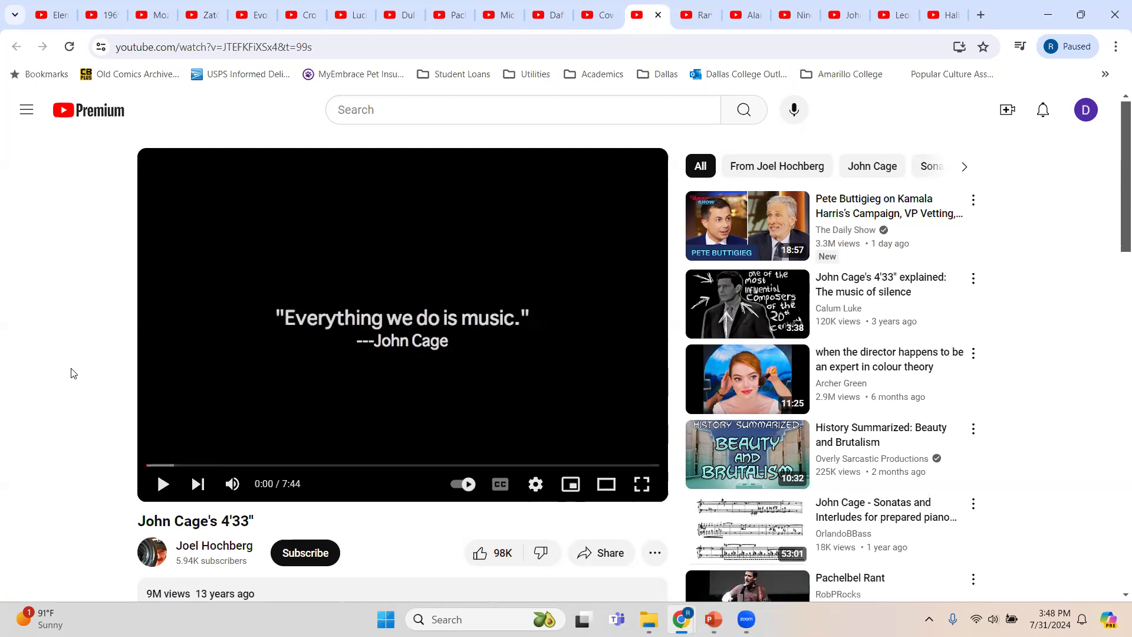
{"action": "mouse_move", "coordinate": [444, 253]}
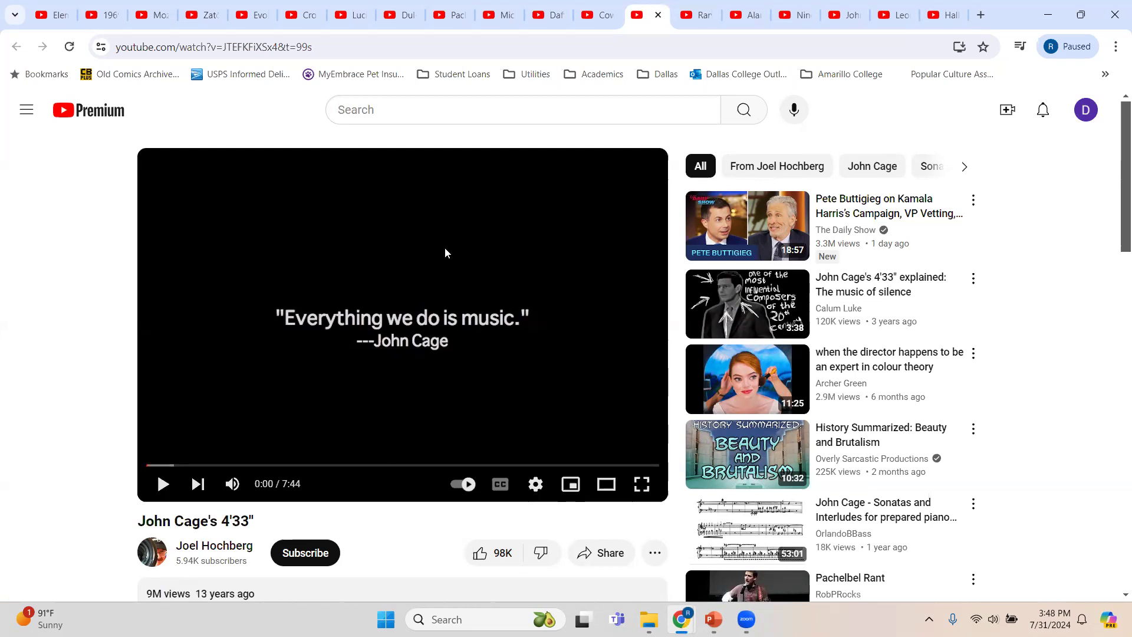
{"action": "mouse_move", "coordinate": [449, 358]}
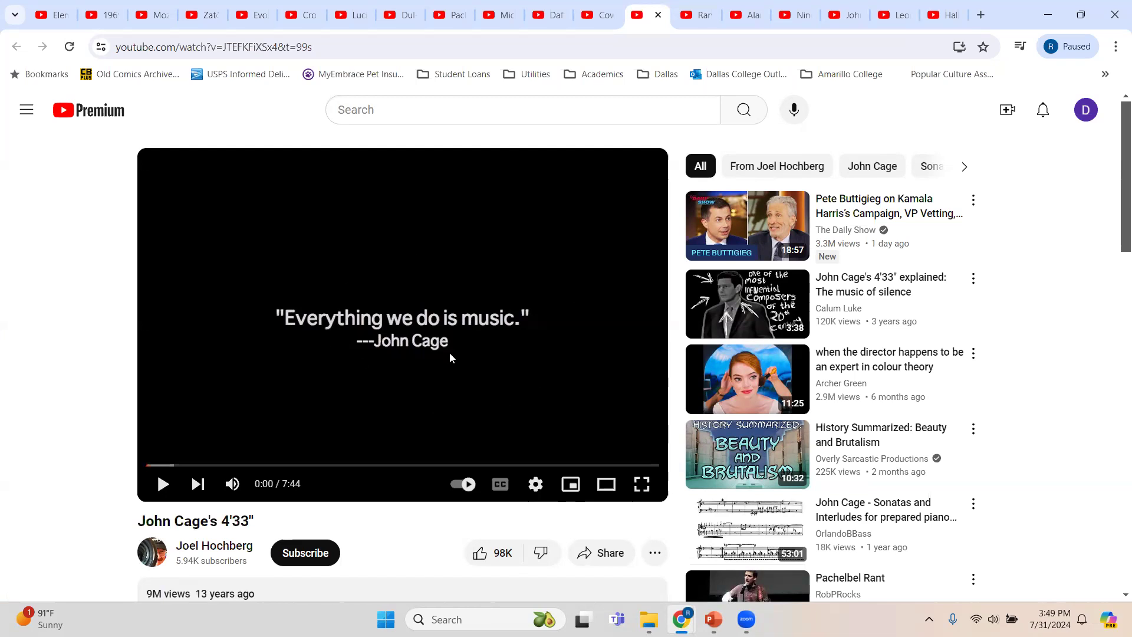
{"action": "mouse_move", "coordinate": [330, 452]}
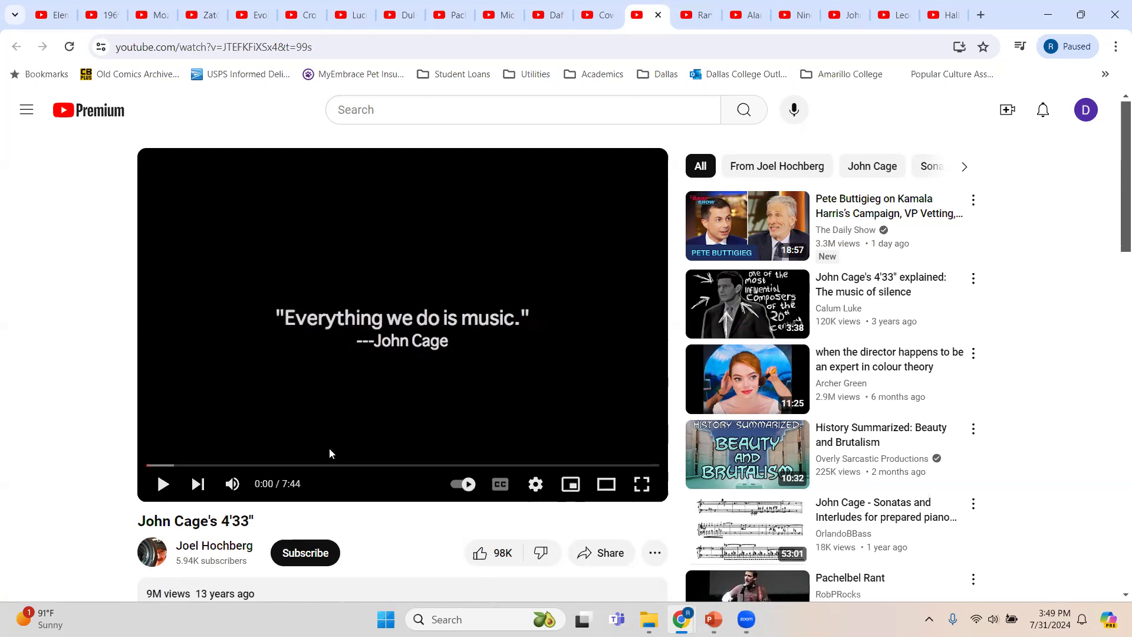
{"action": "mouse_move", "coordinate": [224, 465]}
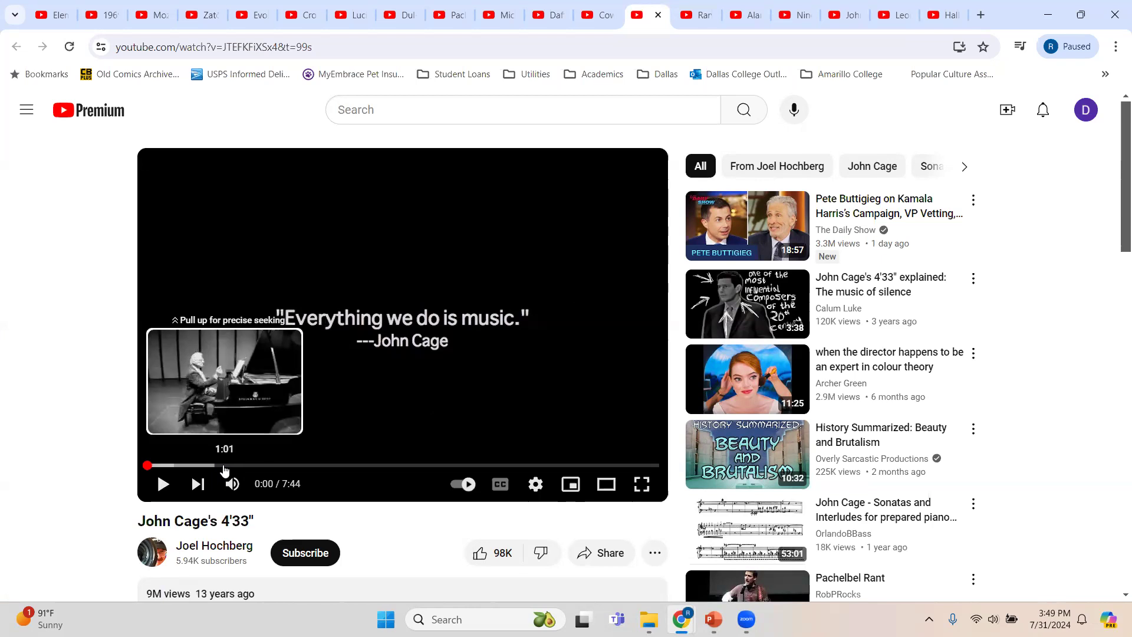
{"action": "mouse_move", "coordinate": [265, 465]}
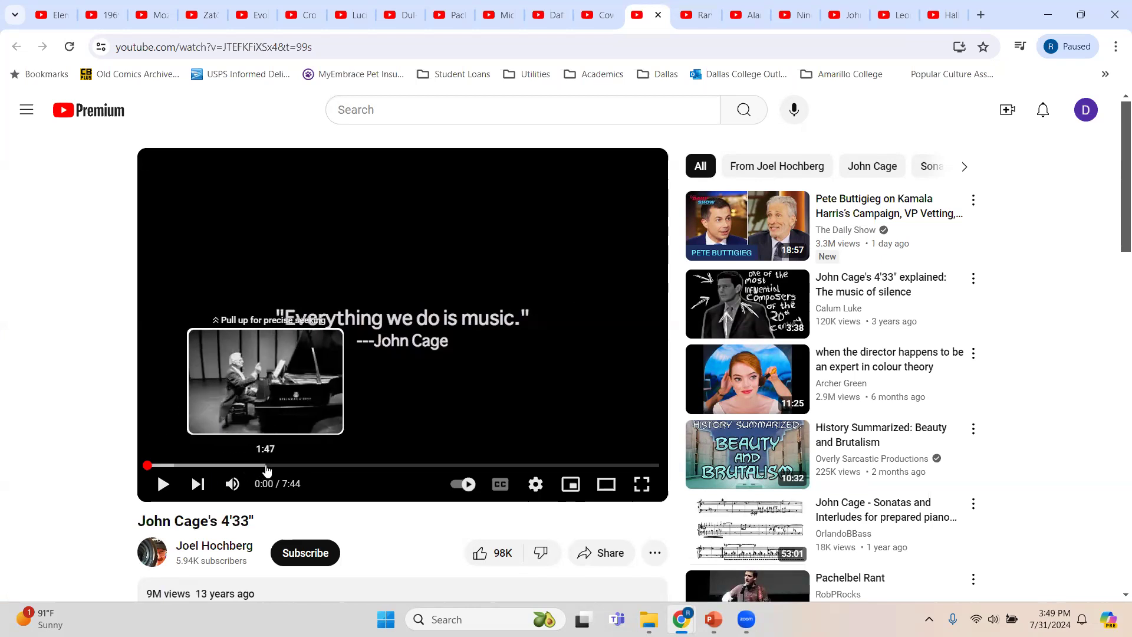
{"action": "mouse_move", "coordinate": [272, 469]}
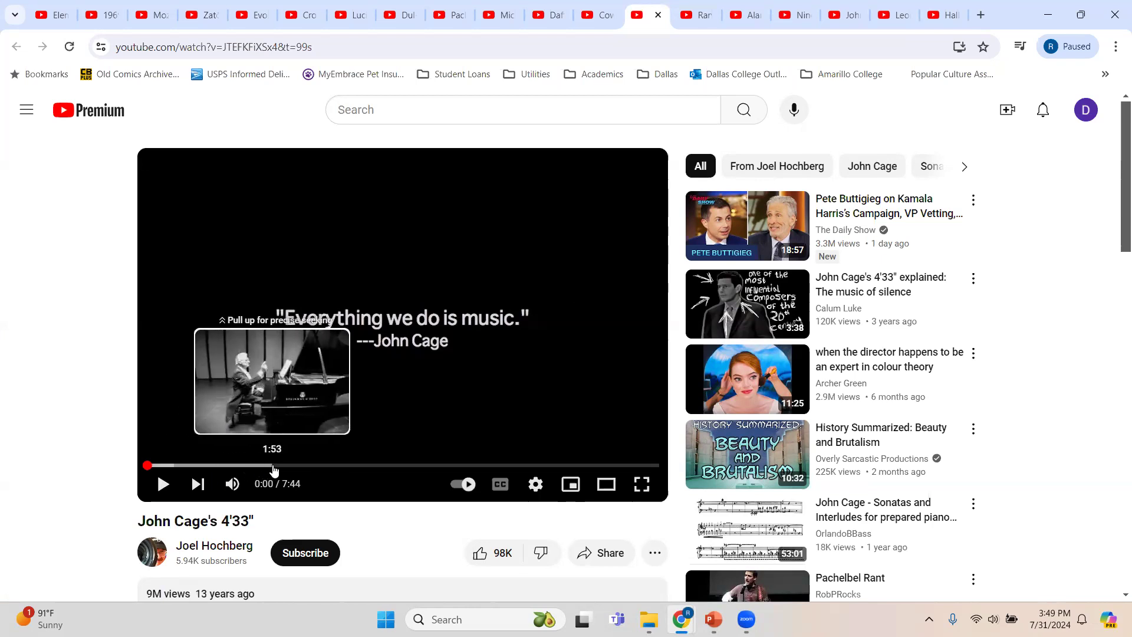
{"action": "mouse_move", "coordinate": [27, 338]}
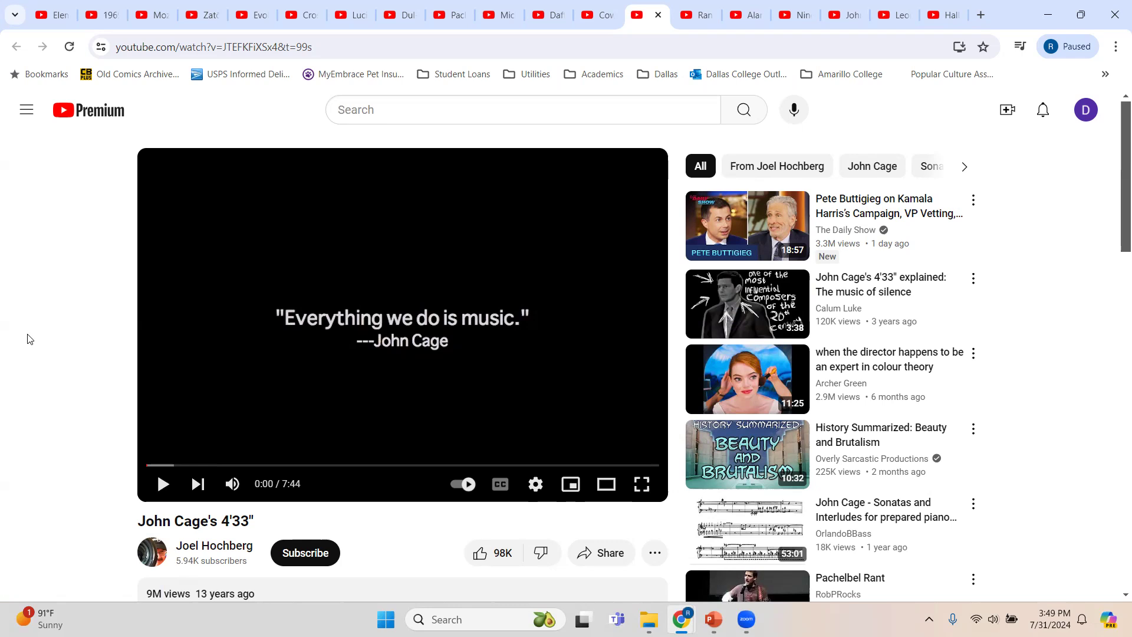
{"action": "mouse_move", "coordinate": [52, 384]}
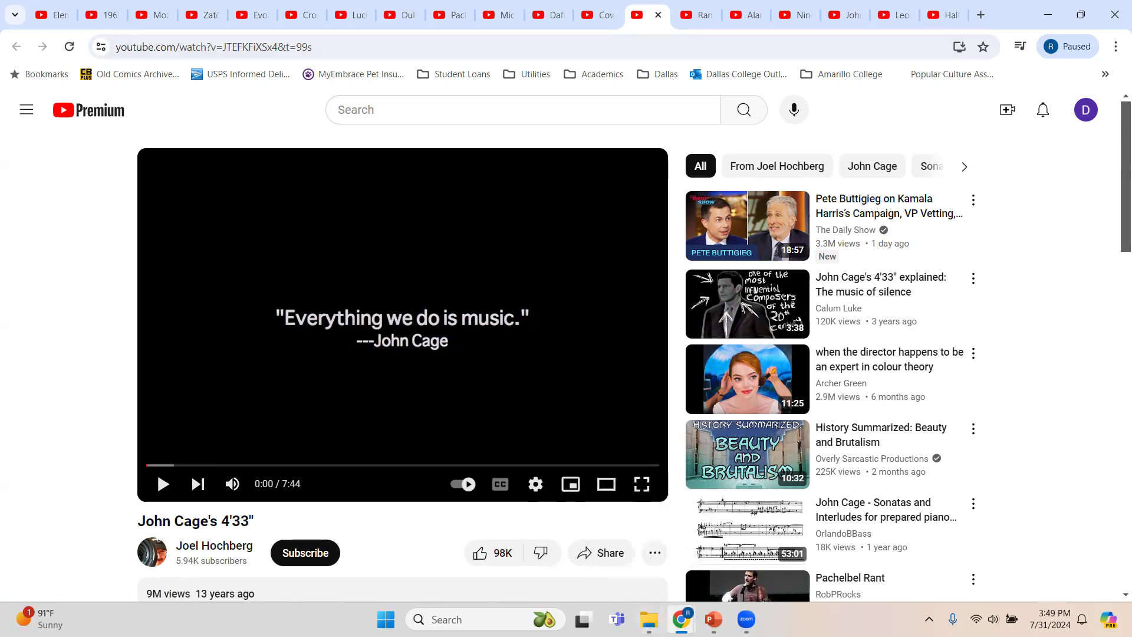
Step: Switch from the 4'33" video back to the Music slide in PowerPoint
{"action": "left_click", "coordinate": [712, 619]}
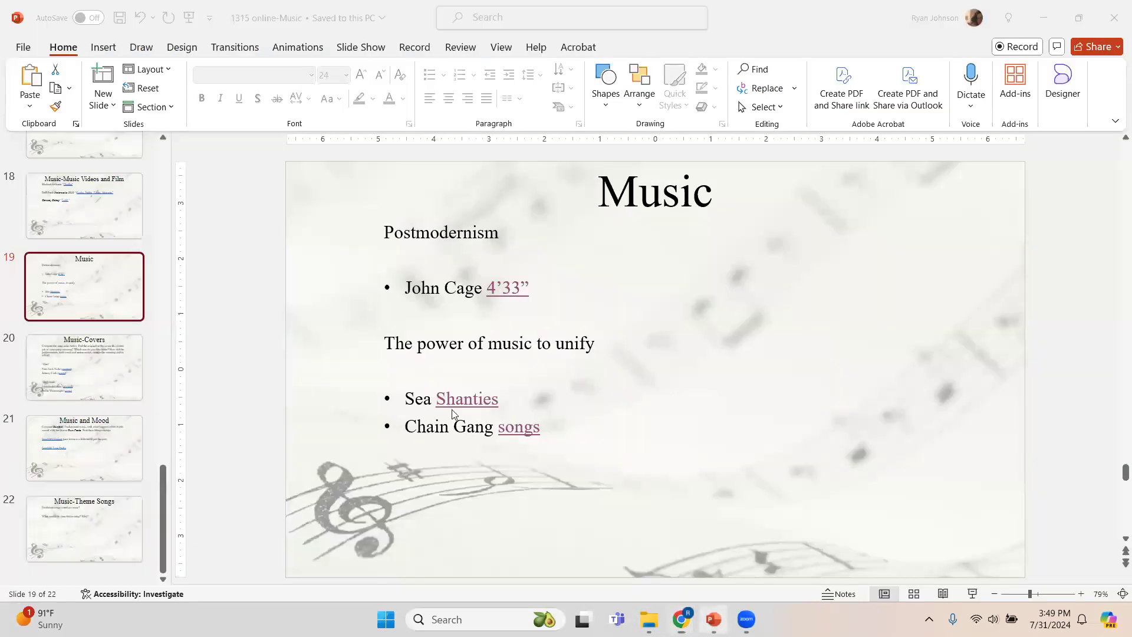
{"action": "mouse_move", "coordinate": [84, 367]}
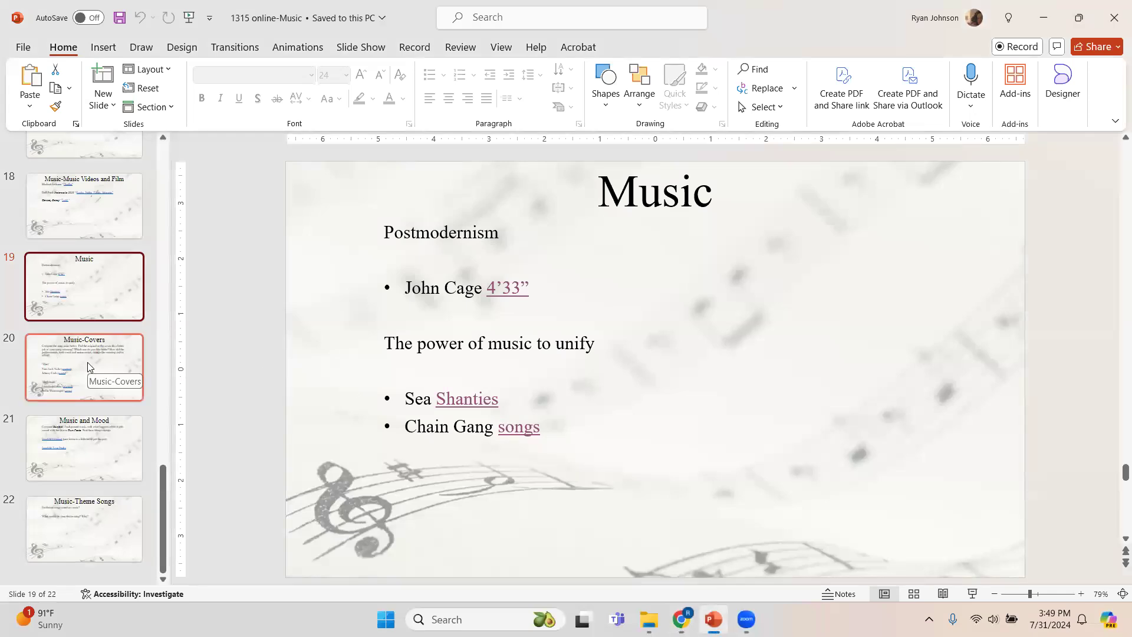
{"action": "mouse_move", "coordinate": [71, 391]}
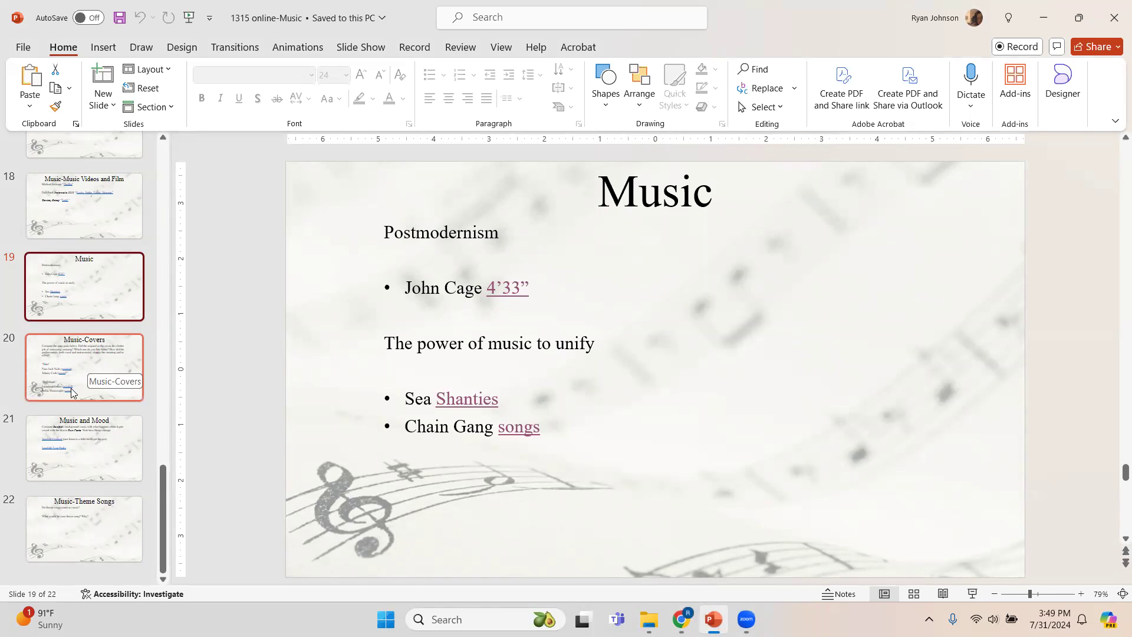
{"action": "mouse_move", "coordinate": [114, 396]}
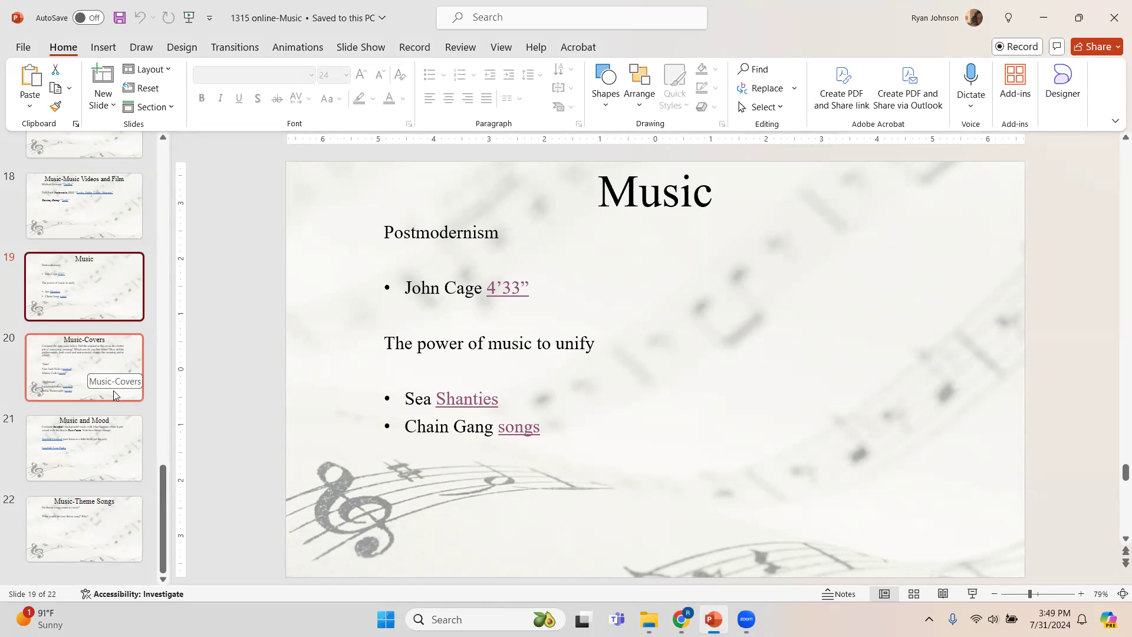
Step: Advance to slide 20, Music-Covers, comparing Hurt and Hallelujah originals and covers
{"action": "left_click", "coordinate": [84, 367]}
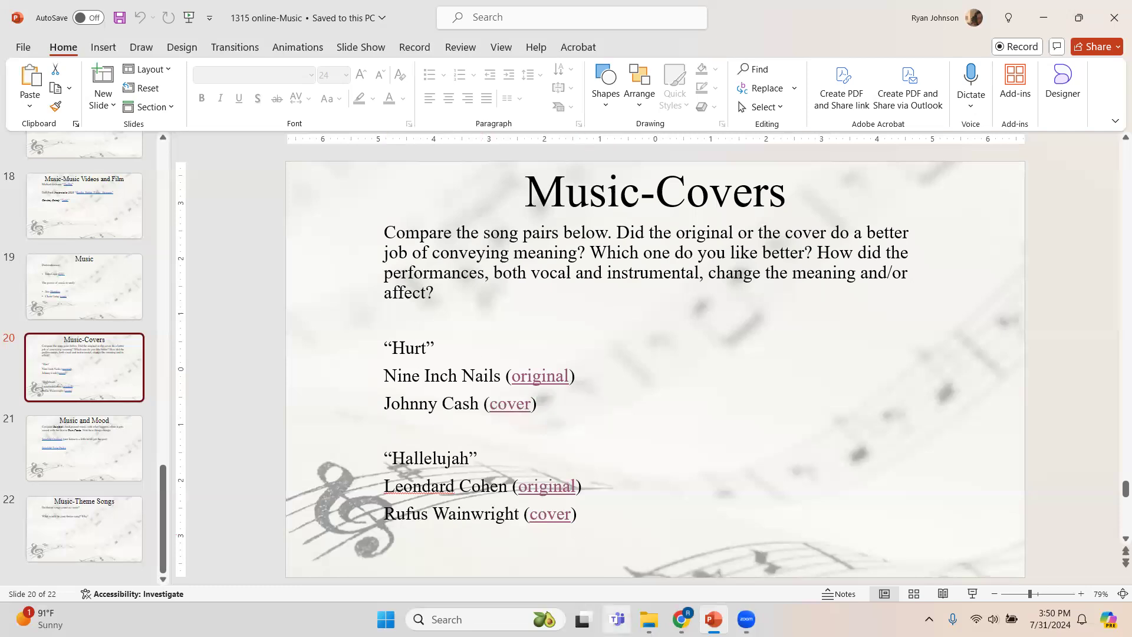
{"action": "mouse_move", "coordinate": [680, 619]}
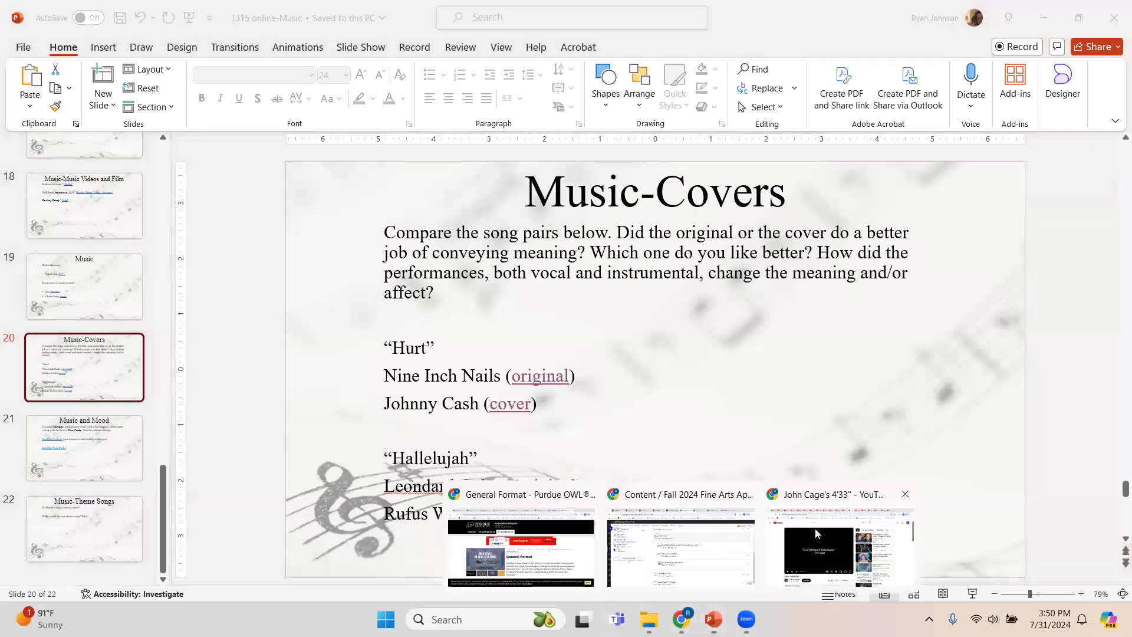
Step: Bring up Johnny Cash's Hurt video and play it from about 1:49
{"action": "left_click", "coordinate": [833, 546]}
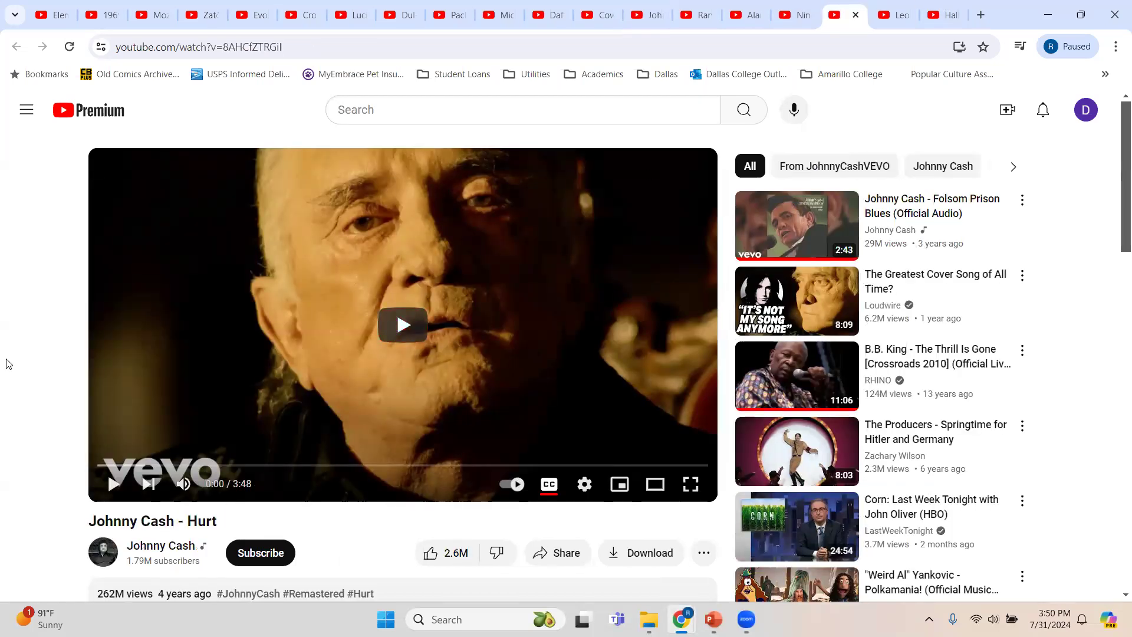
{"action": "mouse_move", "coordinate": [415, 473]}
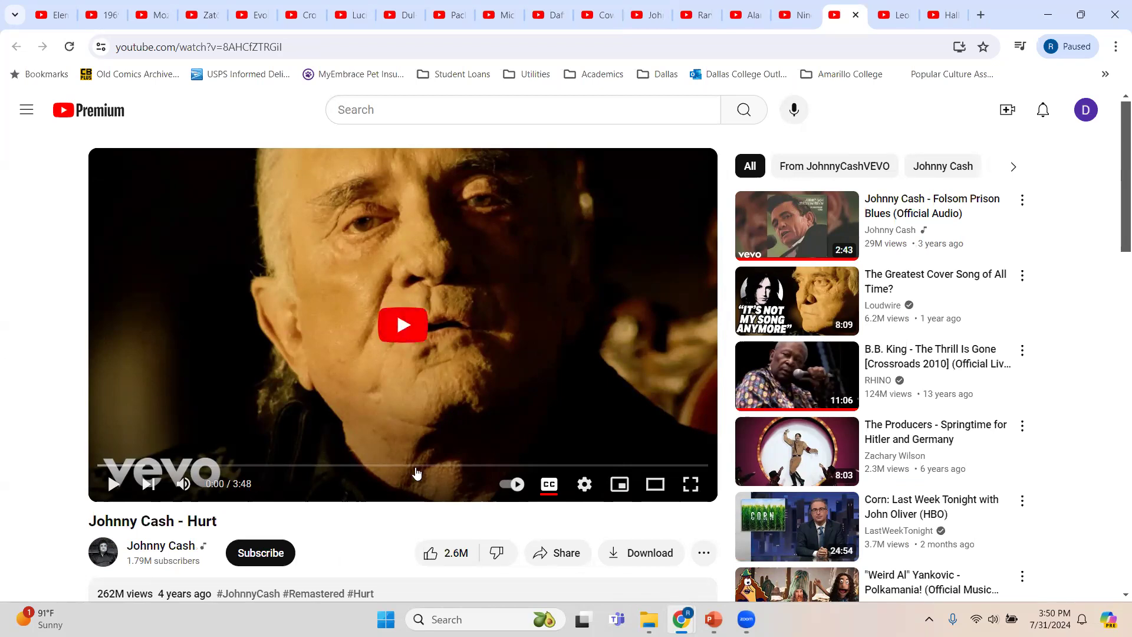
{"action": "mouse_move", "coordinate": [388, 468]}
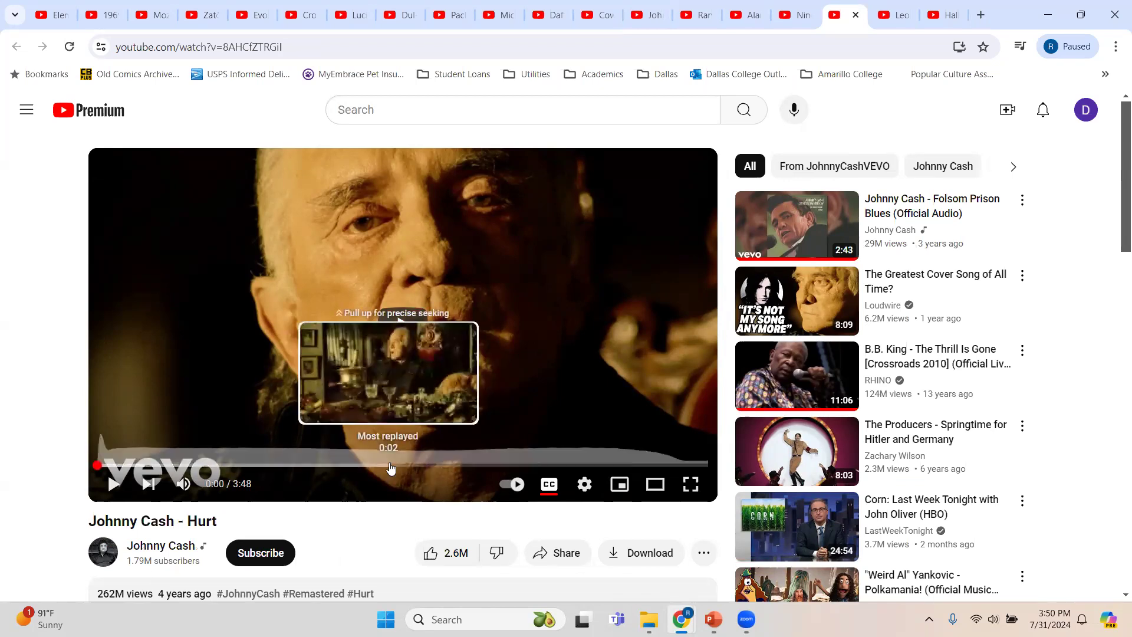
{"action": "left_click", "coordinate": [388, 465]}
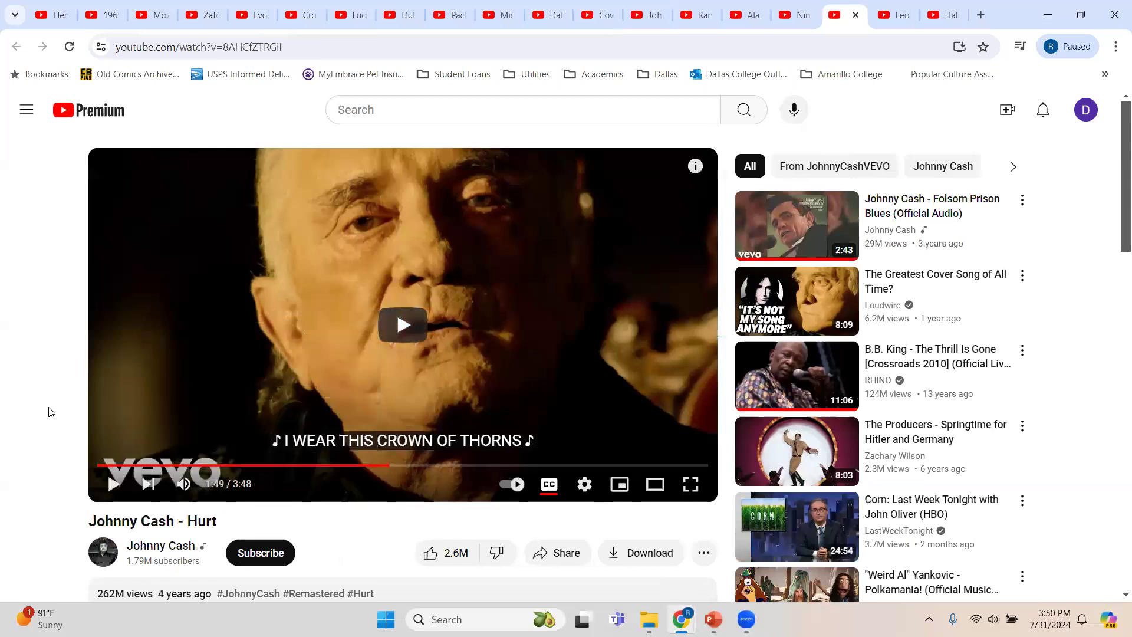
{"action": "left_click", "coordinate": [113, 484]}
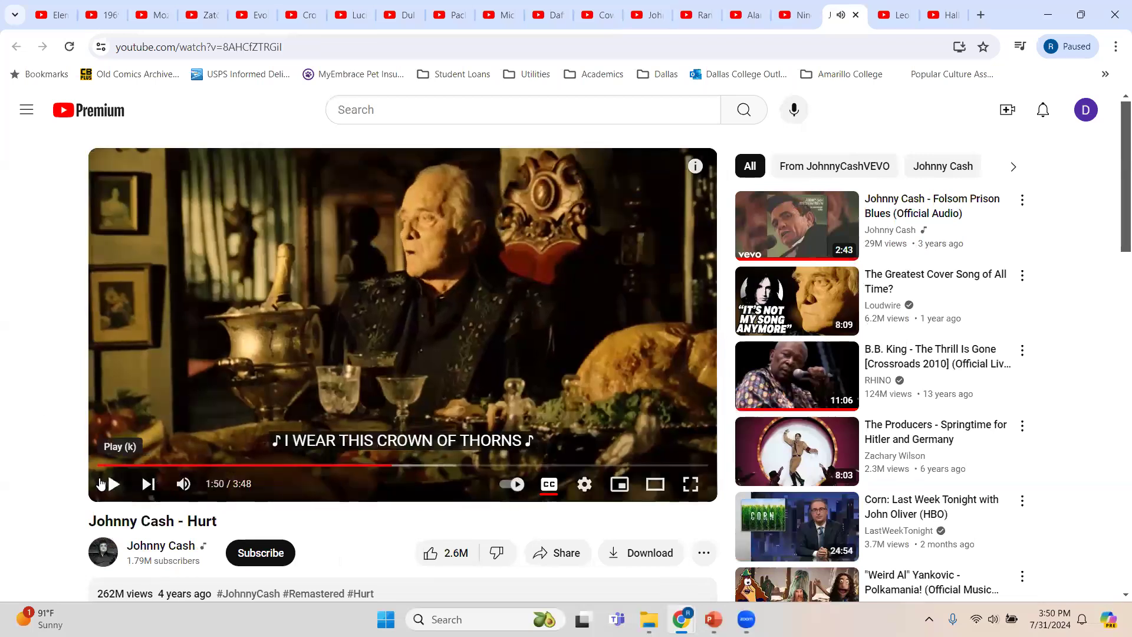
{"action": "mouse_move", "coordinate": [449, 307]}
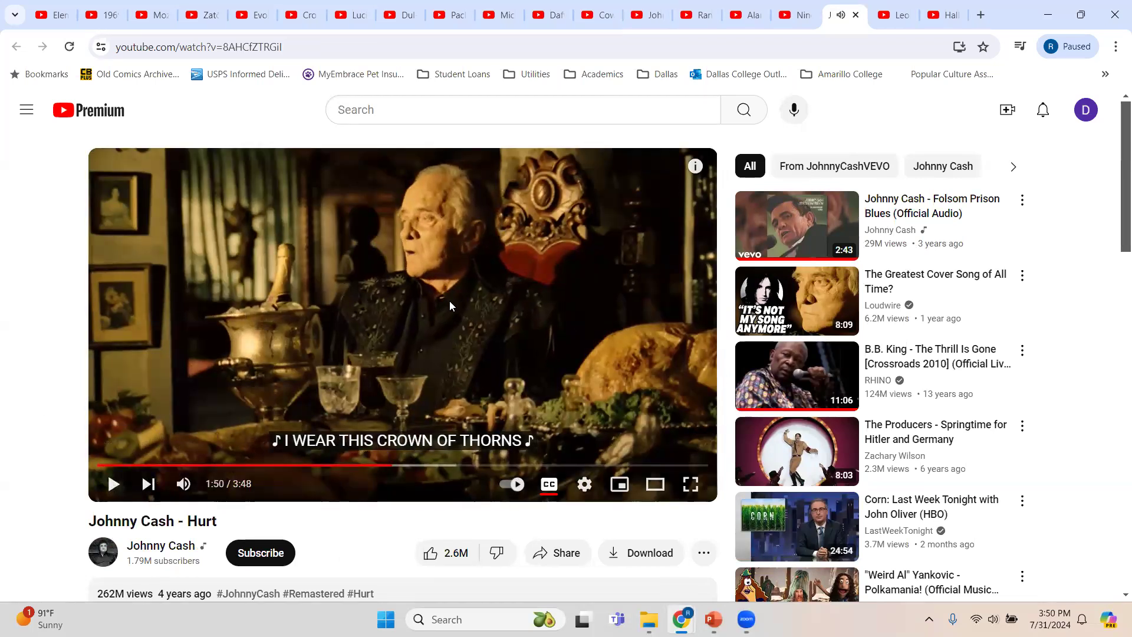
{"action": "mouse_move", "coordinate": [60, 309]}
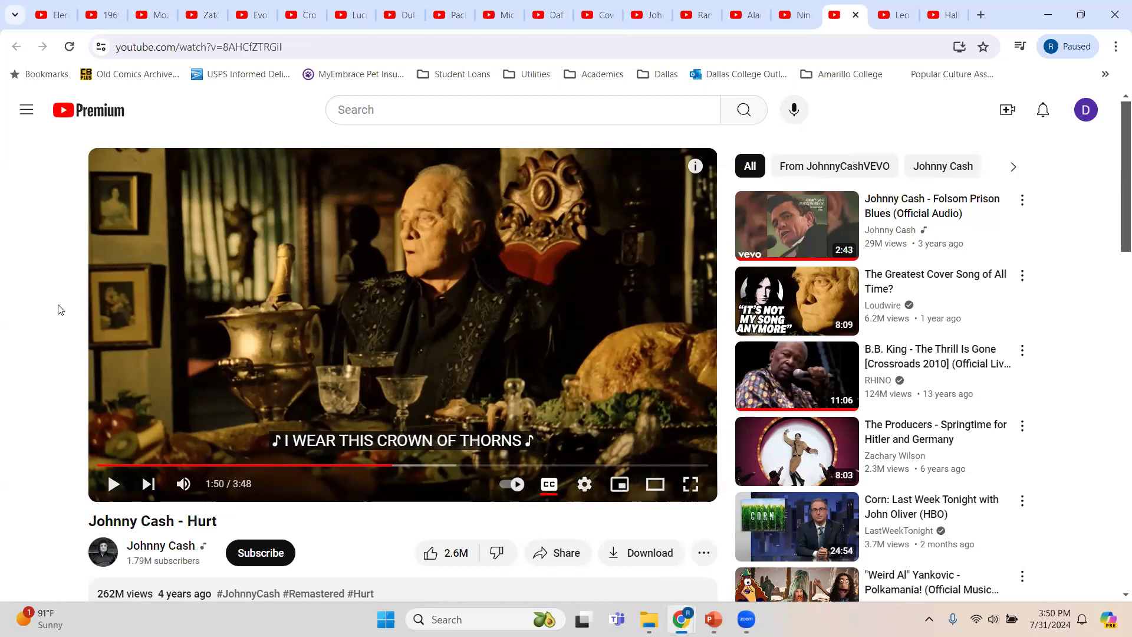
{"action": "mouse_move", "coordinate": [713, 619]}
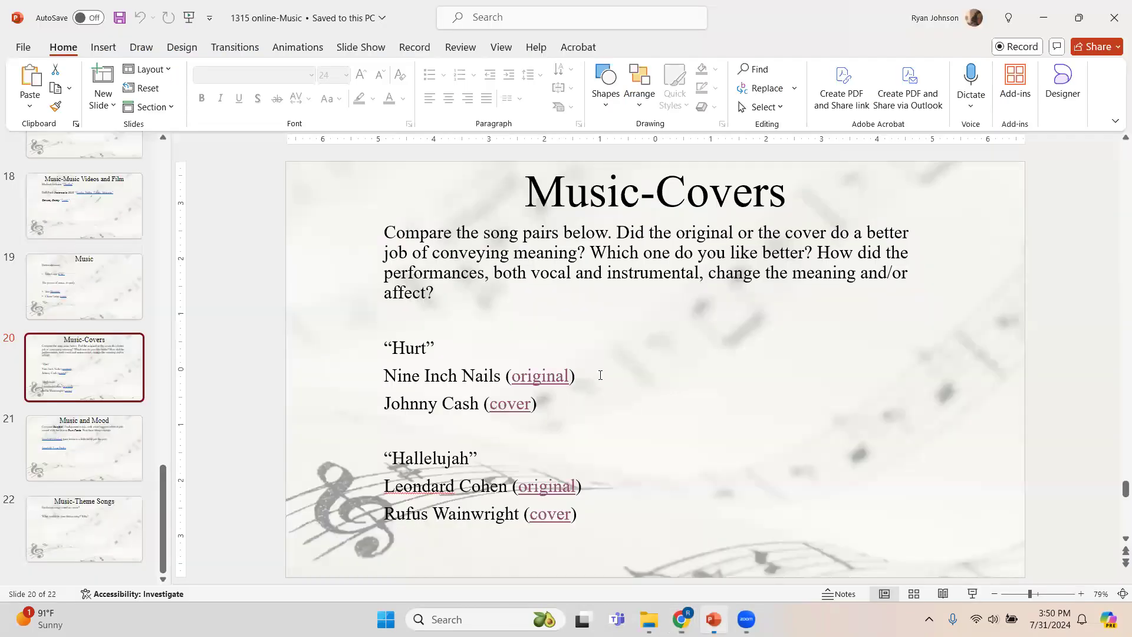
{"action": "mouse_move", "coordinate": [539, 375]}
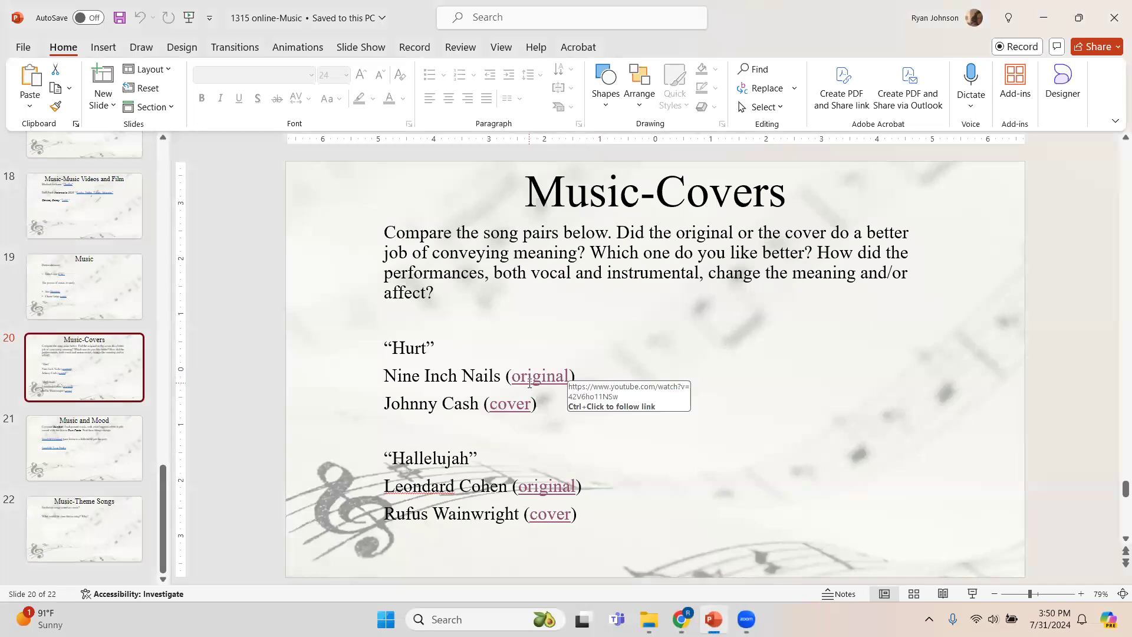
{"action": "mouse_move", "coordinate": [485, 411]}
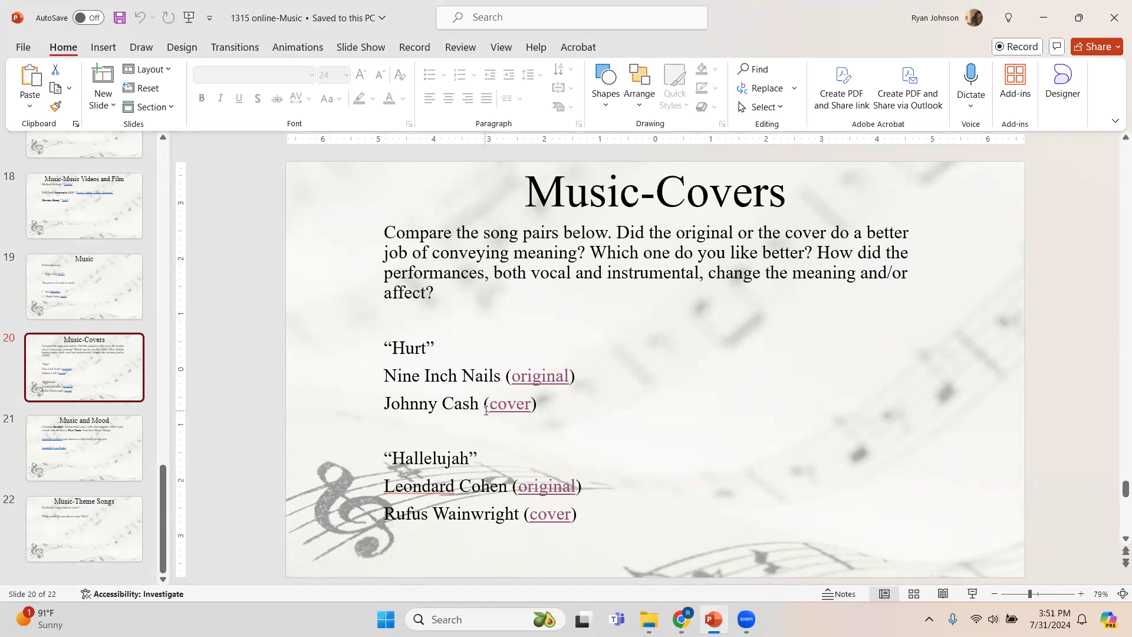
{"action": "mouse_move", "coordinate": [412, 494]}
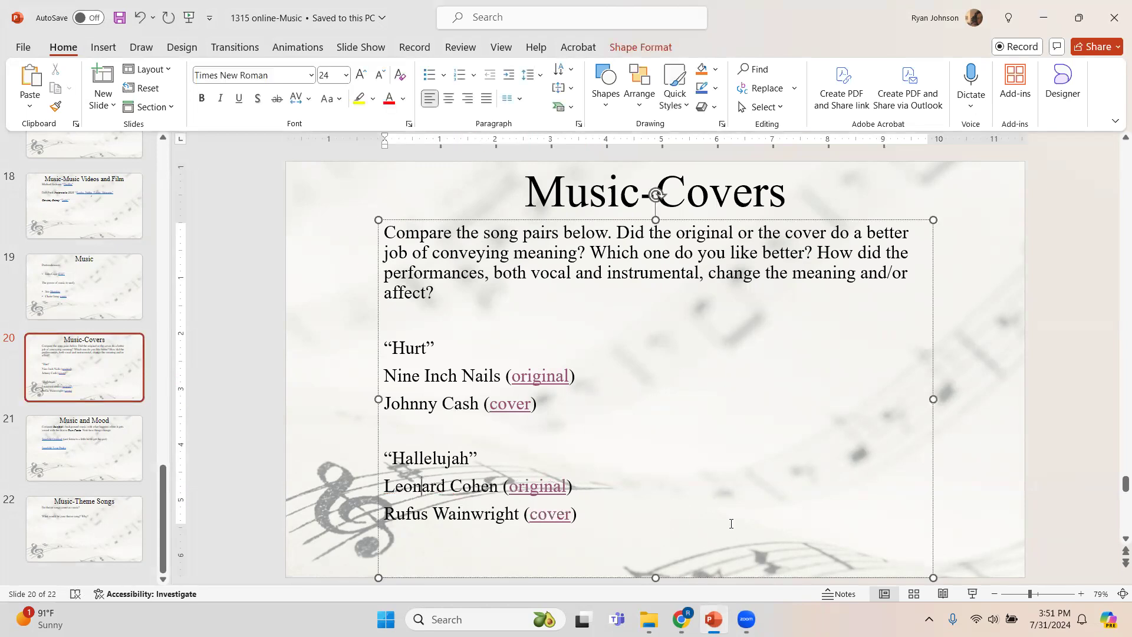
Step: Linger on the Music-Covers text while narrating, then move to slide 22, Music-Theme Songs
{"action": "left_click", "coordinate": [577, 513]}
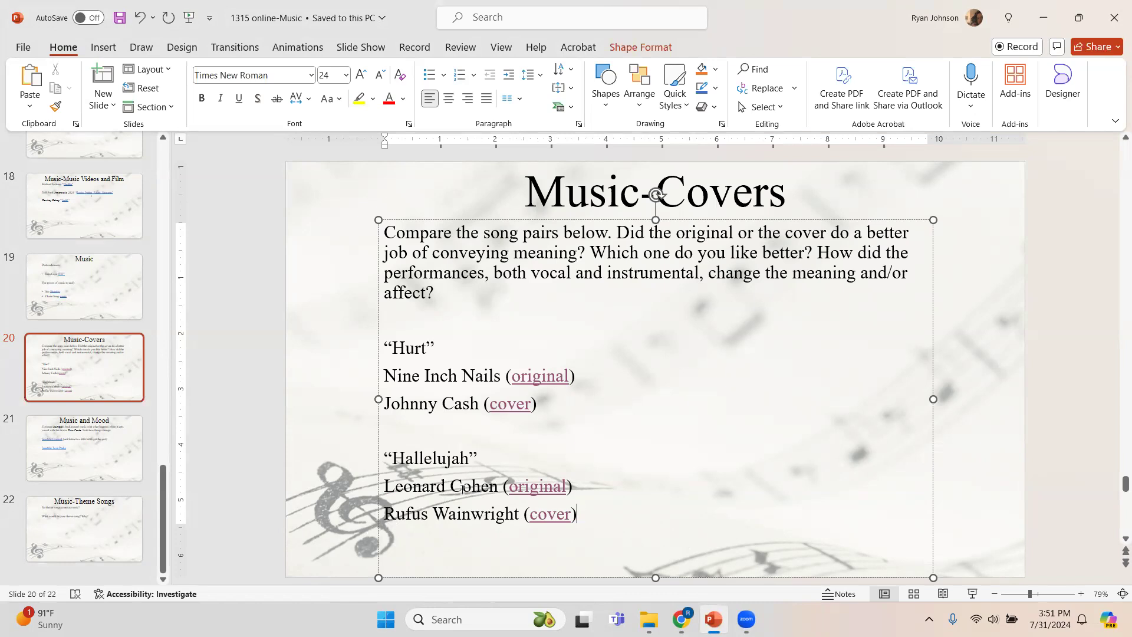
{"action": "left_click", "coordinate": [578, 513]}
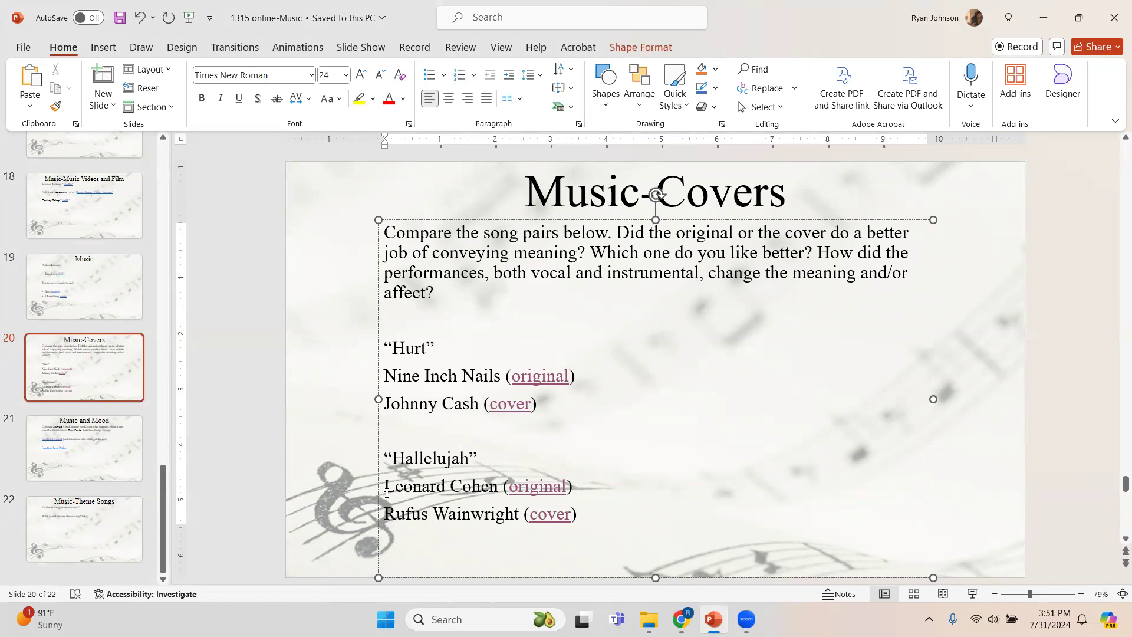
{"action": "mouse_move", "coordinate": [484, 488]}
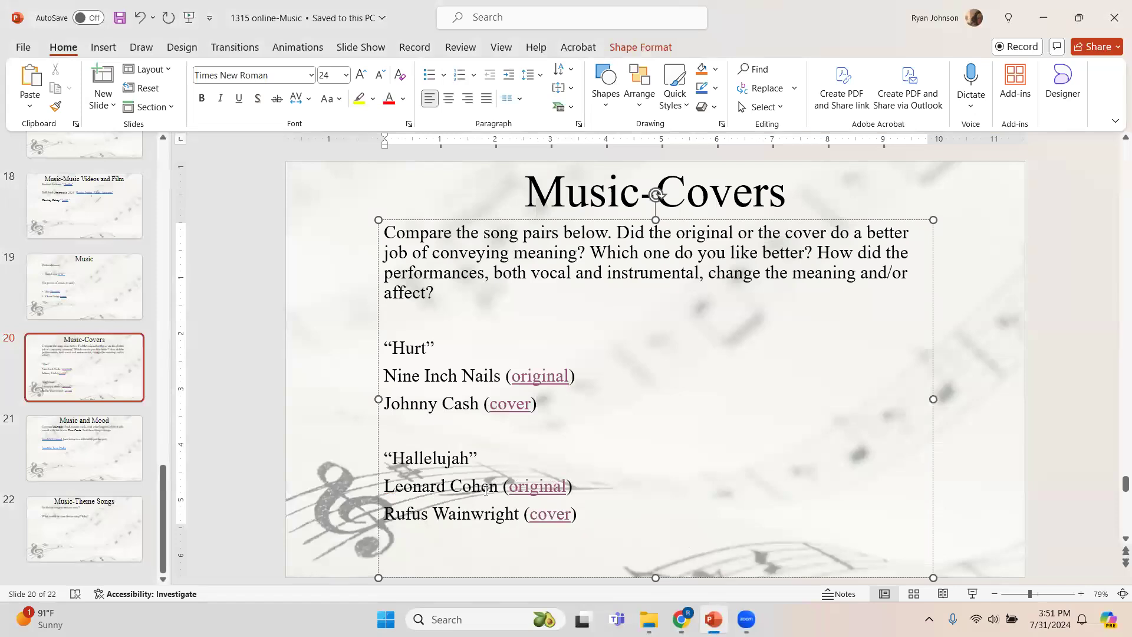
{"action": "left_click", "coordinate": [578, 513]}
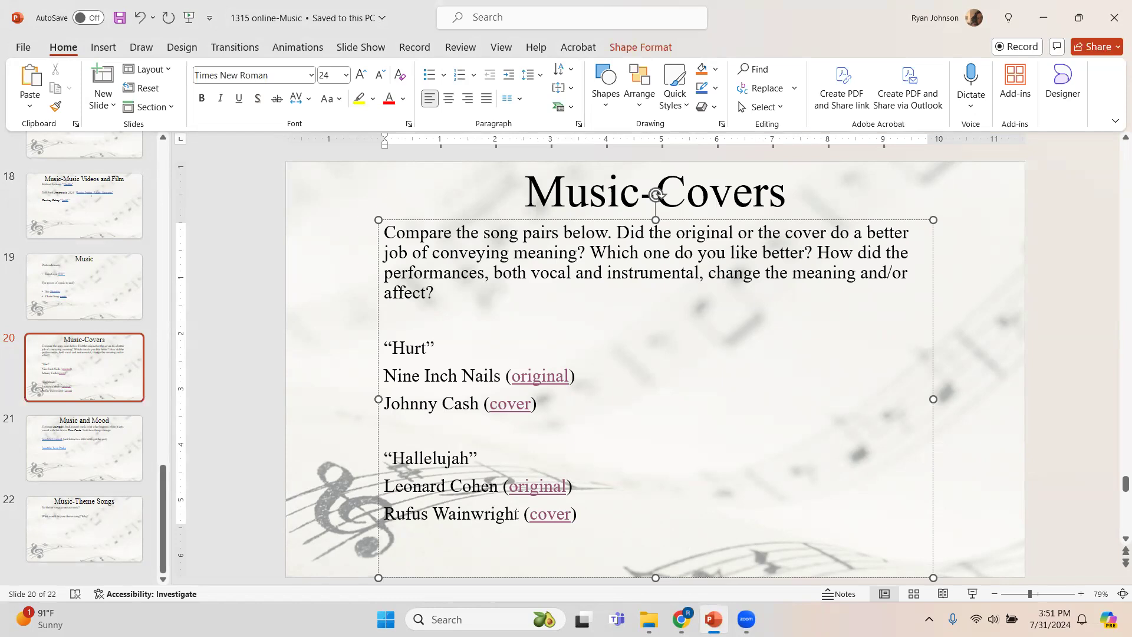
{"action": "left_click", "coordinate": [576, 513]}
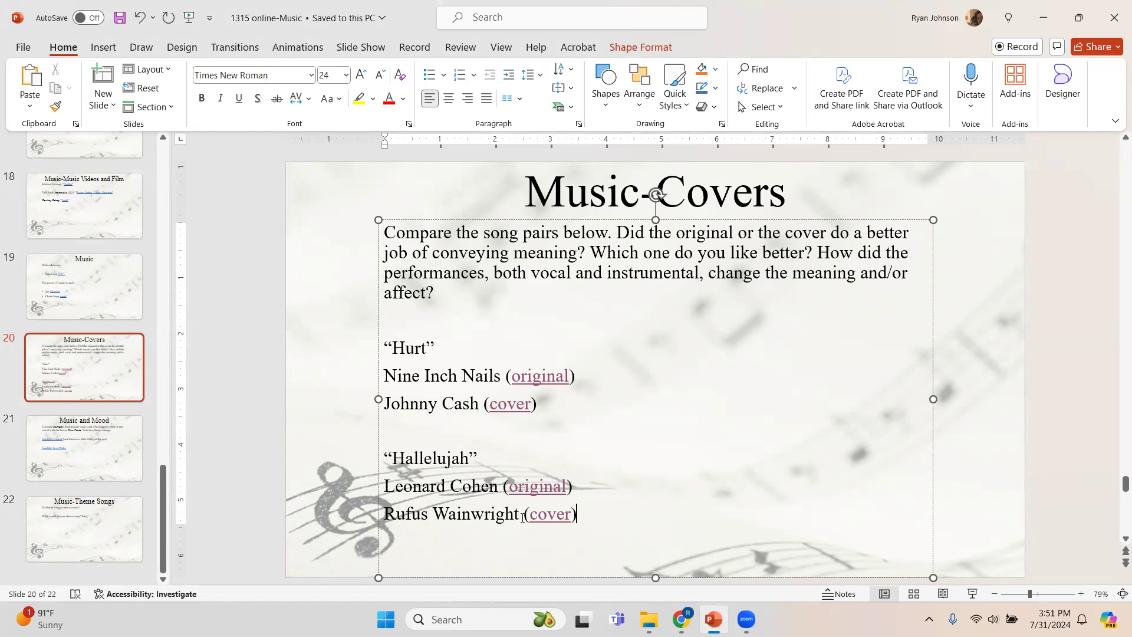
{"action": "mouse_move", "coordinate": [405, 289]}
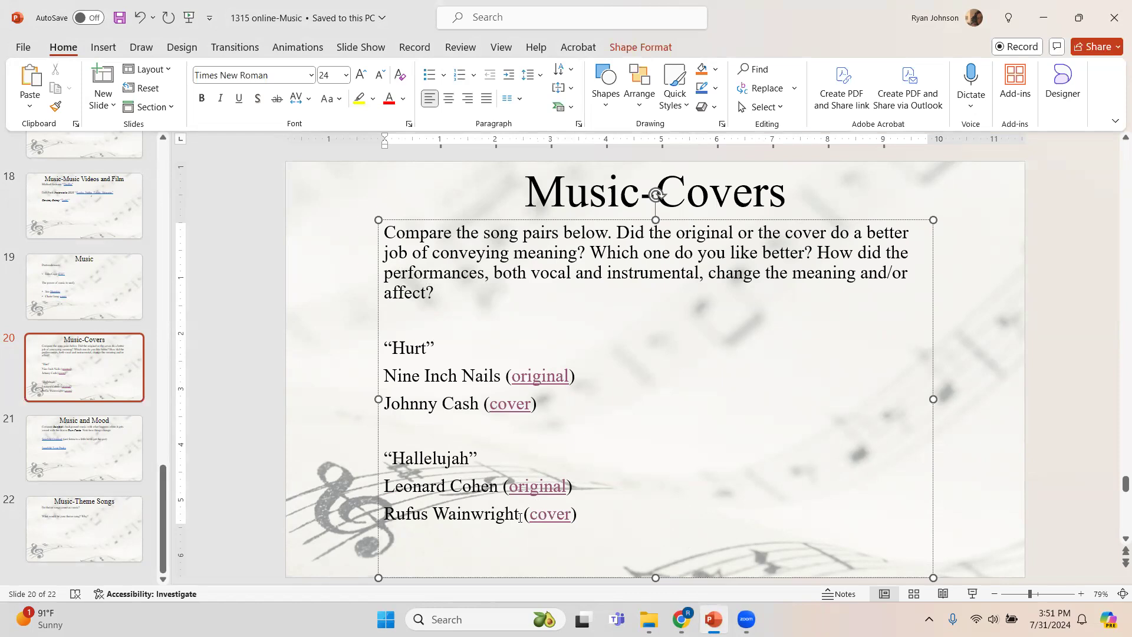
{"action": "mouse_move", "coordinate": [108, 519]}
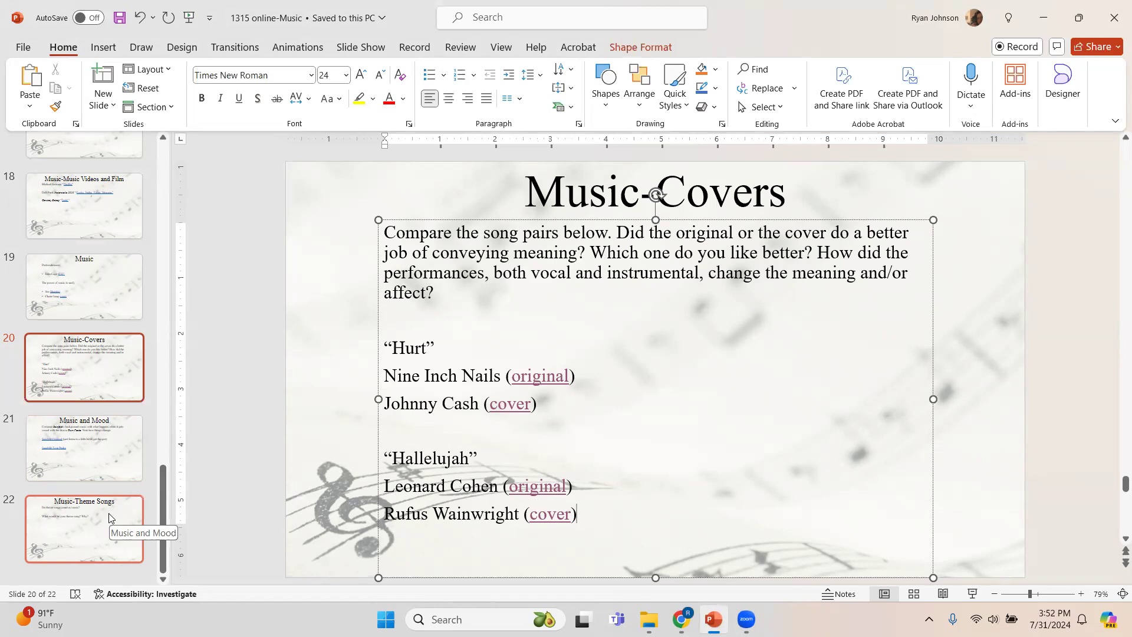
{"action": "left_click", "coordinate": [83, 528]}
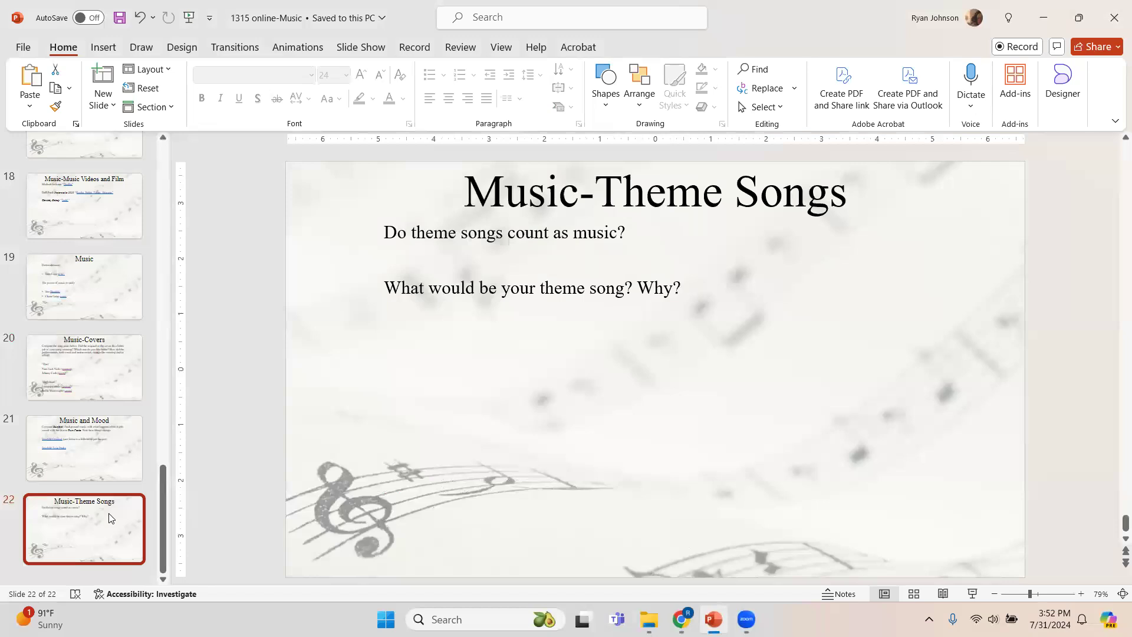